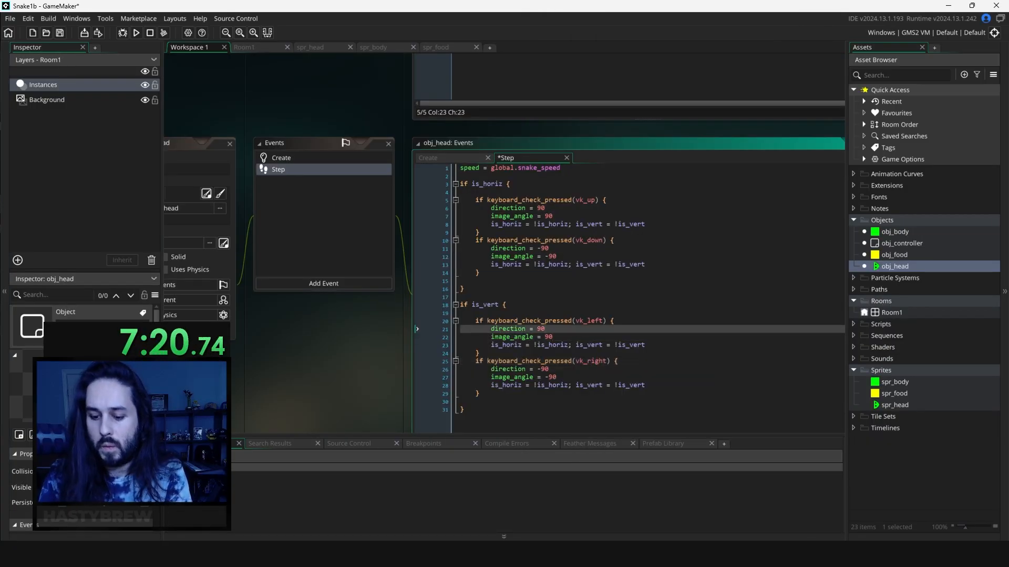
- Start a new Blank Game project from the Start Page, named Snake1b
{"action": "left_click", "coordinate": [136, 33]}
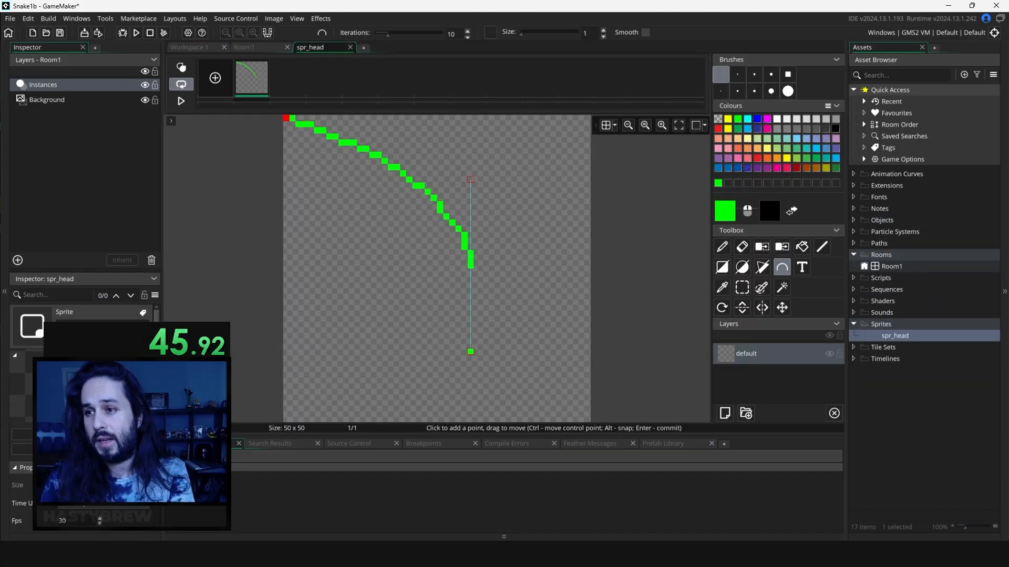
{"action": "left_click", "coordinate": [136, 33]}
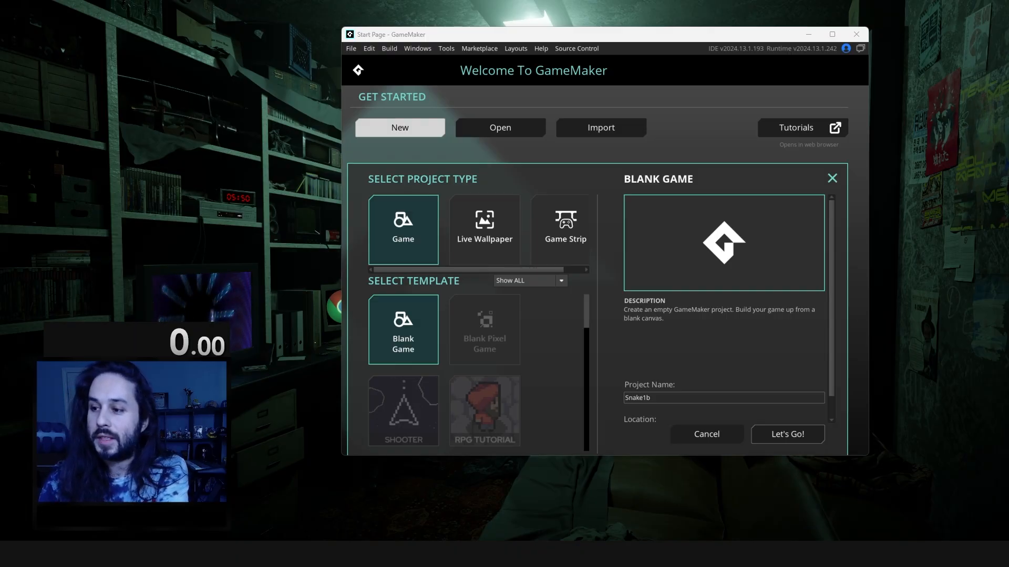
- Create the Snake1b project and bring up Room1 in the room editor
{"action": "left_click", "coordinate": [786, 434]}
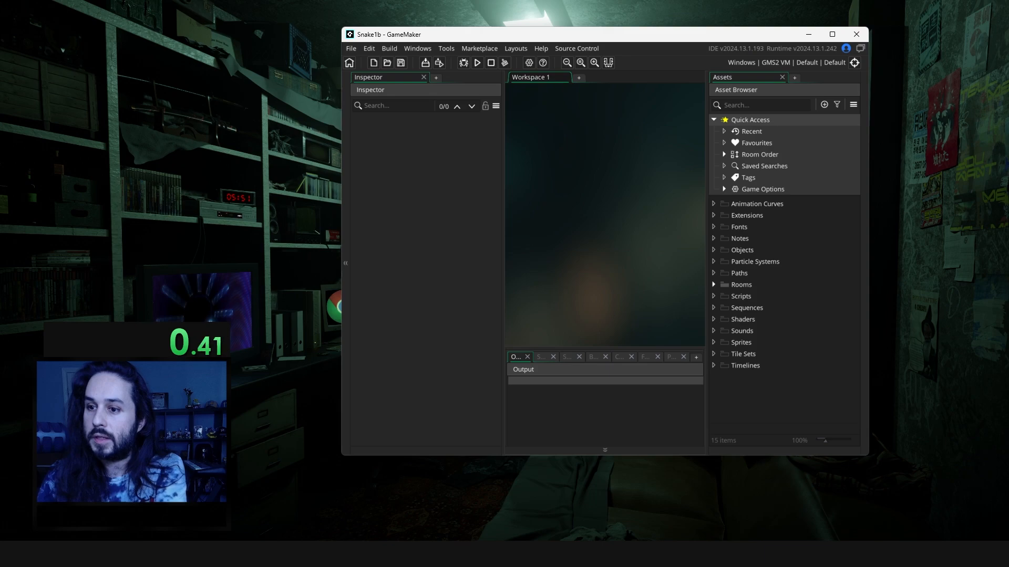
{"action": "left_click", "coordinate": [741, 285]}
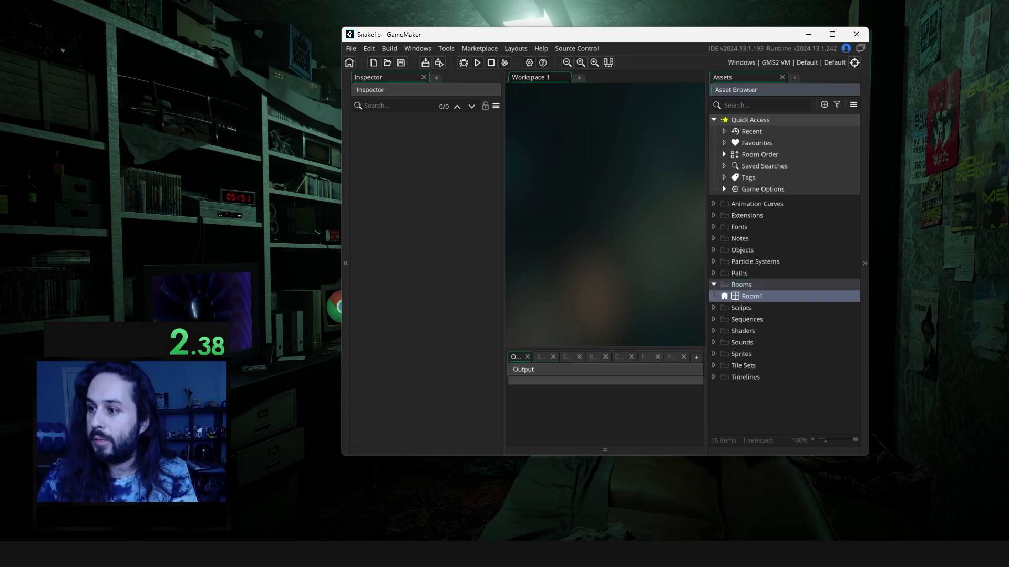
{"action": "double_click", "coordinate": [751, 296]}
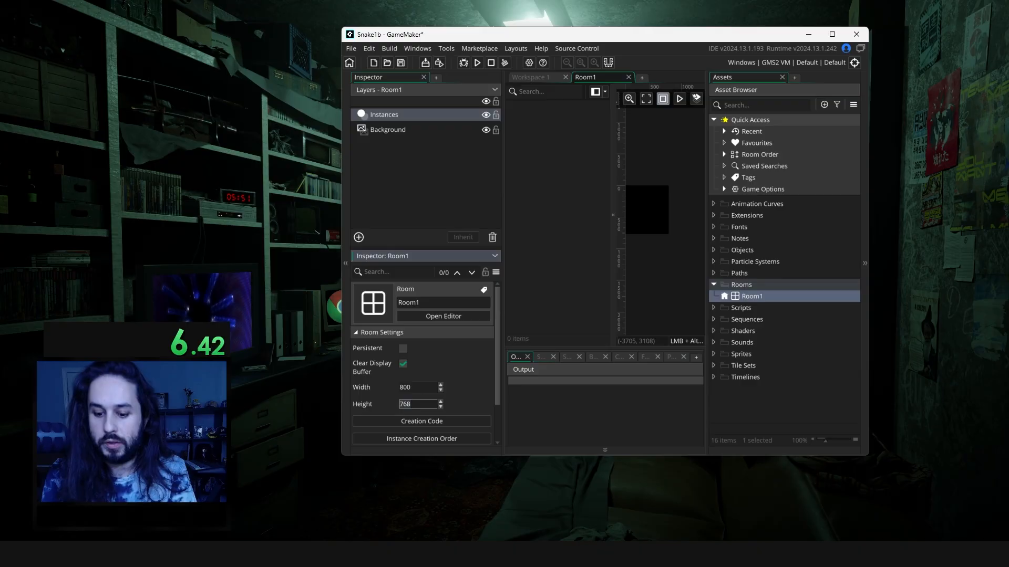
- Give Room1's Background layer a dark green colour and a 50 by 50 grid
{"action": "left_click", "coordinate": [388, 129]}
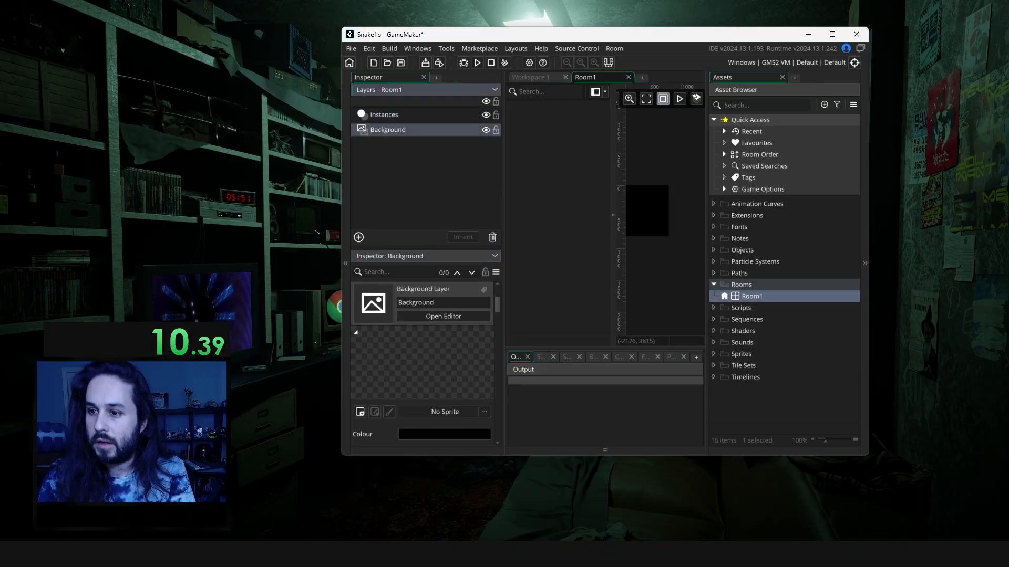
{"action": "left_click", "coordinate": [443, 434]}
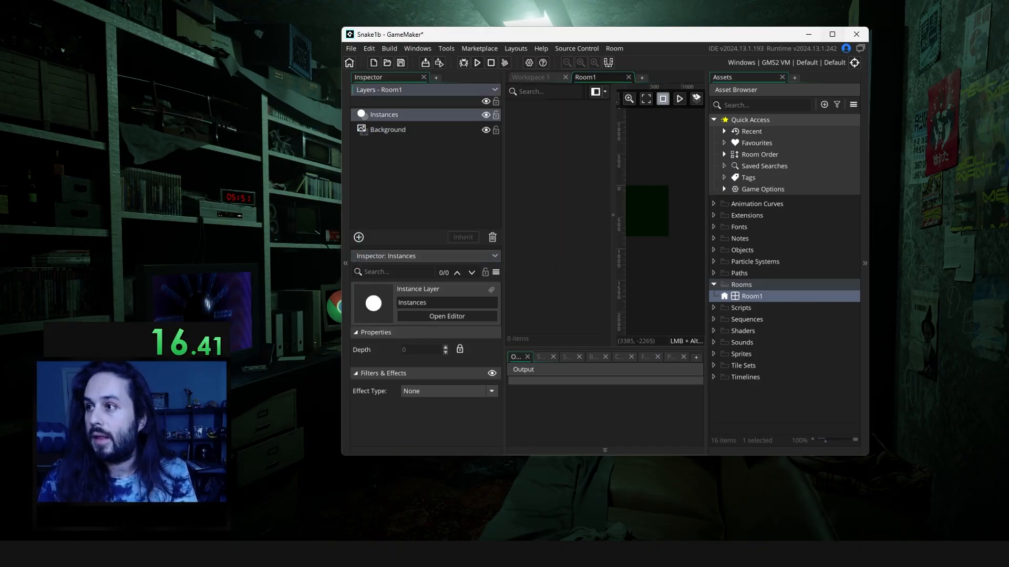
{"action": "left_click", "coordinate": [830, 33]}
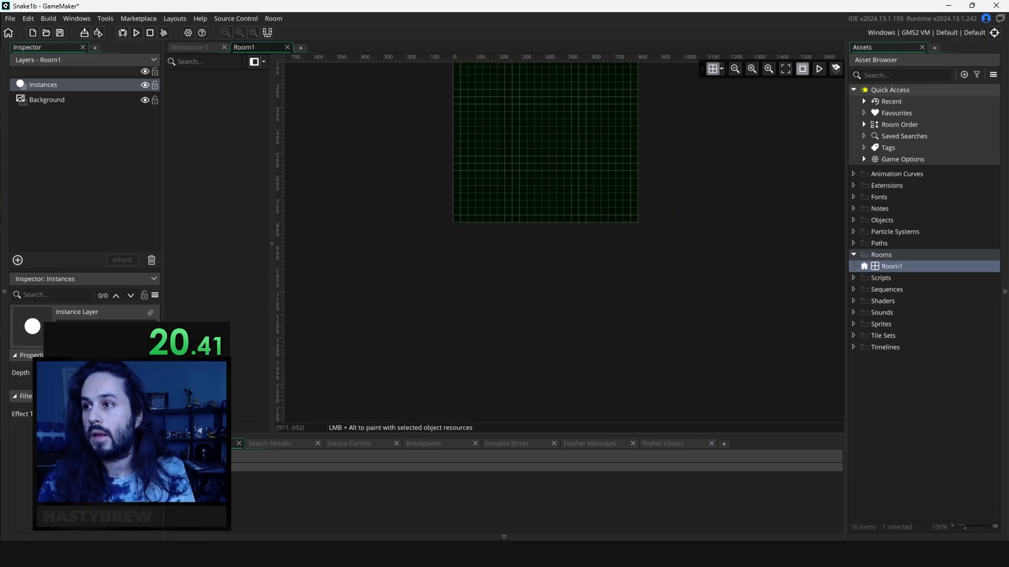
{"action": "left_click", "coordinate": [713, 69]}
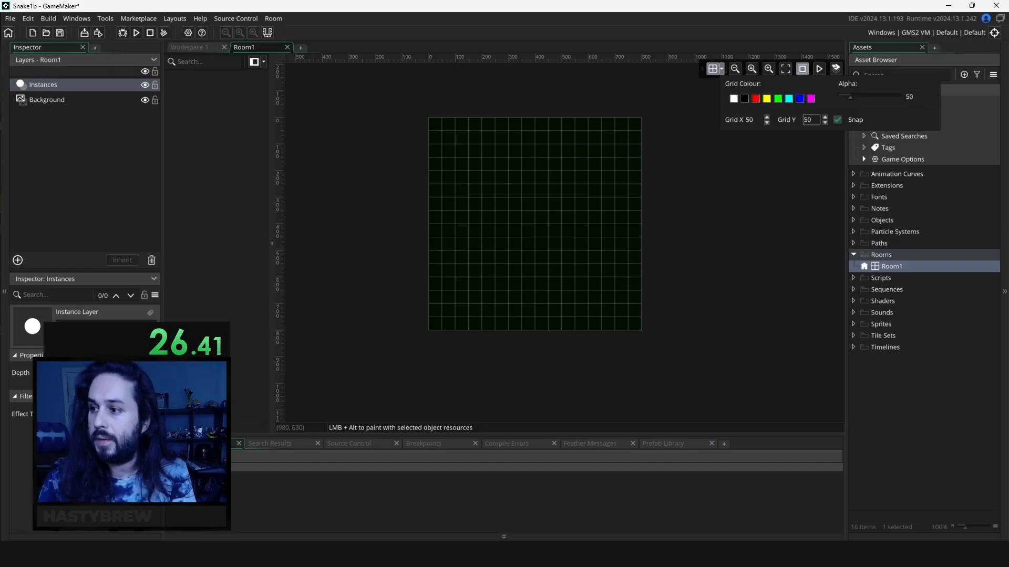
{"action": "right_click", "coordinate": [876, 324]}
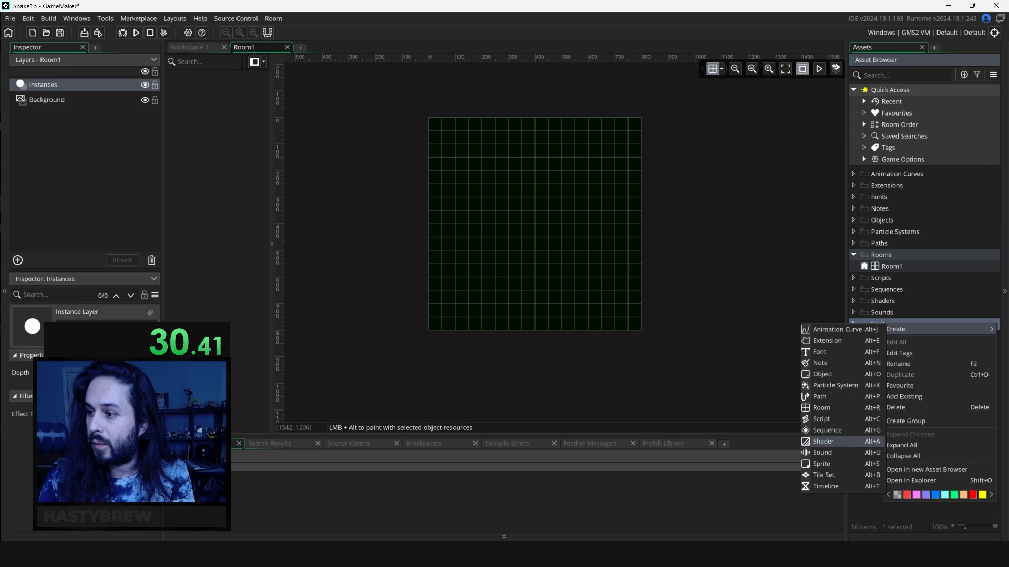
- Create spr_head and draw a bright green filled half-circle from a curve and a line
{"action": "left_click", "coordinate": [820, 463]}
{"action": "type", "text": "spr_head"}
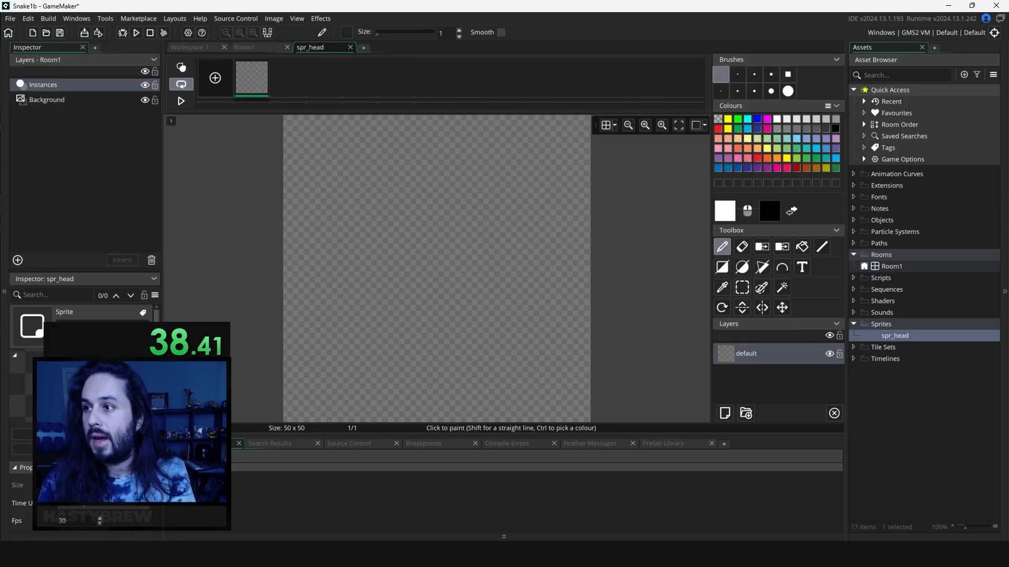
{"action": "left_click", "coordinate": [717, 181]}
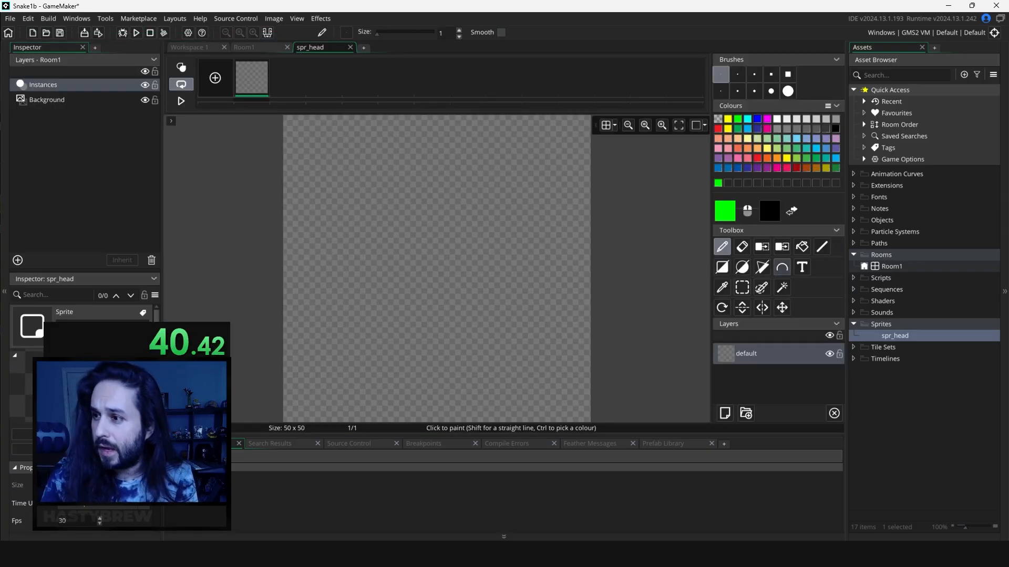
{"action": "left_click", "coordinate": [782, 267]}
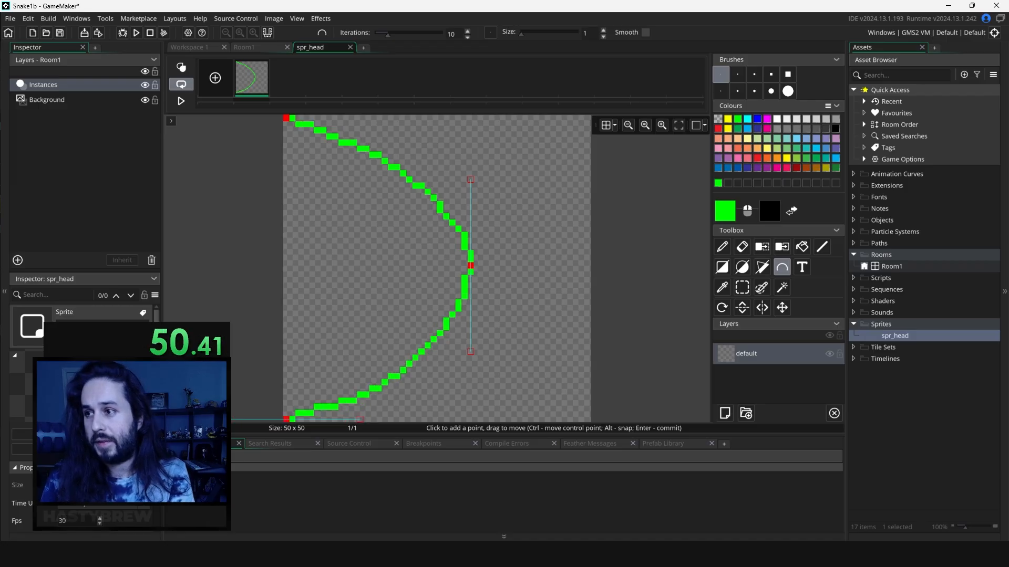
{"action": "left_click", "coordinate": [822, 246]}
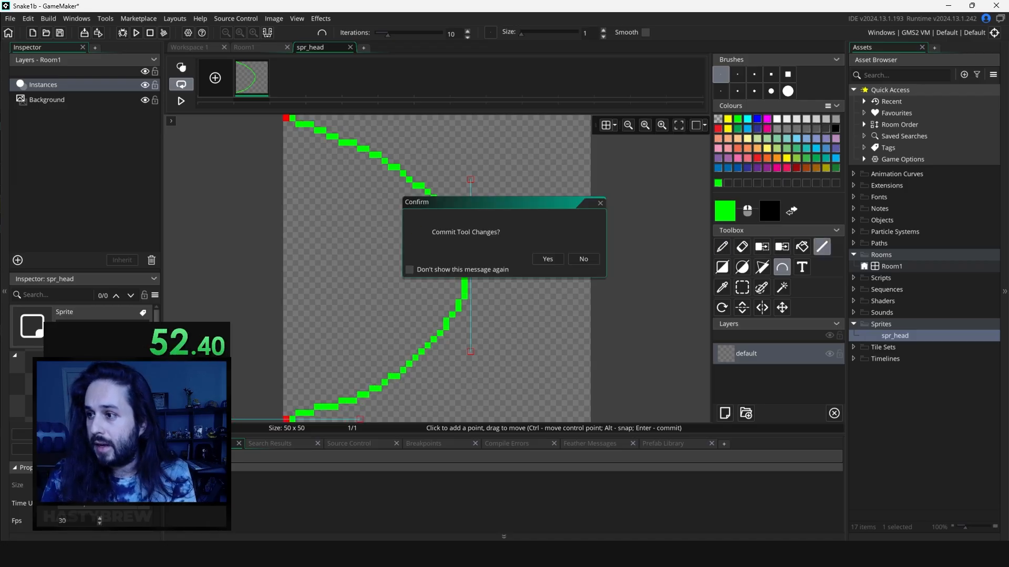
{"action": "left_click", "coordinate": [546, 258]}
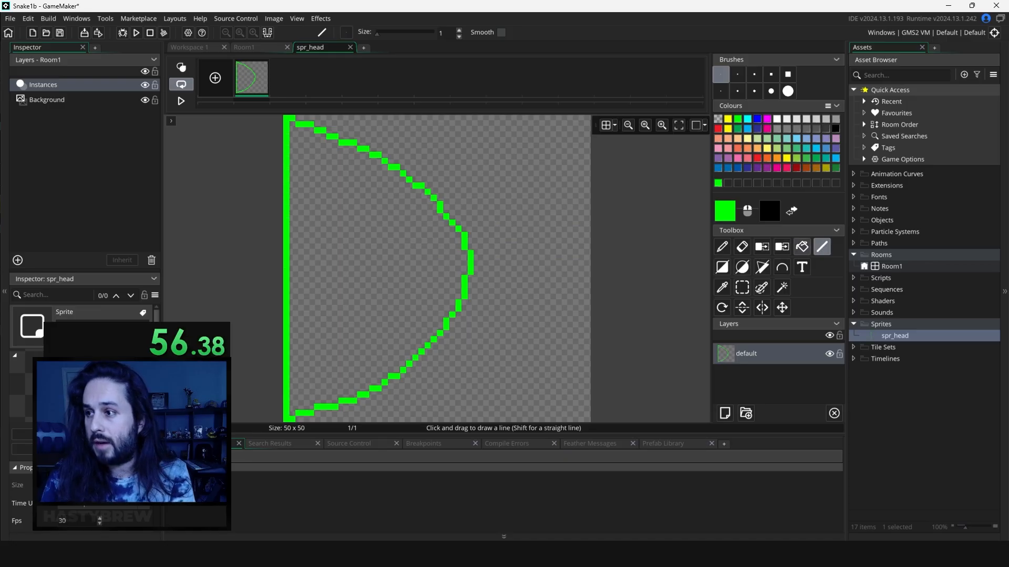
{"action": "left_click", "coordinate": [802, 245]}
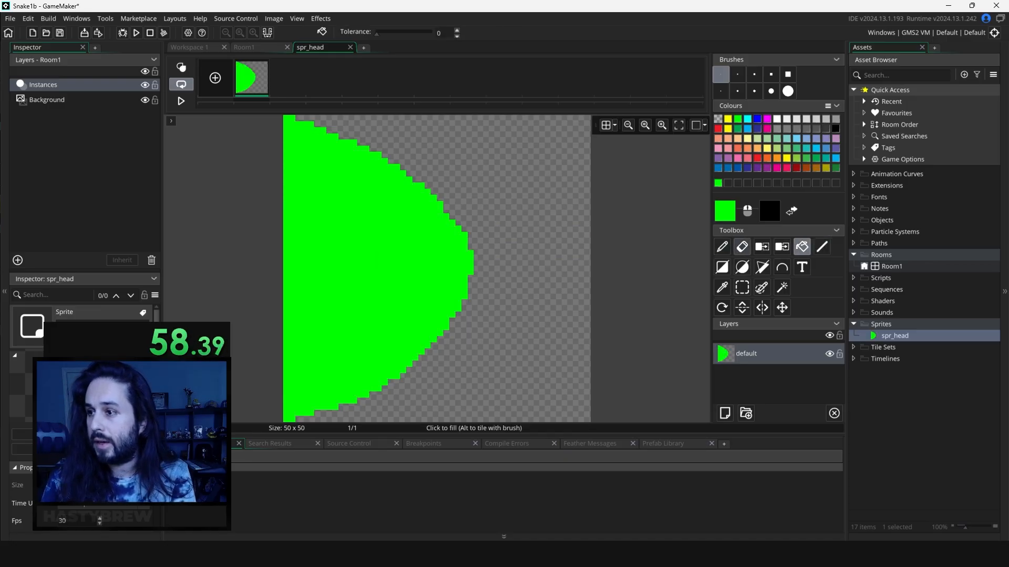
{"action": "mouse_move", "coordinate": [763, 307]}
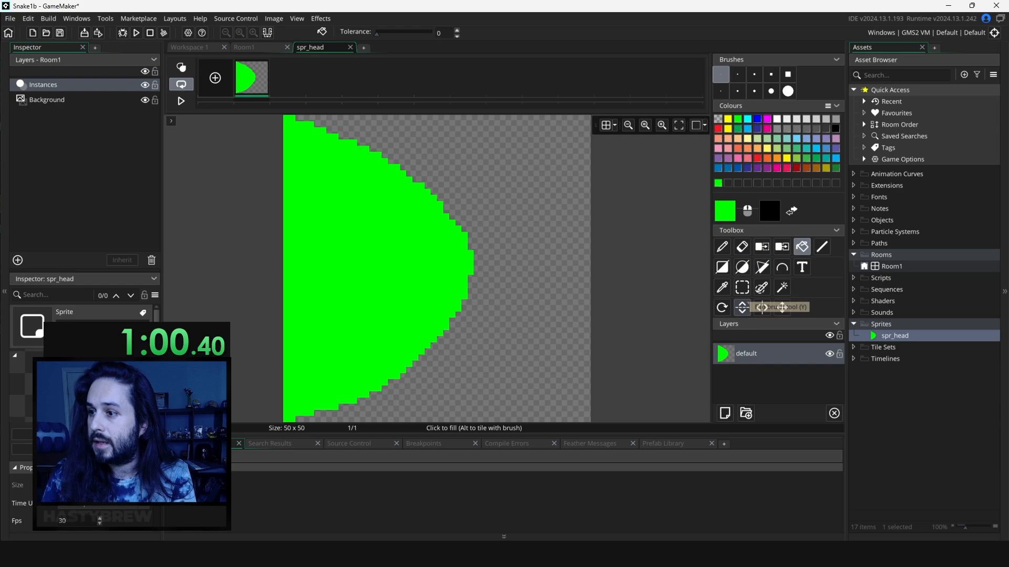
- Shift the half-circle right and add two black filled-ellipse eyes
{"action": "left_click", "coordinate": [741, 287]}
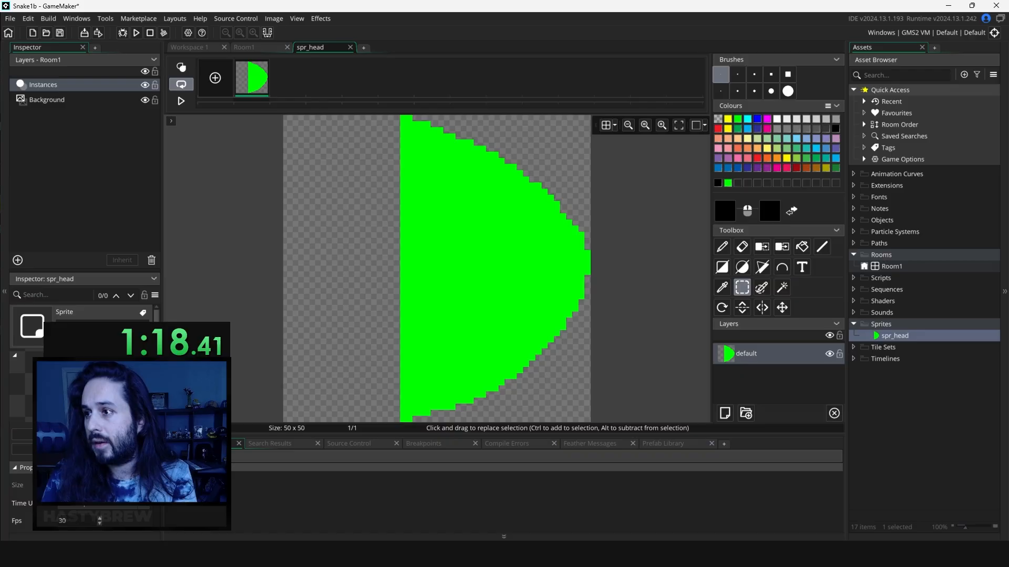
{"action": "left_click", "coordinate": [741, 267]}
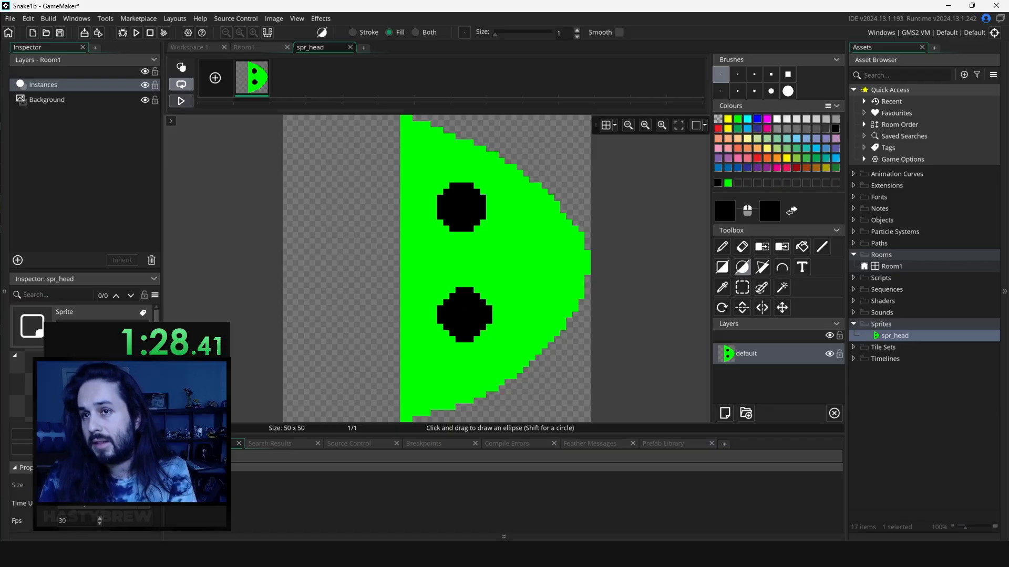
{"action": "right_click", "coordinate": [893, 335]}
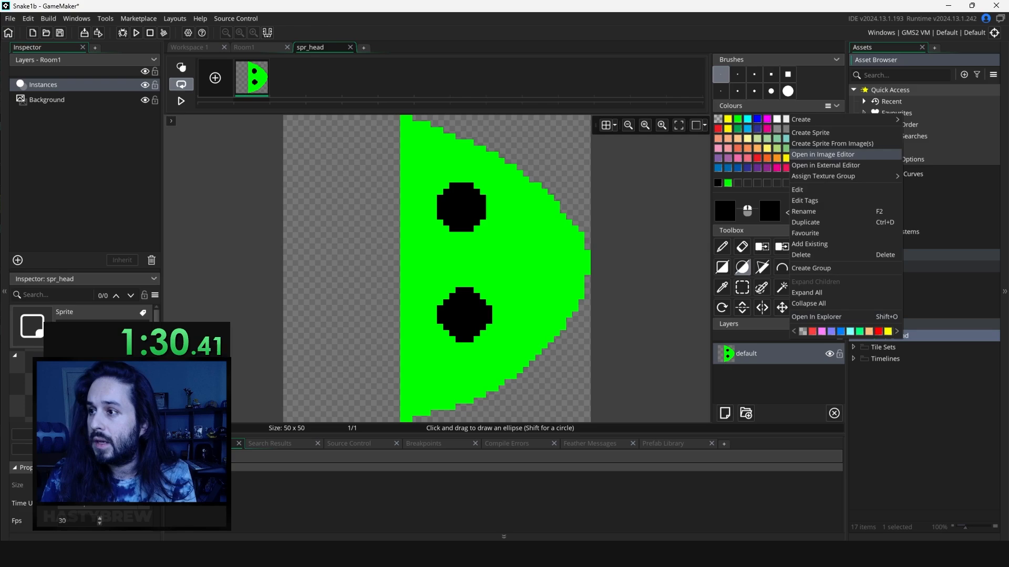
- Create the 50 by 50 spr_body sprite as a solid green square
{"action": "left_click", "coordinate": [810, 132]}
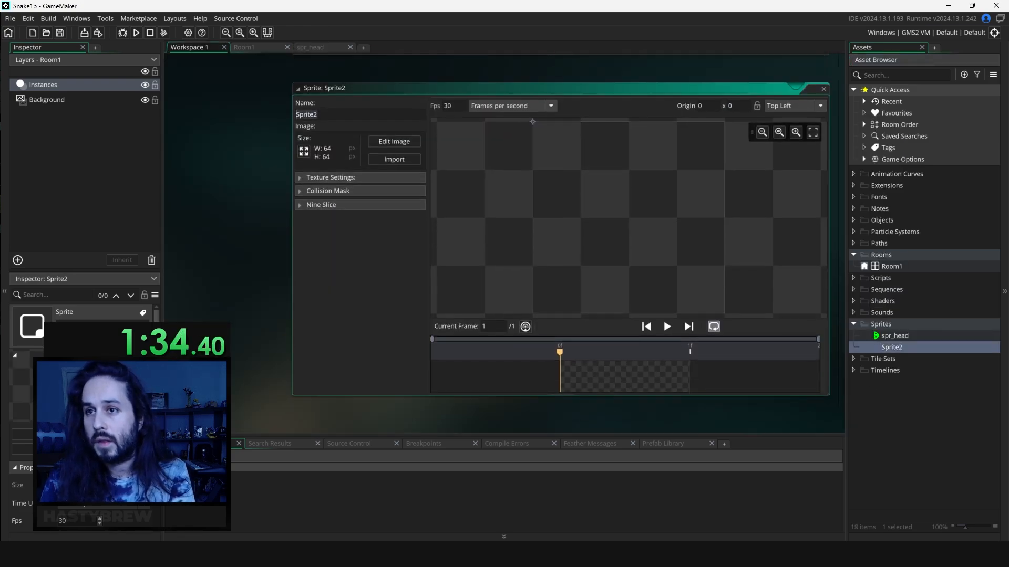
{"action": "type", "text": "spr_hea"}
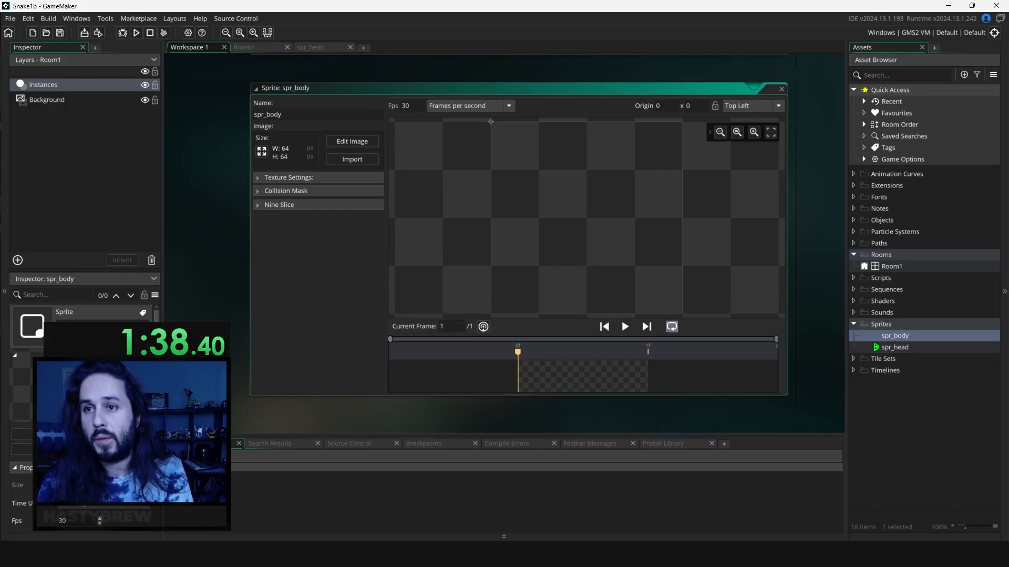
{"action": "left_click", "coordinate": [262, 152]}
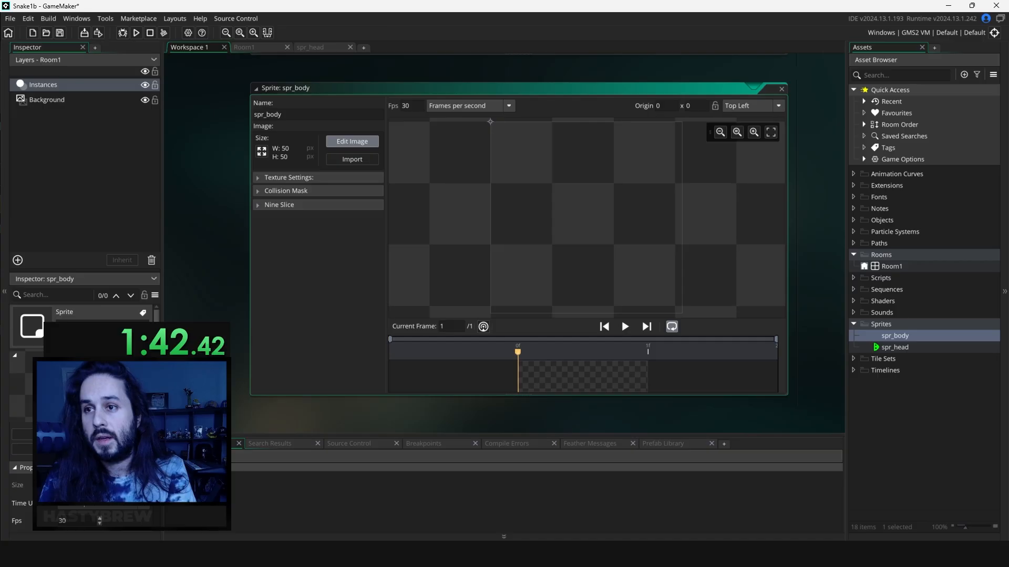
{"action": "left_click", "coordinate": [352, 140]}
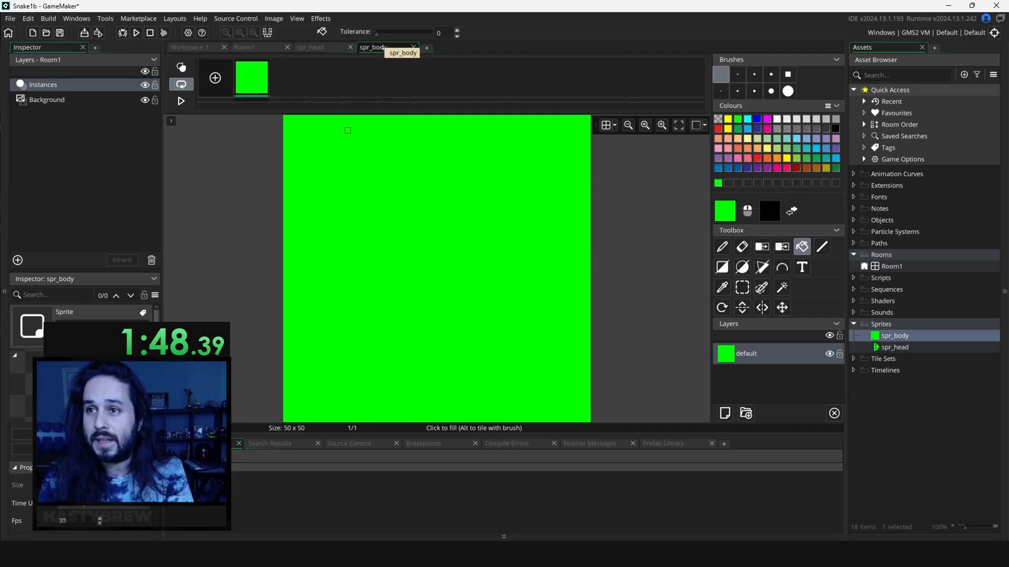
{"action": "double_click", "coordinate": [893, 335]}
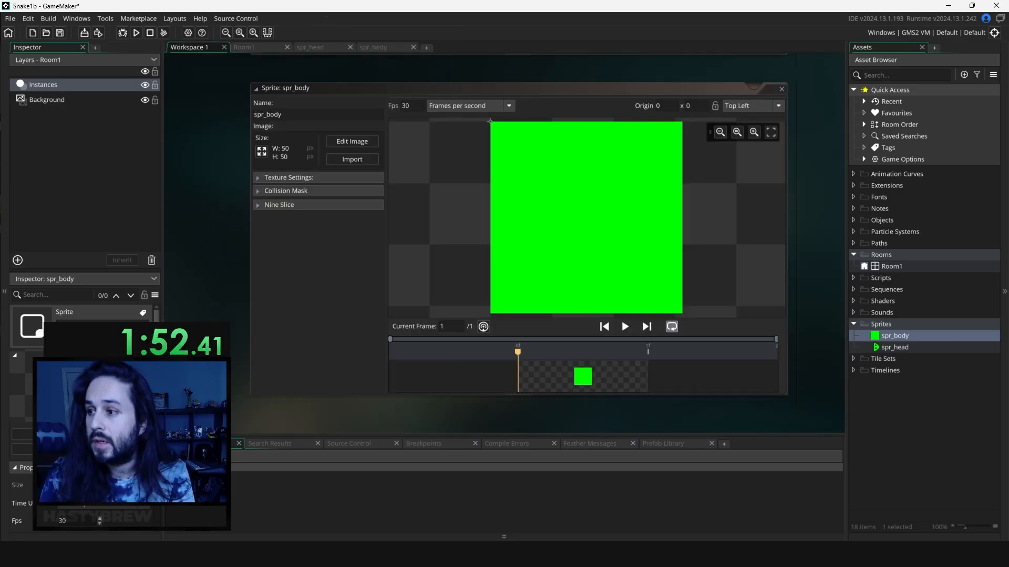
{"action": "right_click", "coordinate": [894, 335]}
{"action": "type", "text": "spr_food"}
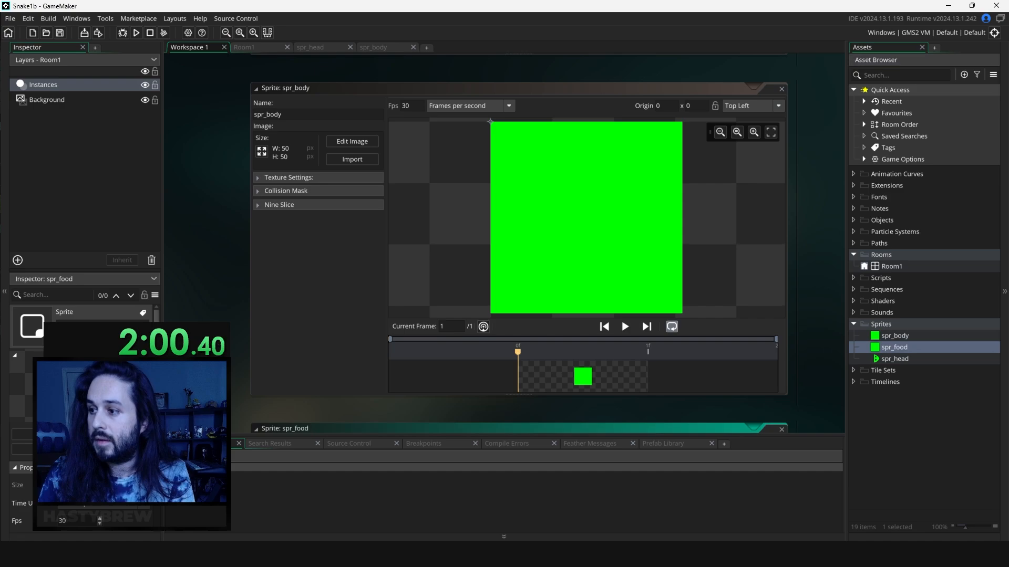
- Fill the spr_food sprite with yellow
{"action": "left_click", "coordinate": [352, 140]}
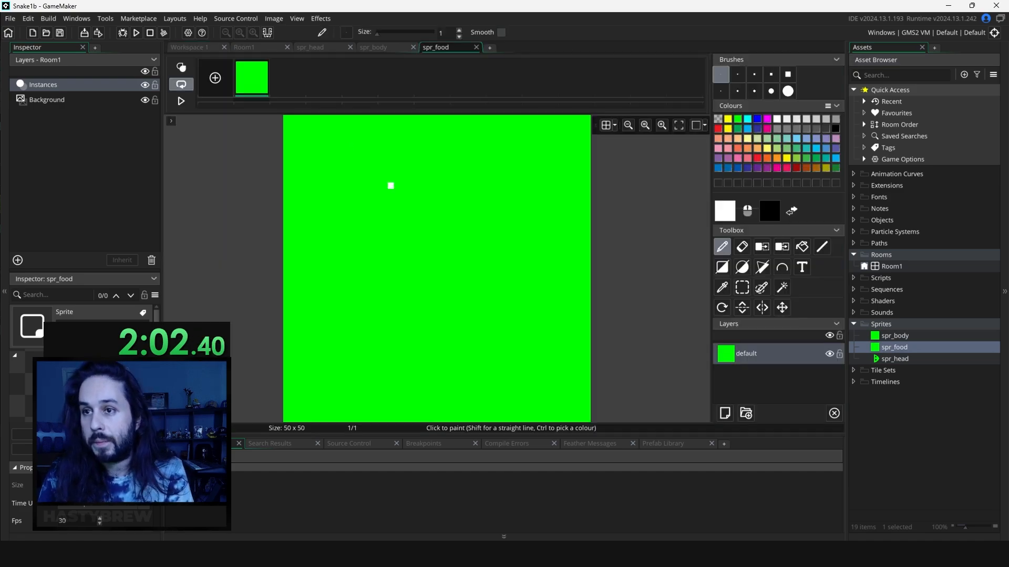
{"action": "left_click", "coordinate": [802, 245]}
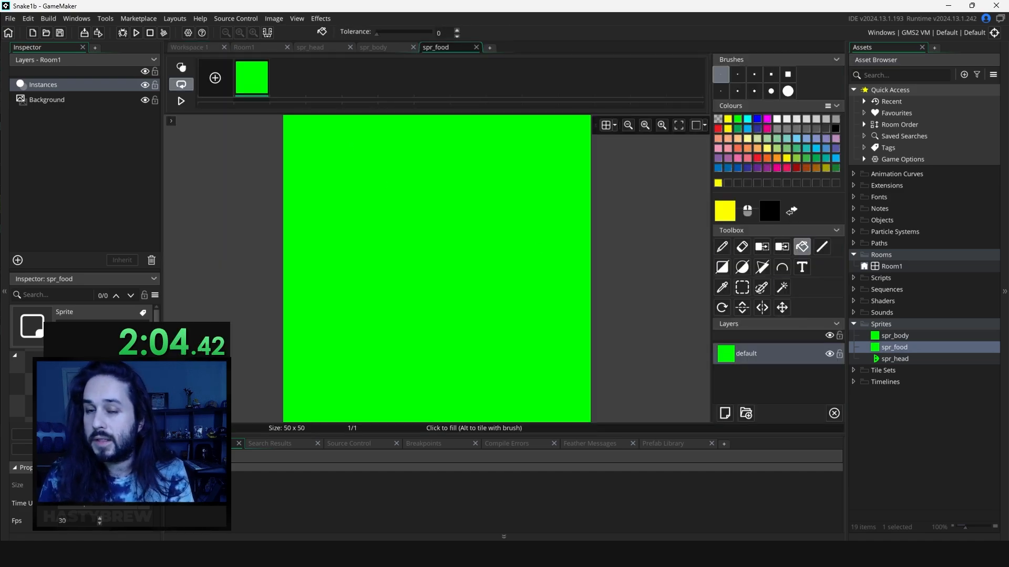
{"action": "left_click", "coordinate": [436, 266]}
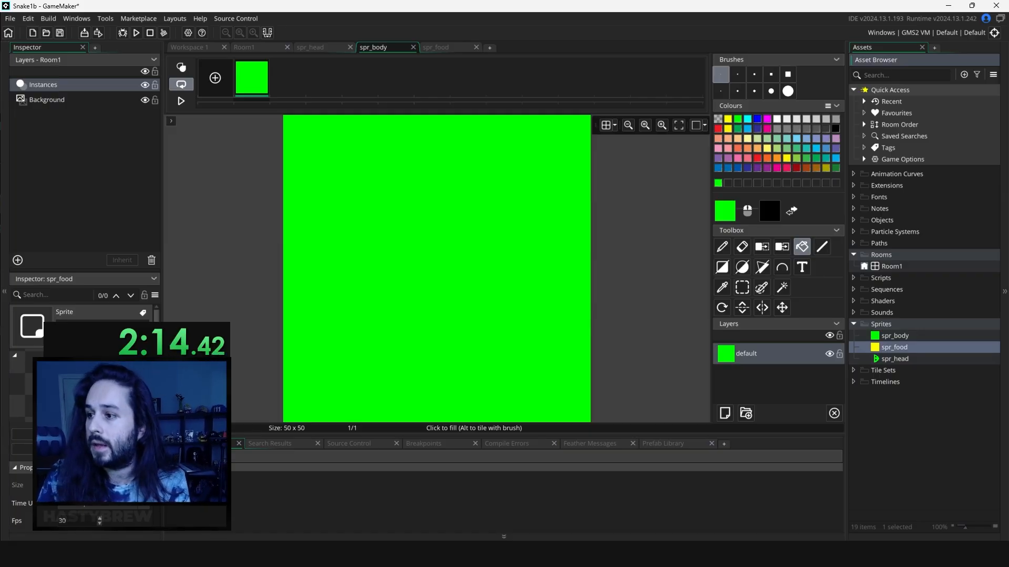
- Set spr_food's origin to Middle Centre and spr_head's origin to Middle Left
{"action": "double_click", "coordinate": [893, 347]}
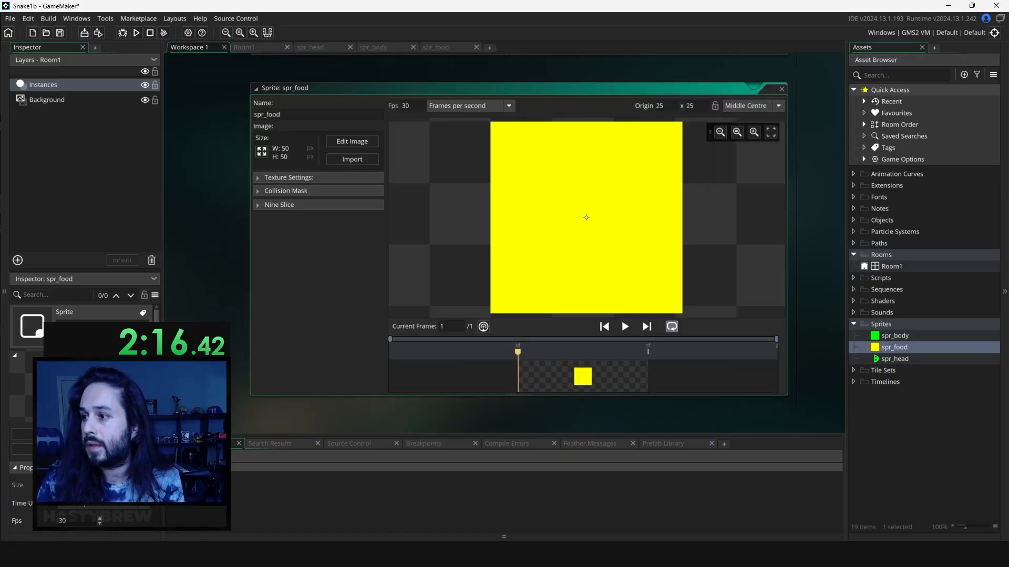
{"action": "left_click", "coordinate": [777, 105]}
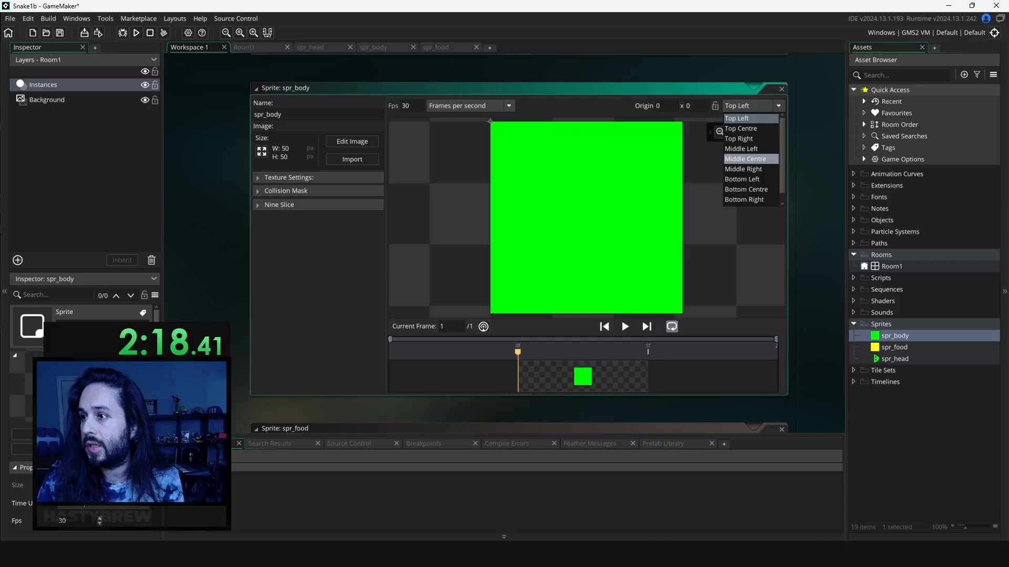
{"action": "left_click", "coordinate": [895, 359]}
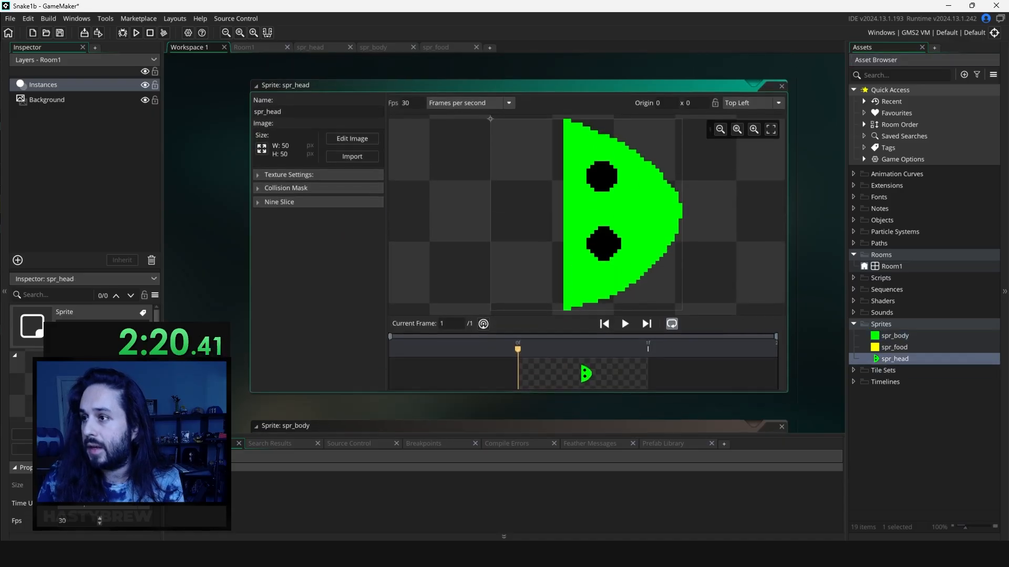
{"action": "left_click", "coordinate": [752, 105]}
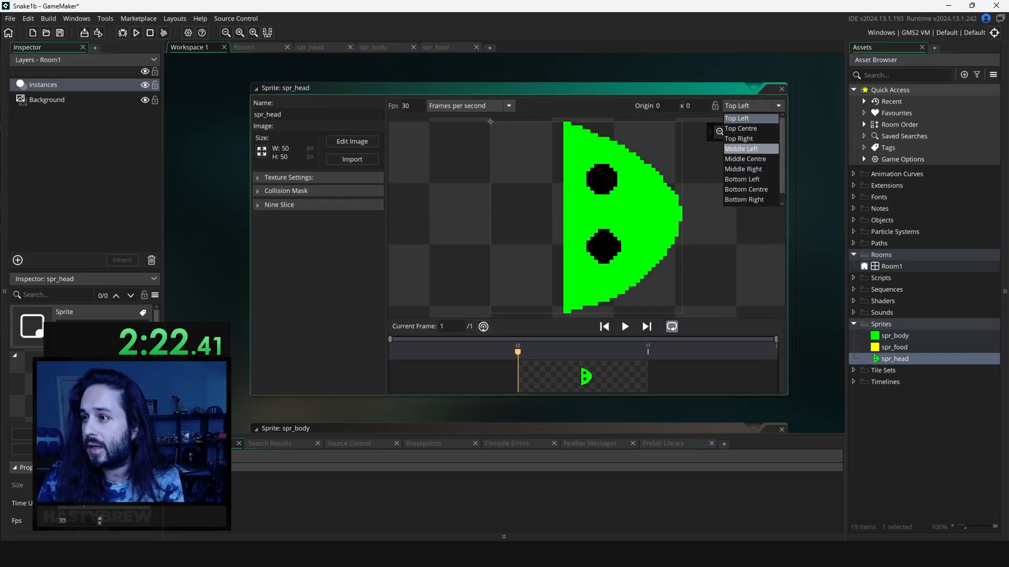
{"action": "left_click", "coordinate": [741, 148]}
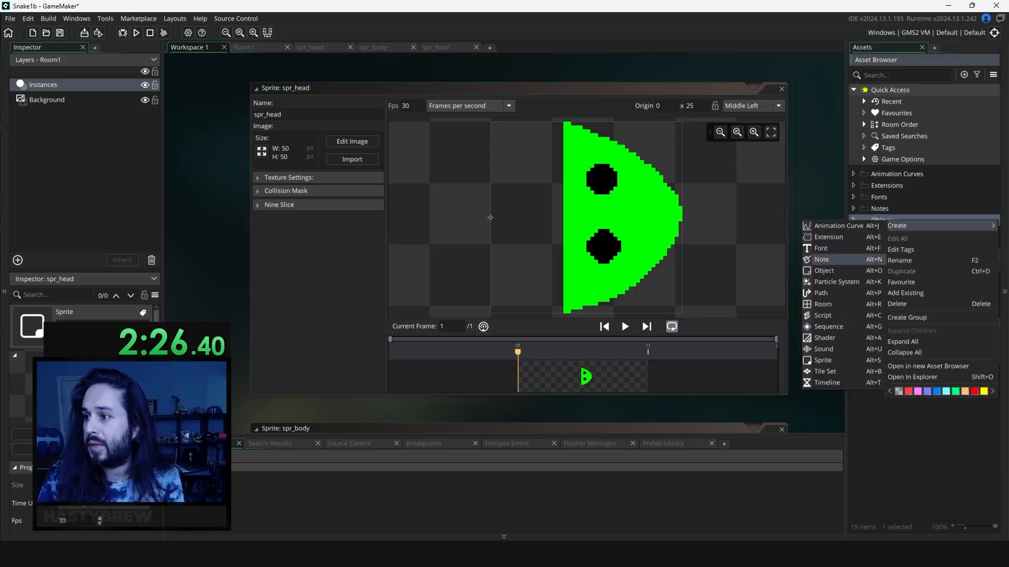
- Create obj_head, obj_body and obj_food, each with its matching sprite
{"action": "left_click", "coordinate": [822, 271]}
{"action": "type", "text": "obj_"}
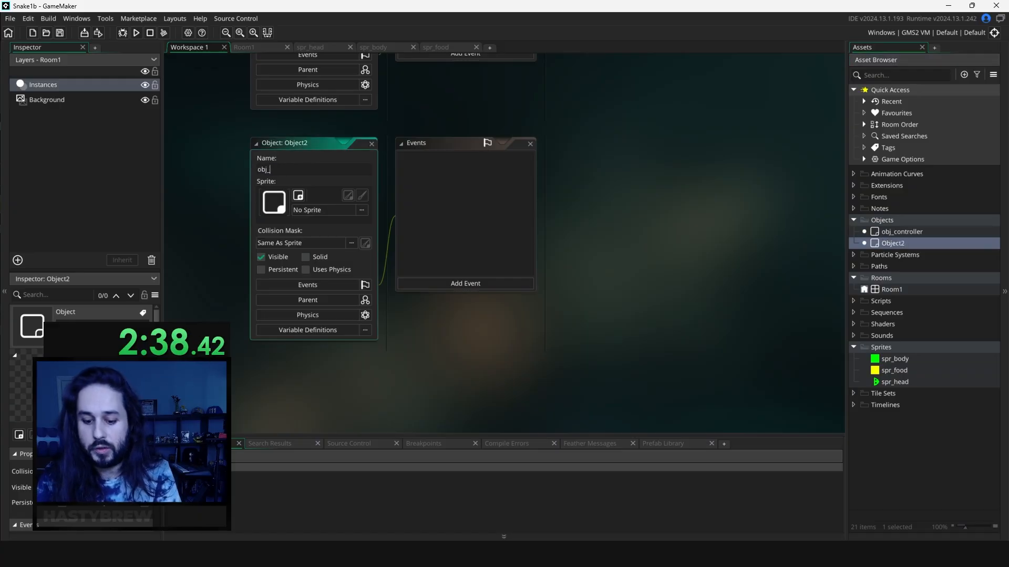
{"action": "type", "text": "head"}
{"action": "type", "text": "obj_"}
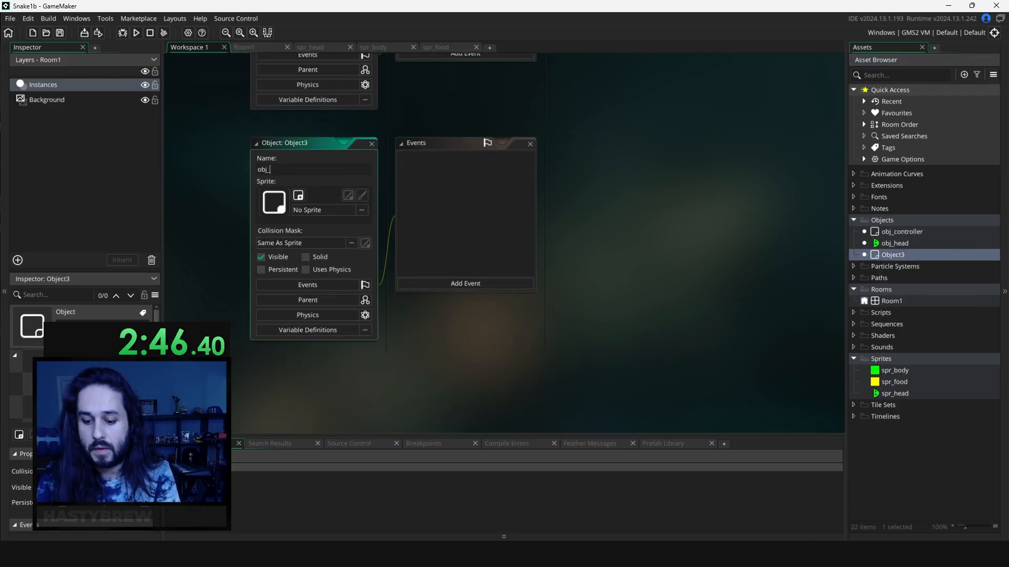
{"action": "left_click", "coordinate": [361, 210]}
{"action": "type", "text": "obj_"}
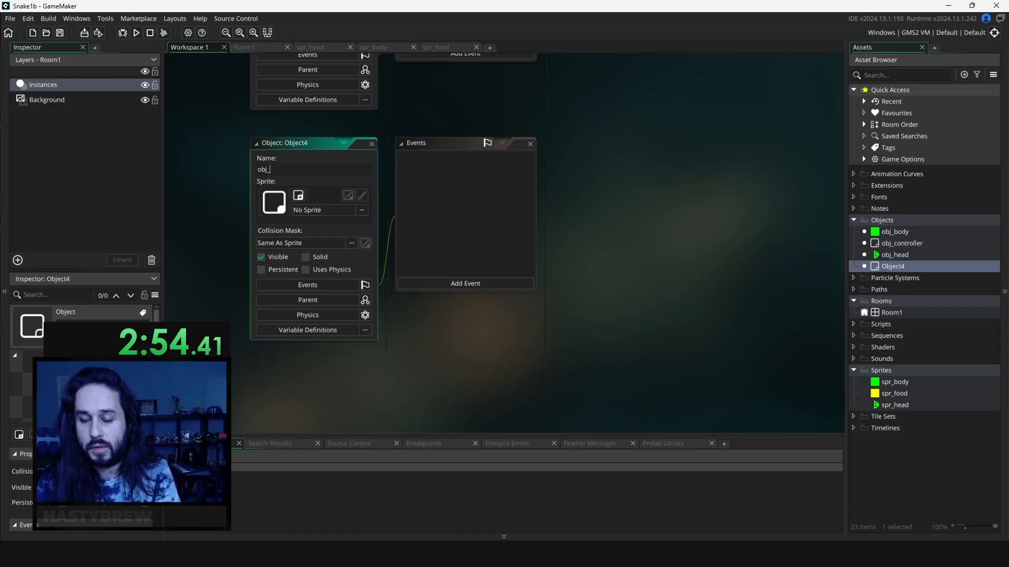
{"action": "left_click", "coordinate": [360, 210]}
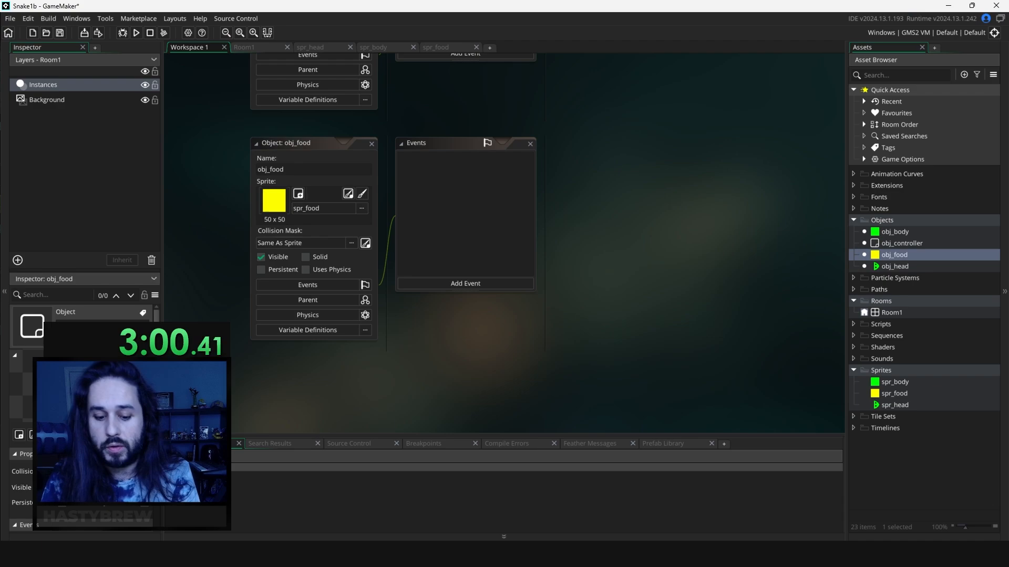
- Select obj_controller and bring Room1 up for placing it
{"action": "left_click", "coordinate": [901, 243]}
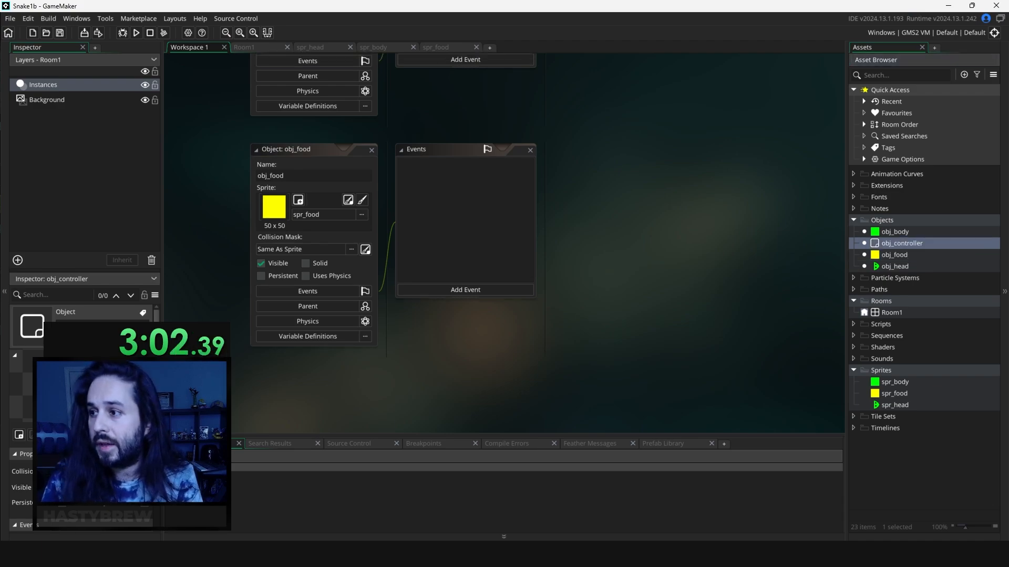
{"action": "left_click", "coordinate": [245, 47]}
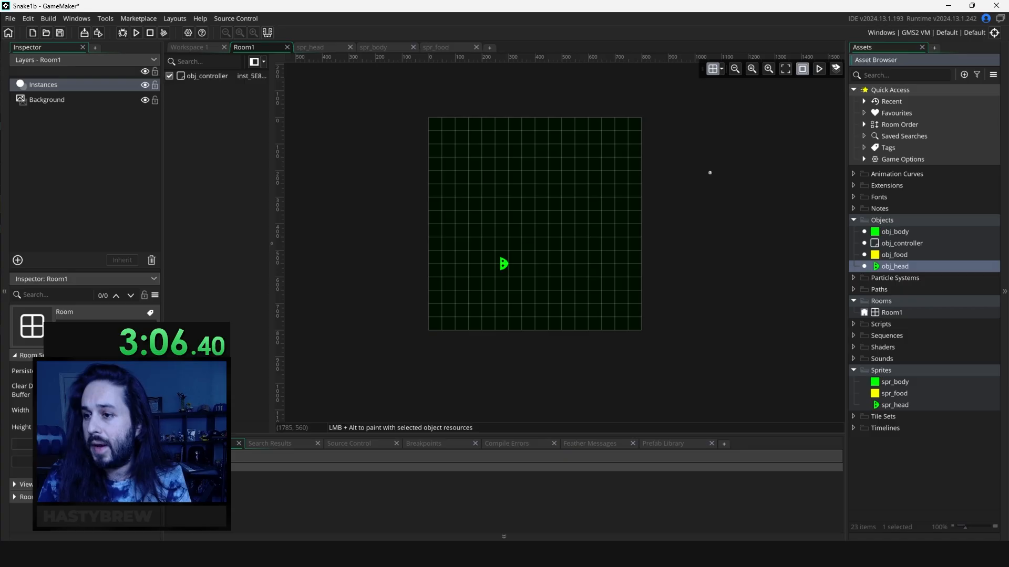
- Add a Create event to obj_controller and start its code
{"action": "left_click", "coordinate": [190, 47]}
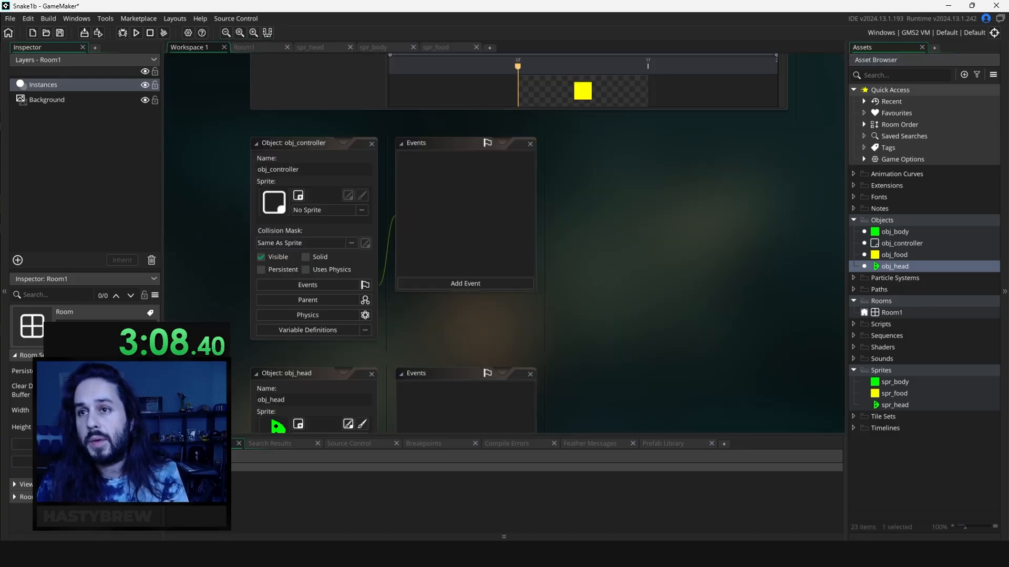
{"action": "left_click", "coordinate": [464, 282]}
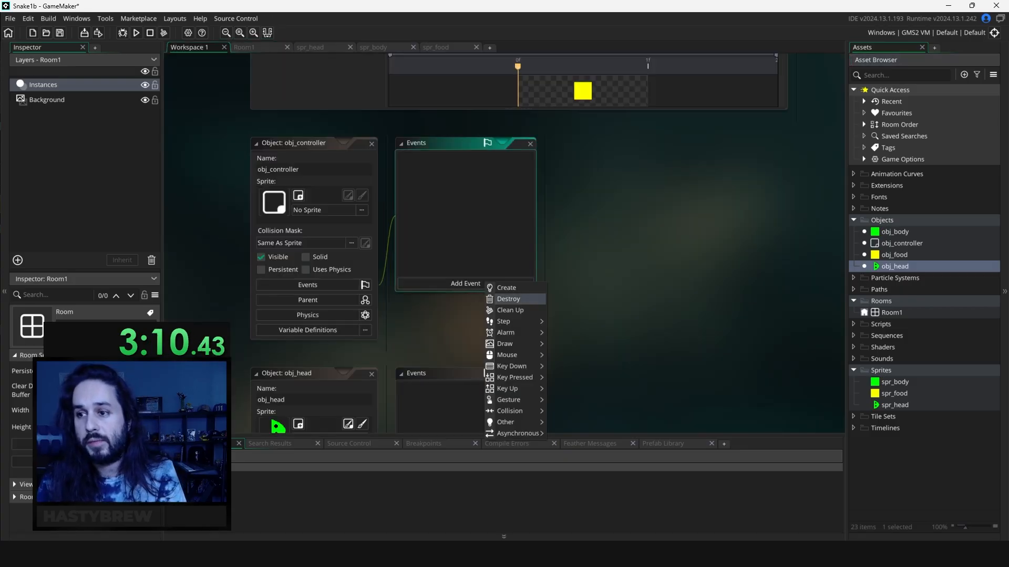
{"action": "left_click", "coordinate": [506, 288]}
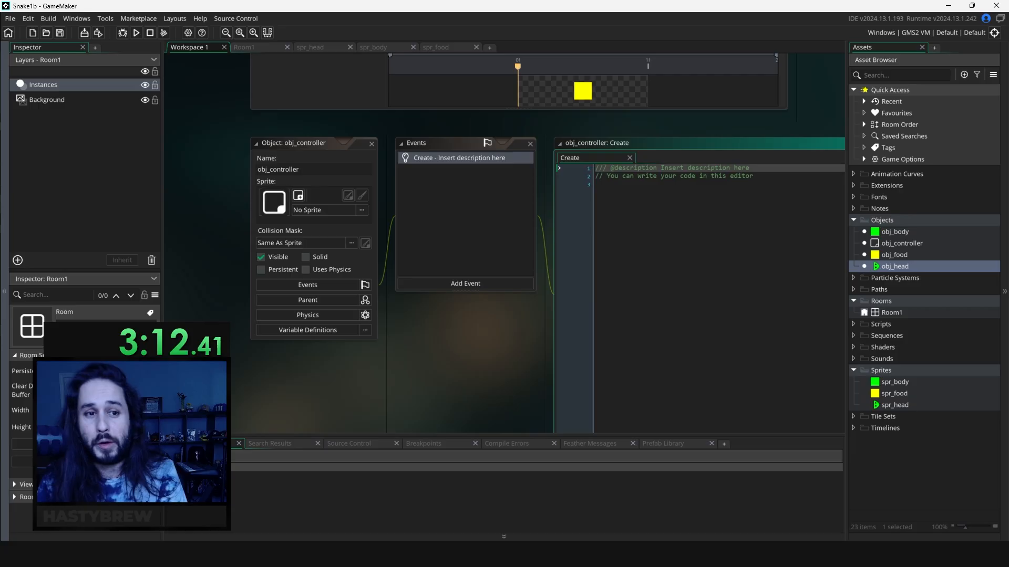
{"action": "left_click", "coordinate": [371, 143]}
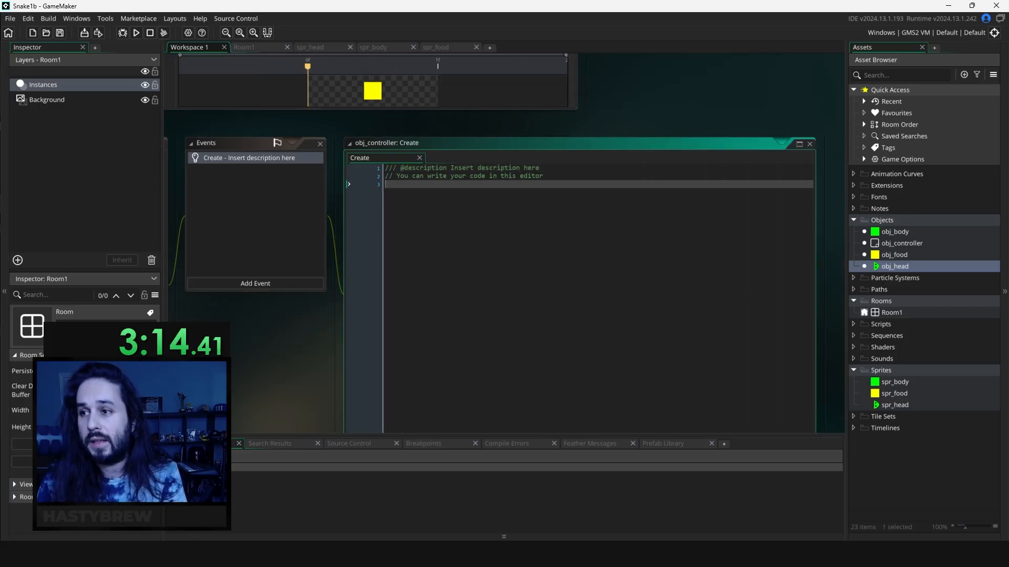
- Set global.snake_speed = 5, global.snake_frames = 0 and global.body_up = 20 in the Create event
{"action": "type", "text": "global.snake_"}
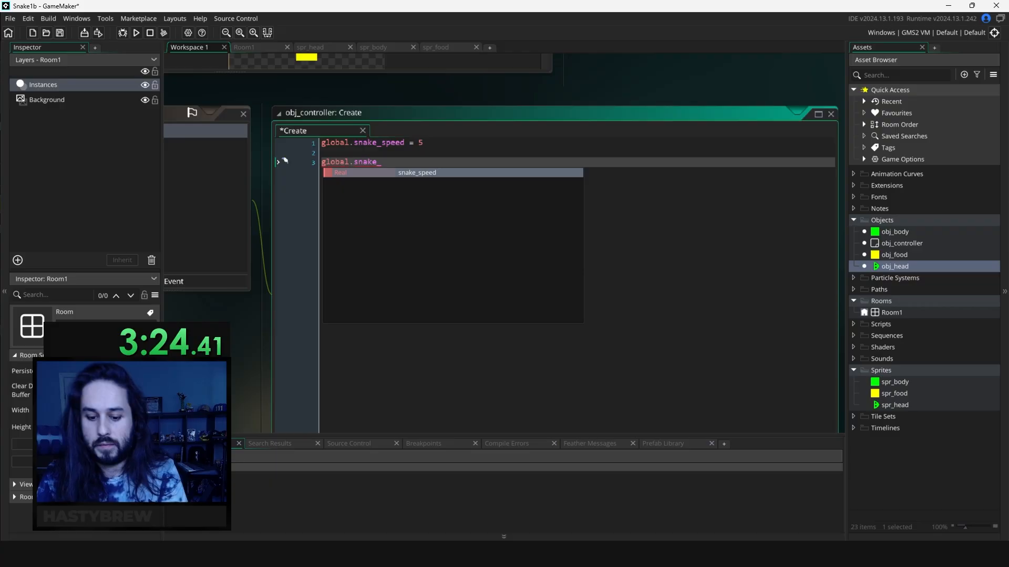
{"action": "type", "text": "frames = 0"}
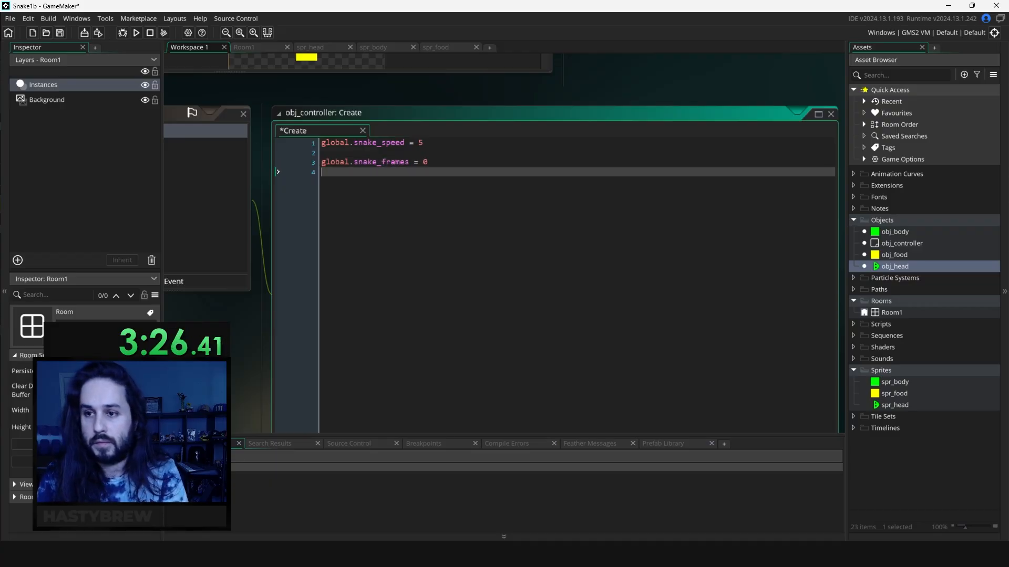
{"action": "type", "text": "global.body"}
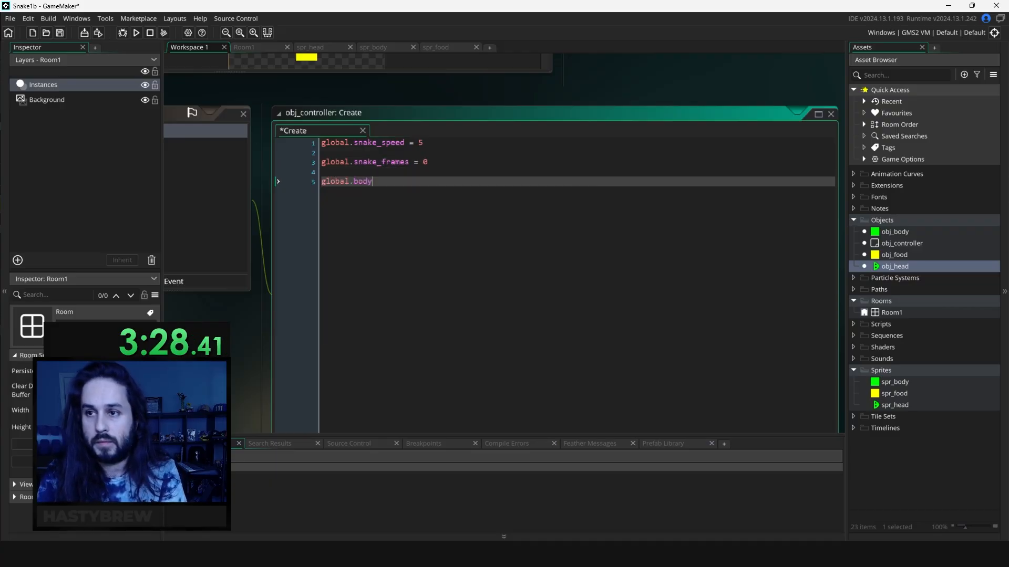
{"action": "type", "text": "_up = 20"}
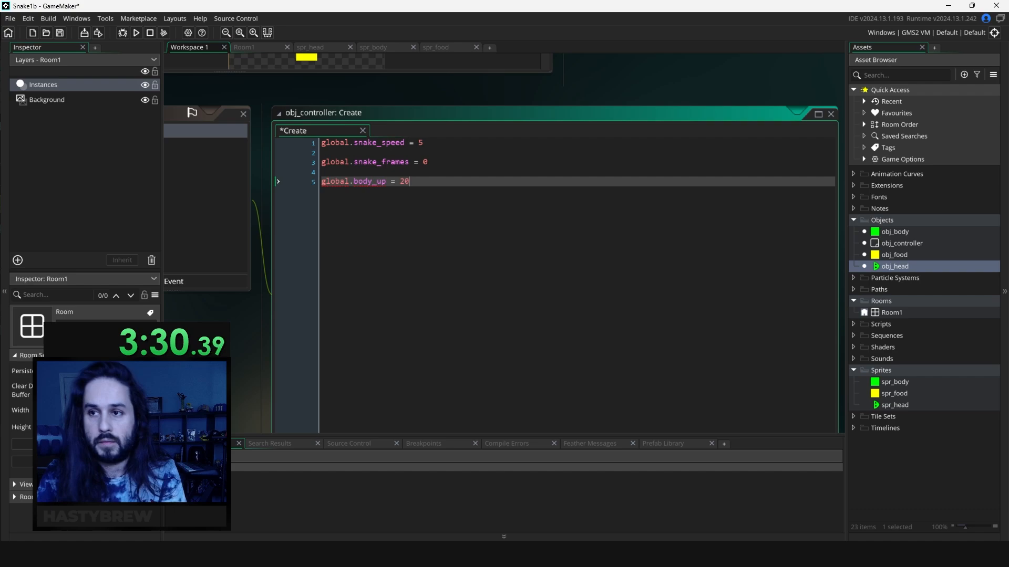
{"action": "left_click", "coordinate": [333, 281]}
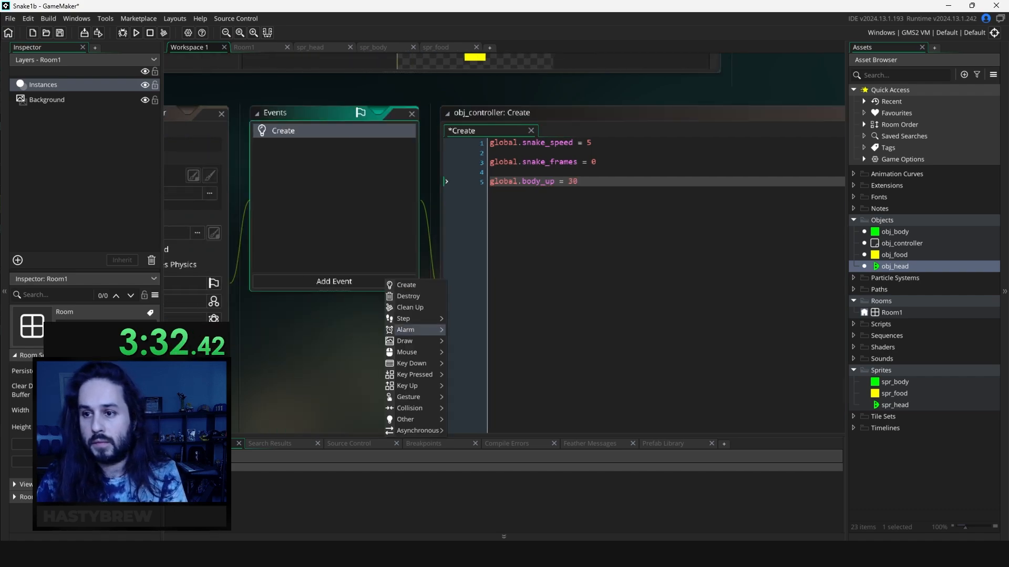
- In a new Step event, begin an instance_exists check that creates food at random_range(50, room_width-50)
{"action": "left_click", "coordinate": [403, 319]}
{"action": "type", "text": "i"}
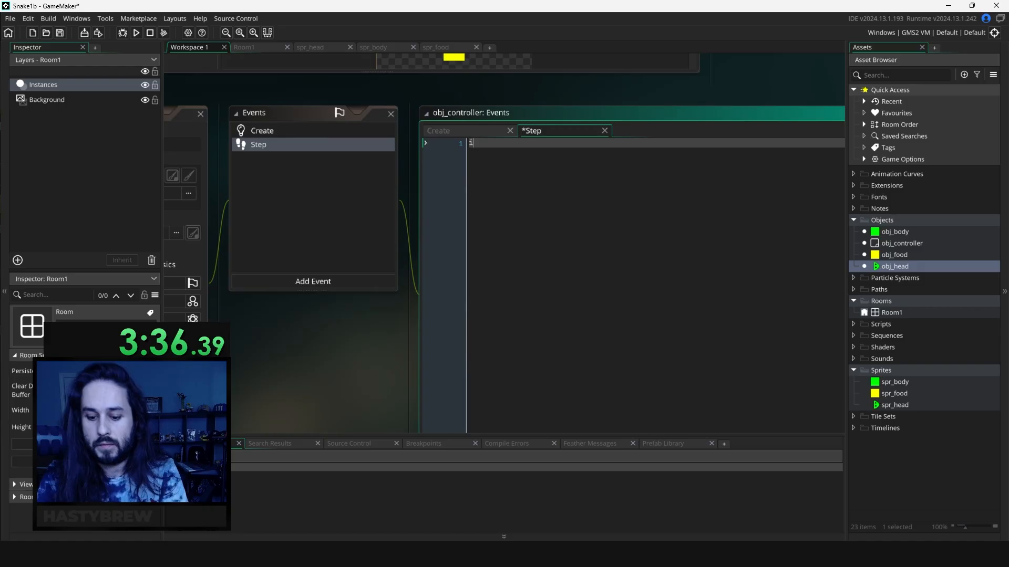
{"action": "type", "text": "f !i"}
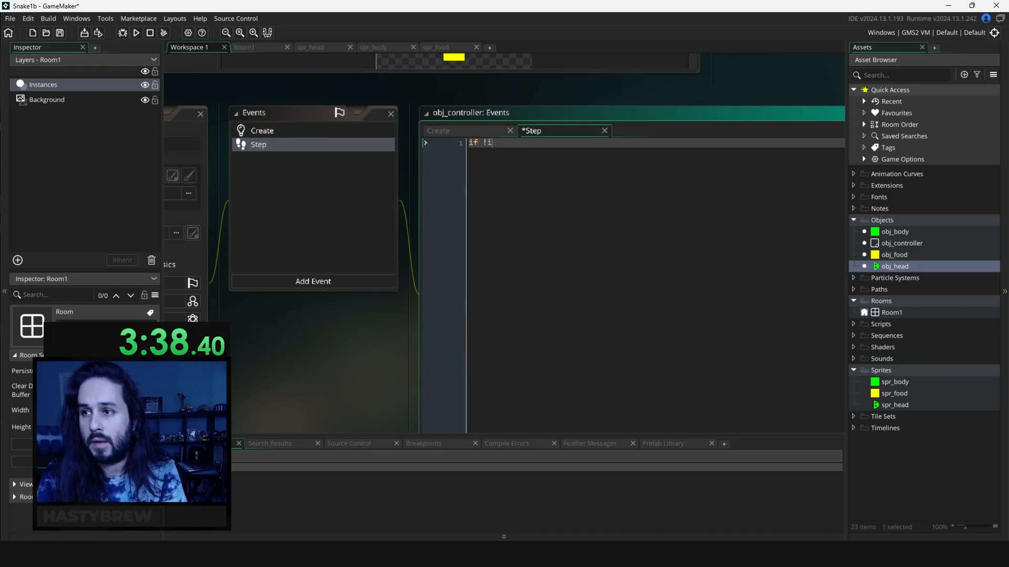
{"action": "type", "text": "nstance_exists("}
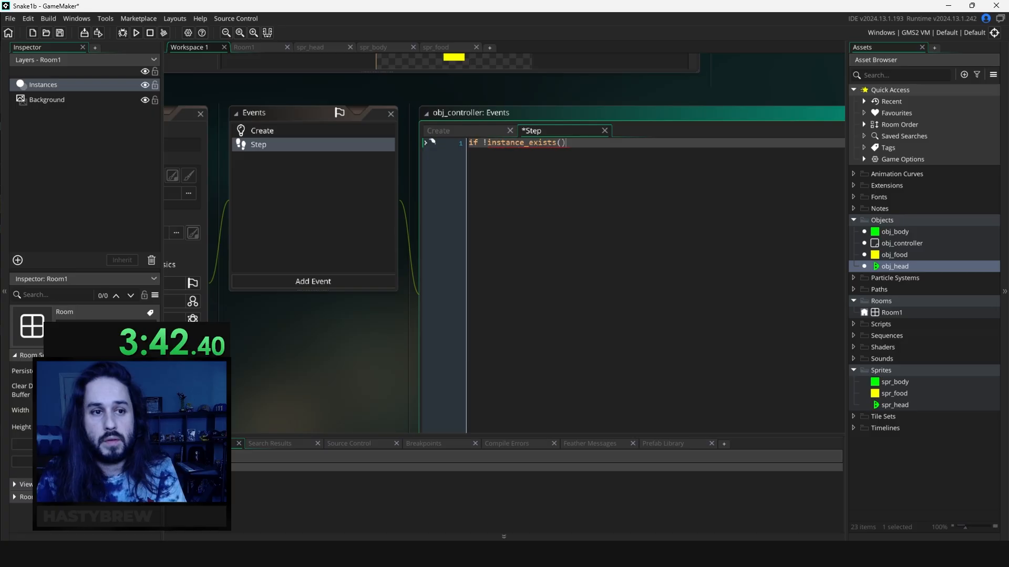
{"action": "type", "text": "o"}
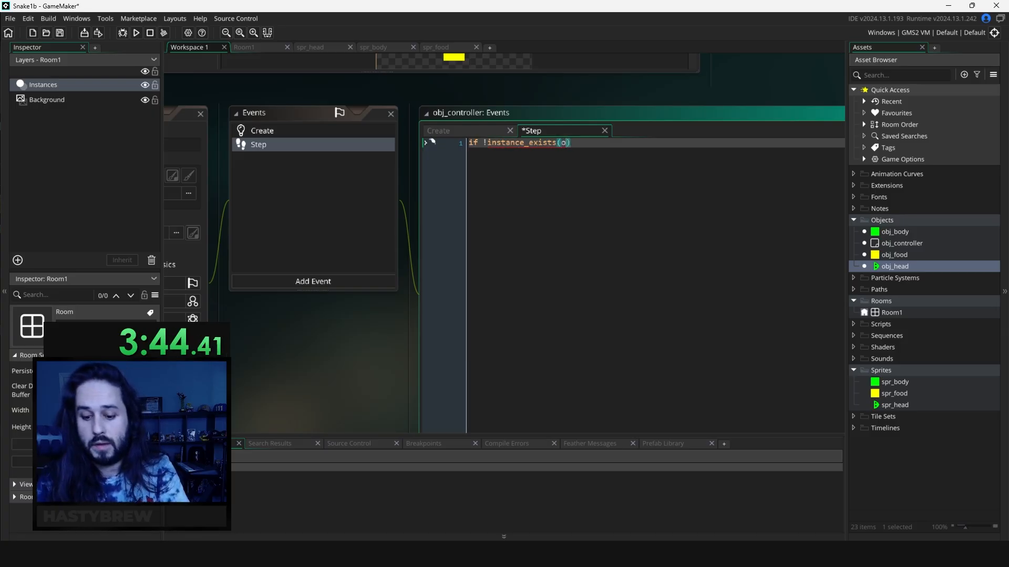
{"action": "type", "text": "bj_bod"}
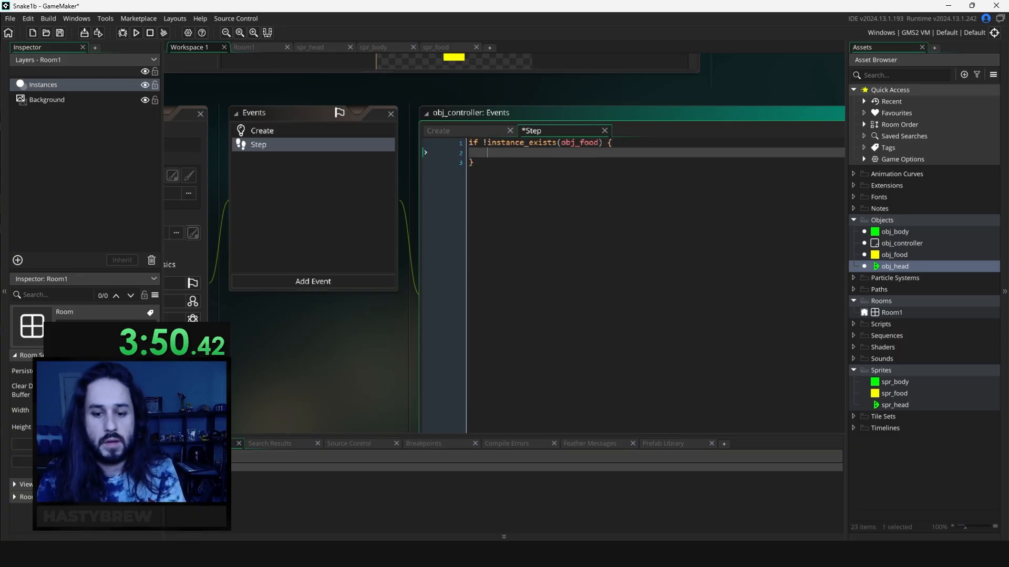
{"action": "type", "text": "instance_create_layer("}
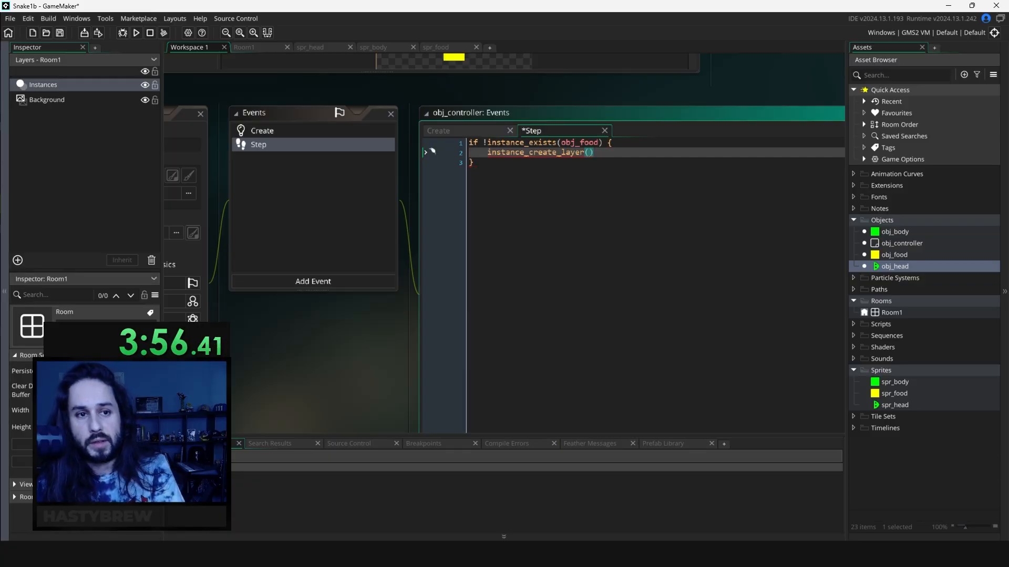
{"action": "type", "text": "random_range("}
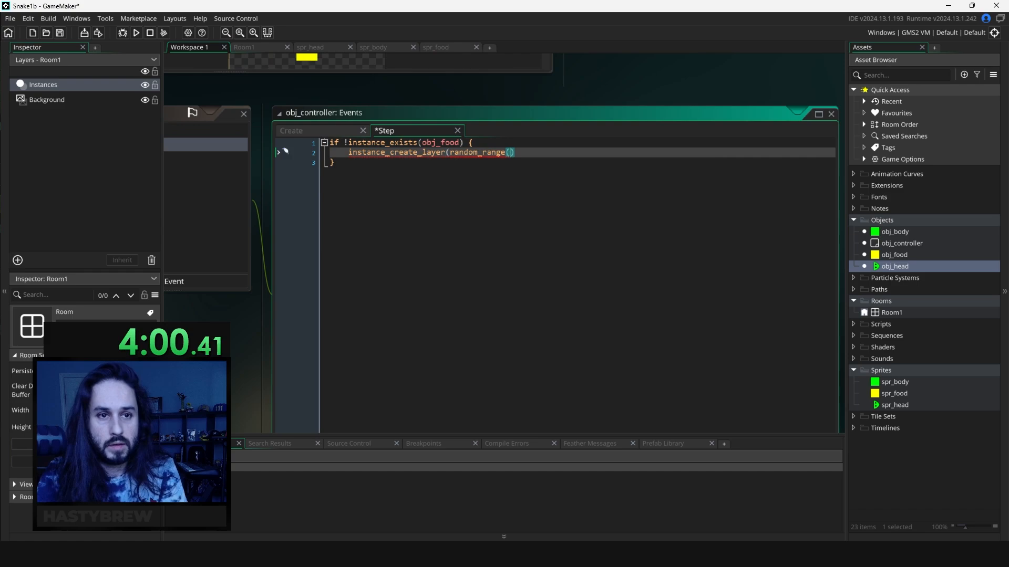
{"action": "type", "text": "50,"}
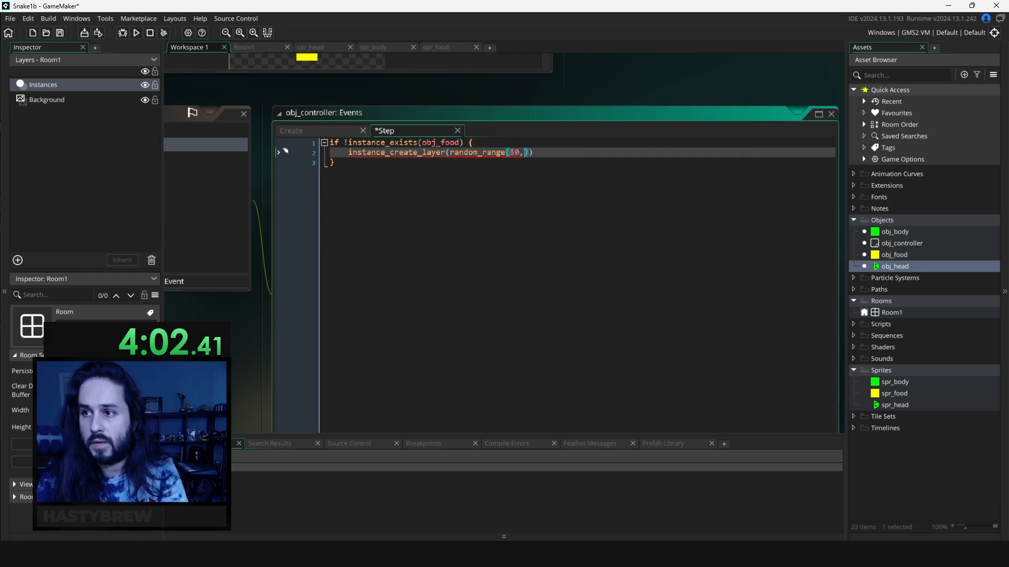
{"action": "type", "text": "room_width"}
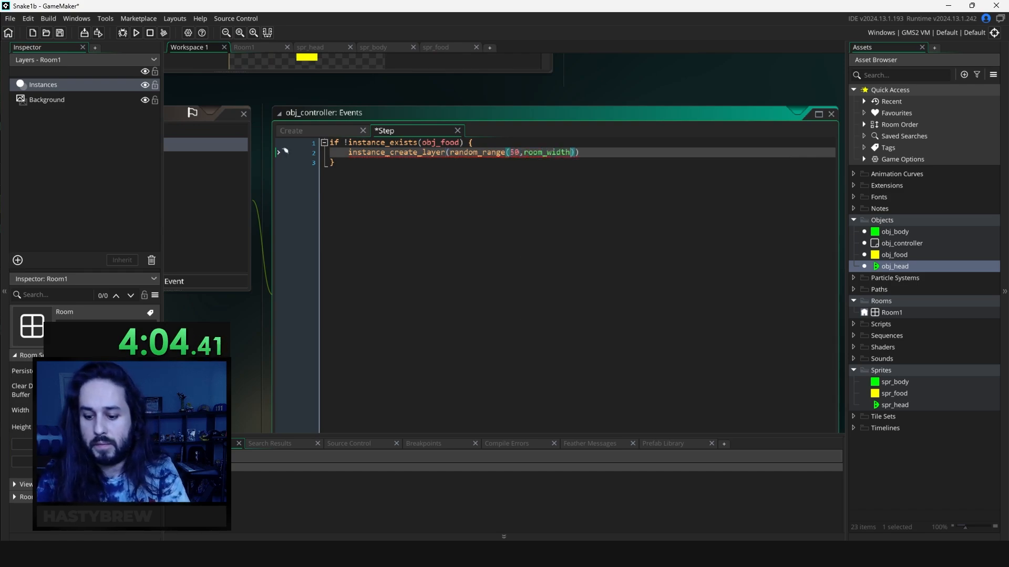
{"action": "type", "text": "-50),ro"}
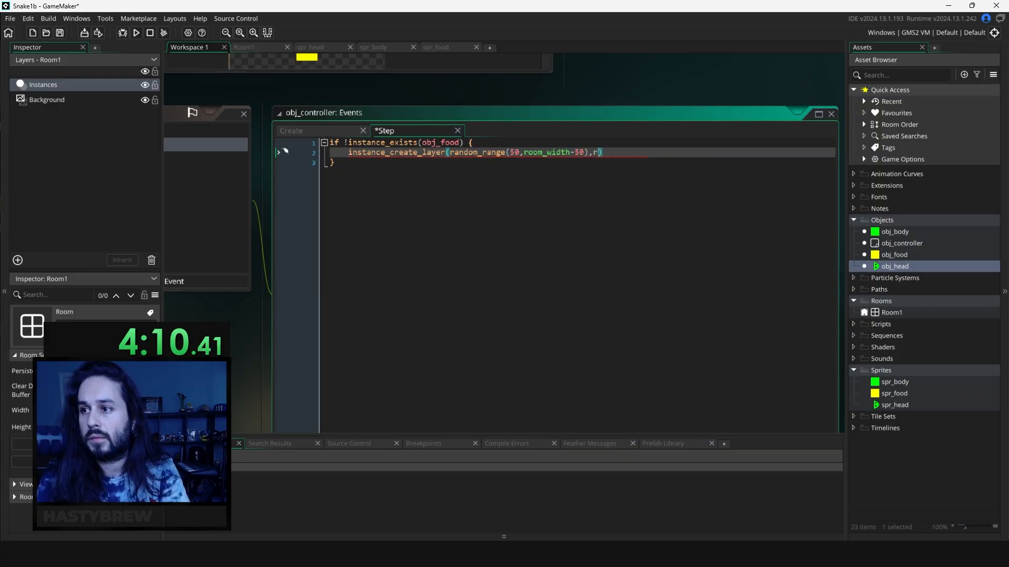
- Finish the random_range(50, room_height-50) obj_food spawn and add global.snake_frames ++
{"action": "type", "text": "andom_range(50"}
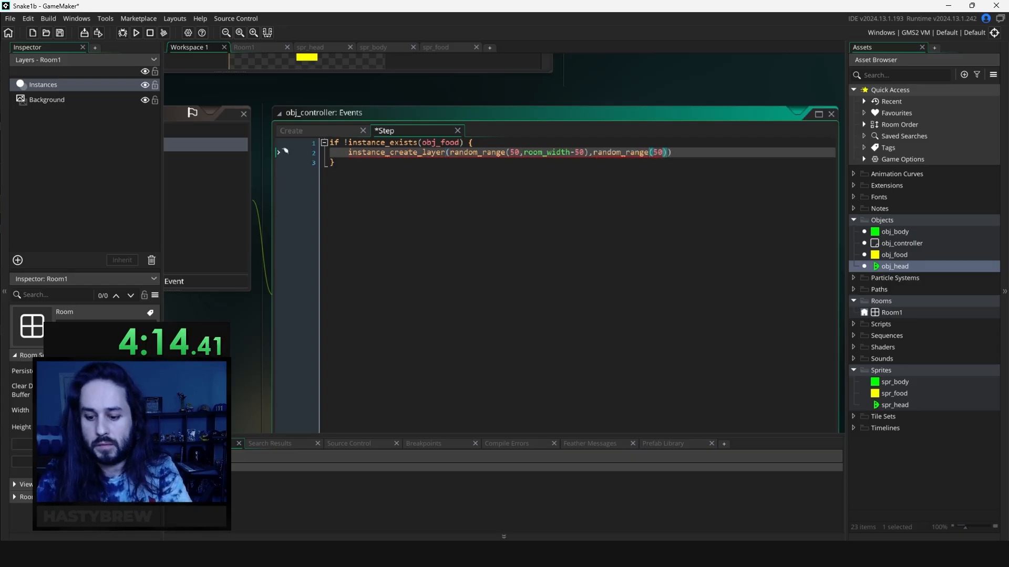
{"action": "type", "text": "room_height"}
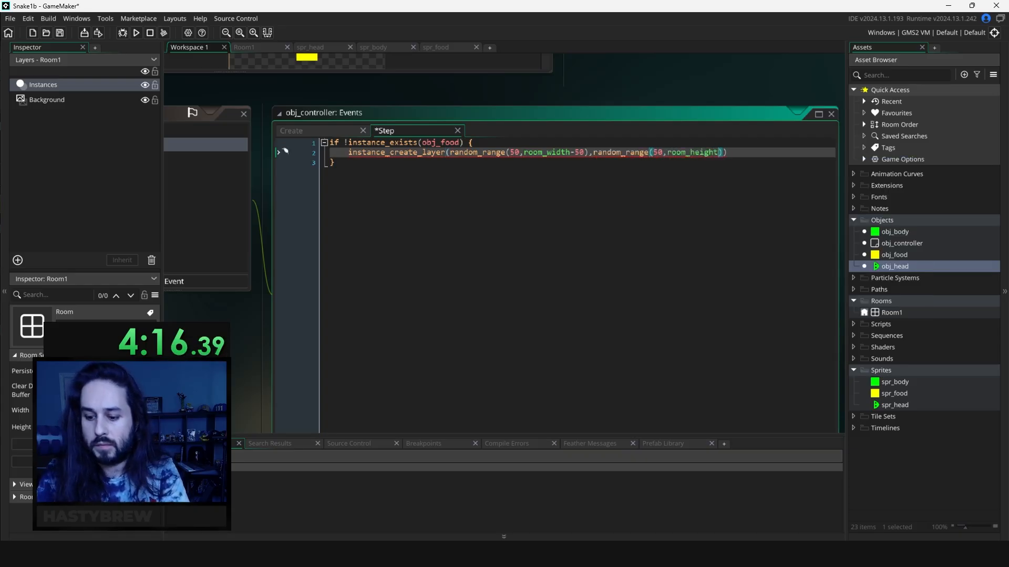
{"action": "type", "text": "-50"}
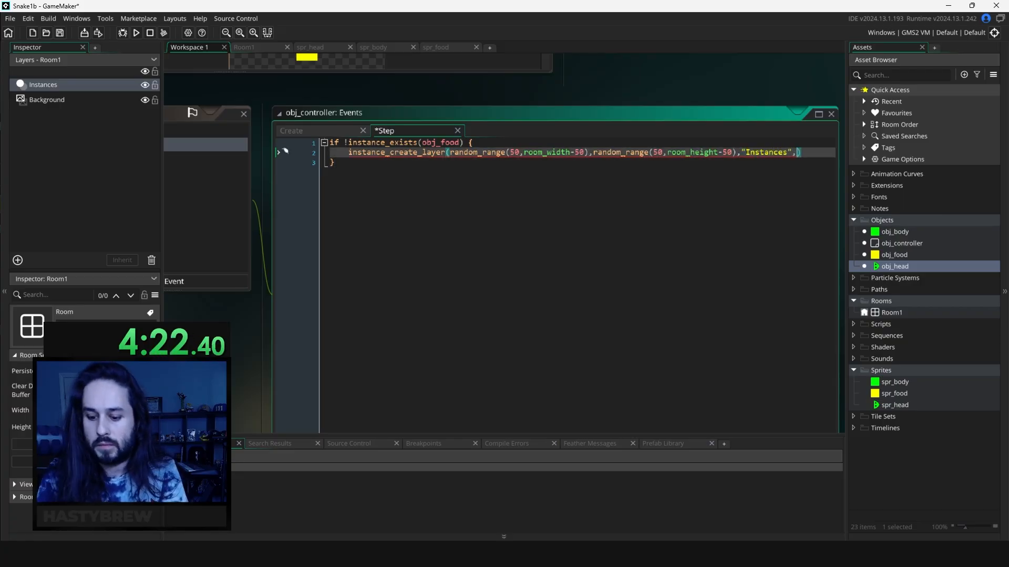
{"action": "type", "text": "obj_foos"}
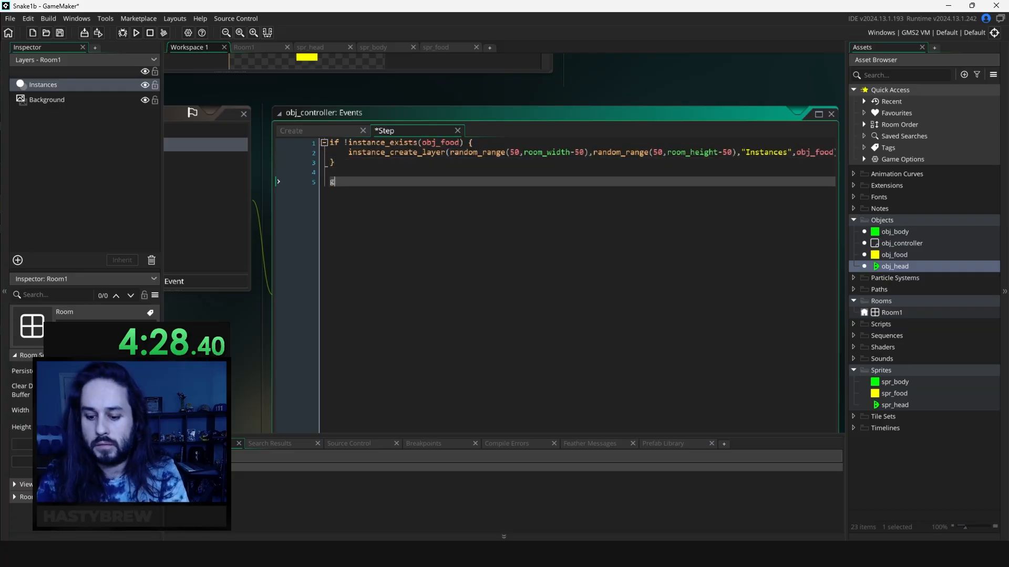
{"action": "type", "text": "global.snake"}
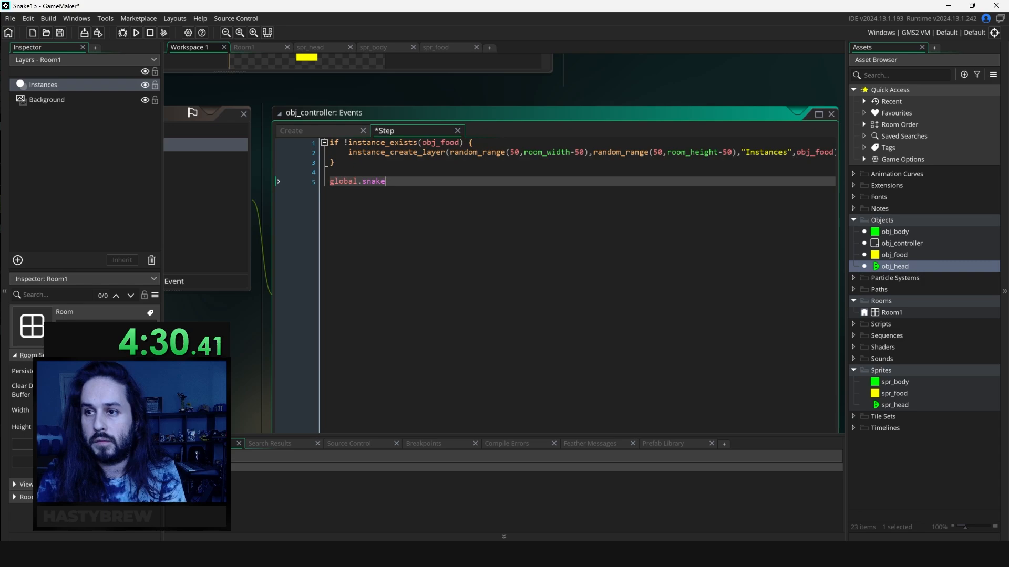
{"action": "type", "text": "_frames ++"}
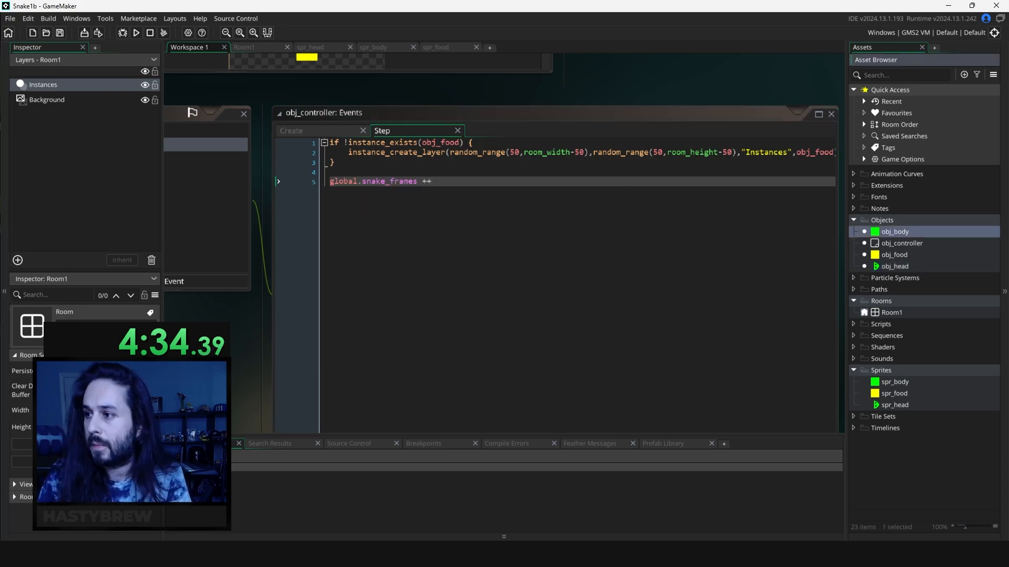
{"action": "left_click", "coordinate": [386, 283]}
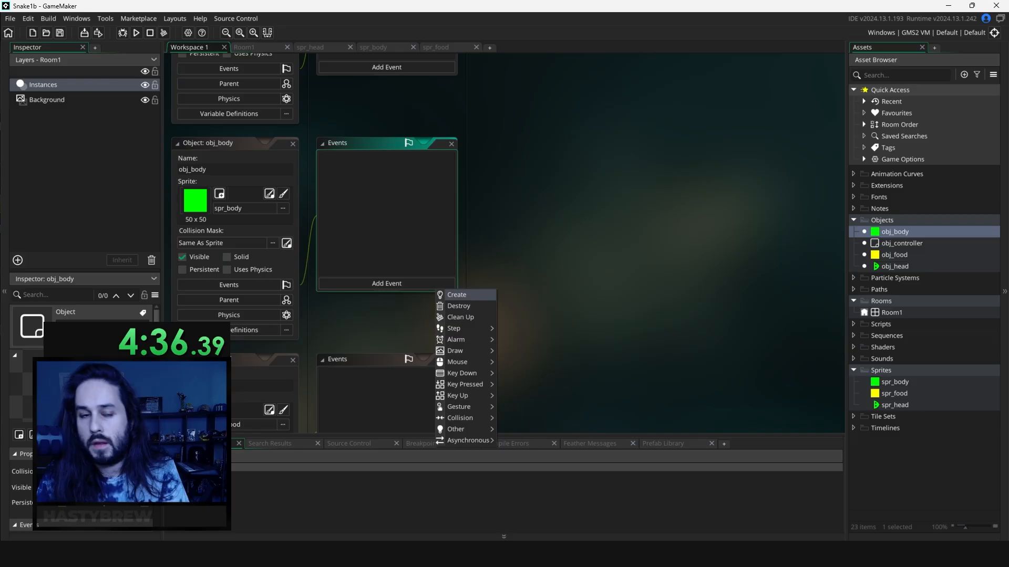
- Give obj_body a Create event setting max_frames = 99 and grace_period = 20
{"action": "left_click", "coordinate": [456, 294]}
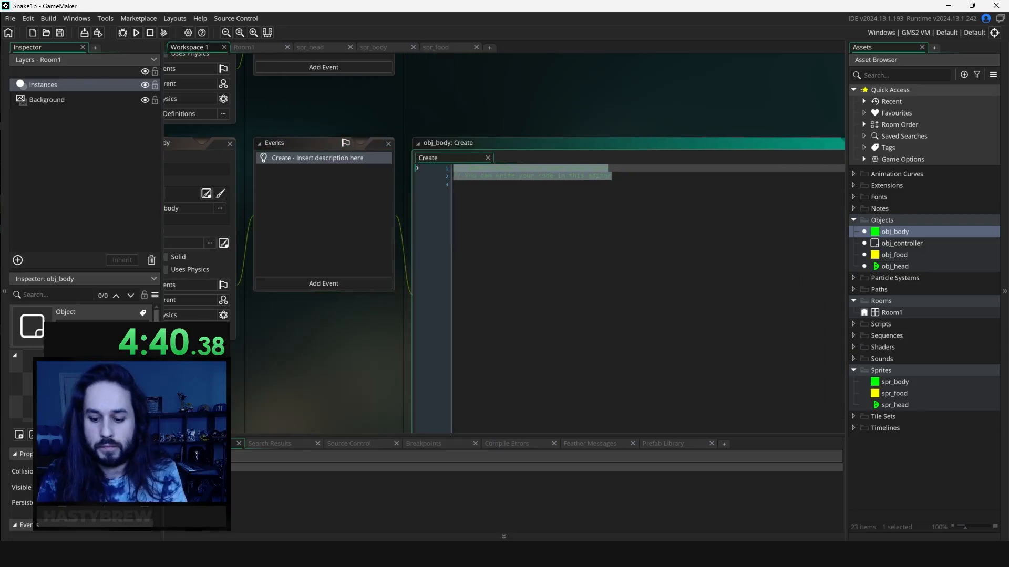
{"action": "type", "text": "max_frames ="}
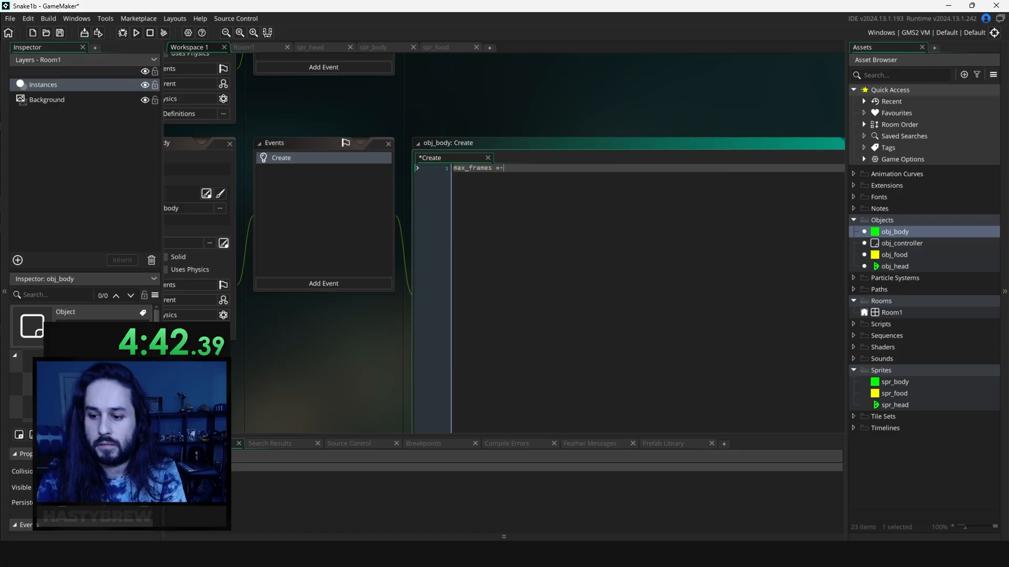
{"action": "type", "text": "99"}
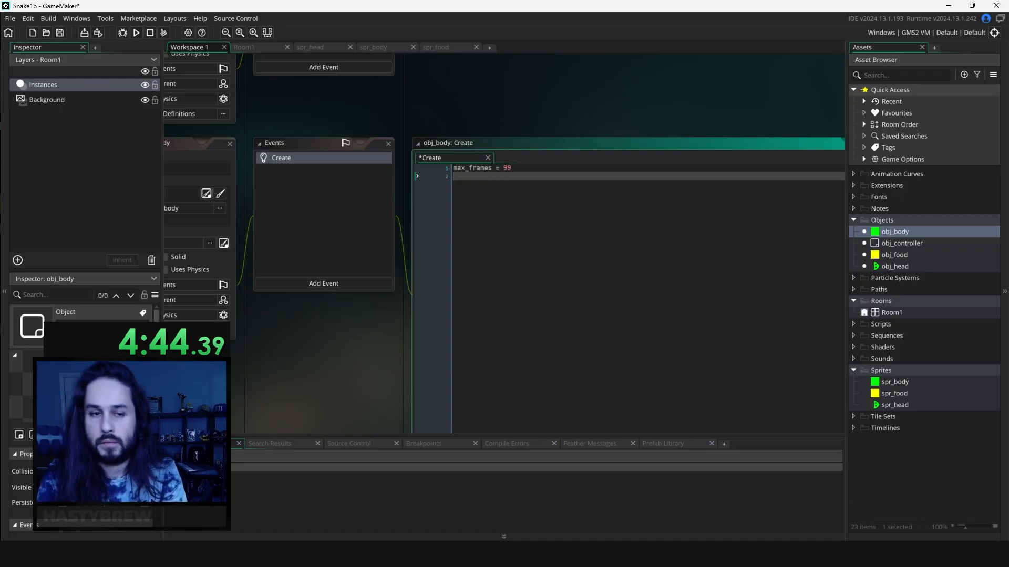
{"action": "type", "text": "grace_e"}
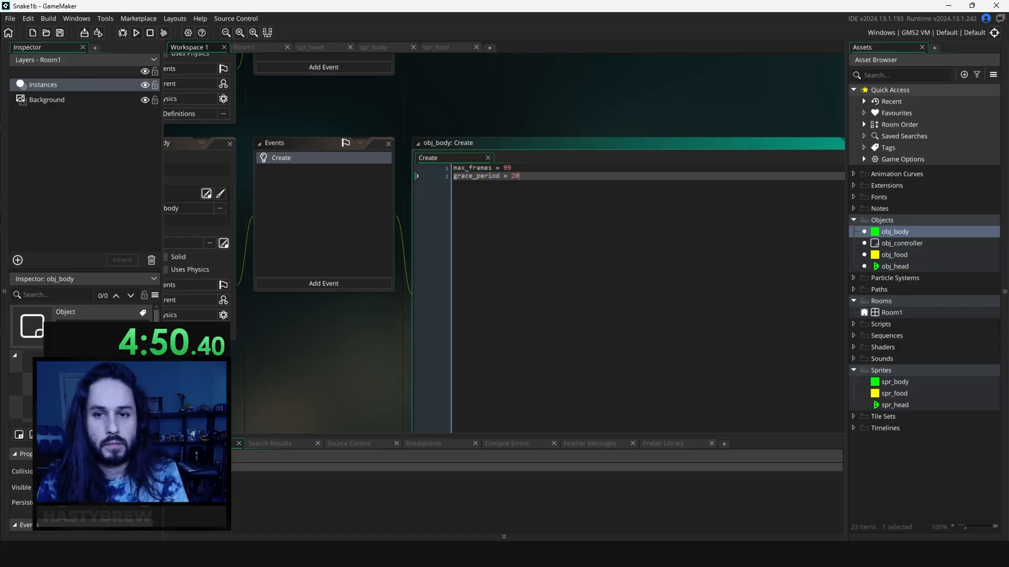
{"action": "left_click", "coordinate": [322, 282]}
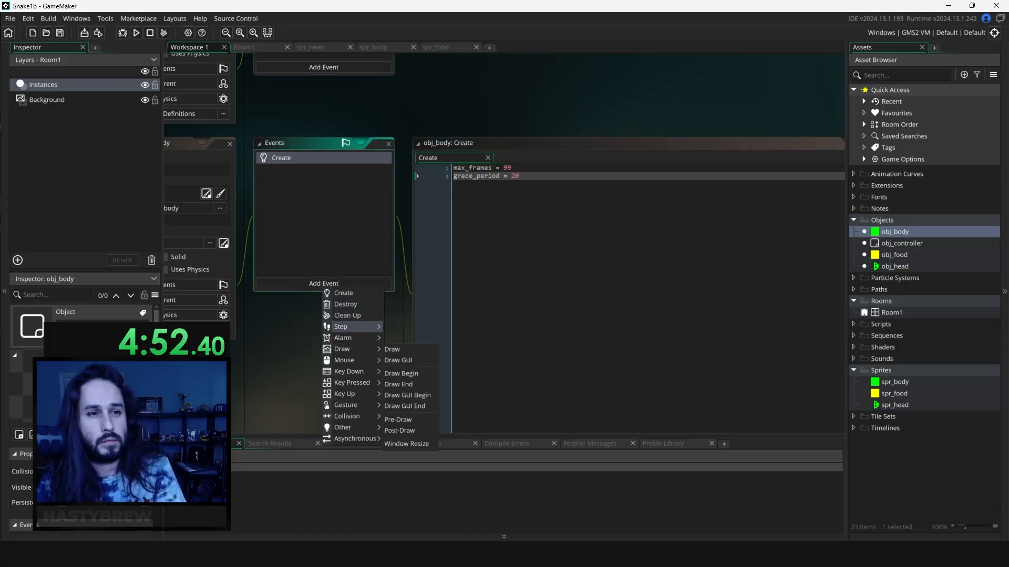
- Add obj_body's Step event destroying it when global.snake_frames >= max_frames, and save
{"action": "left_click", "coordinate": [339, 326]}
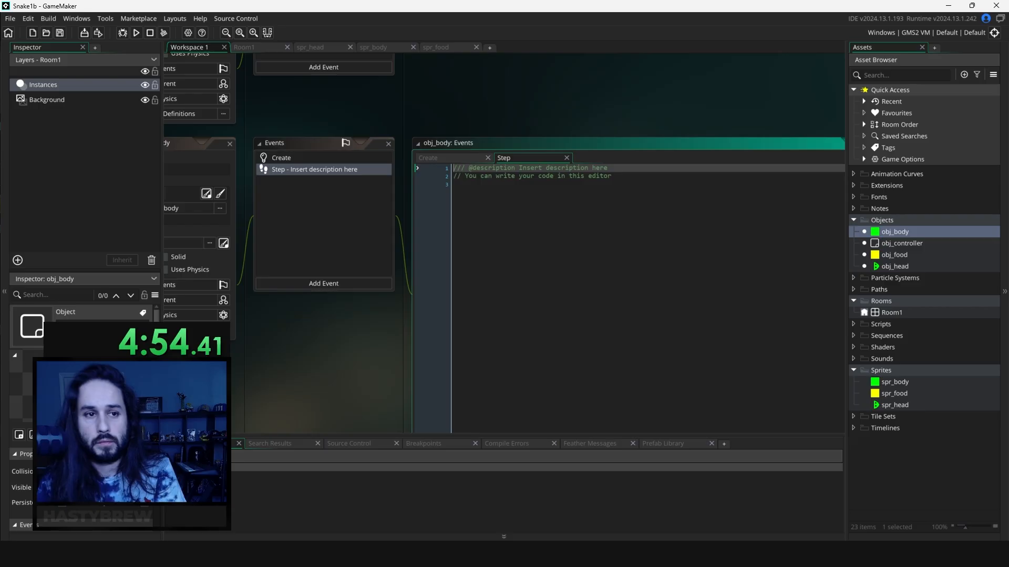
{"action": "type", "text": "if global.snake_Frames"}
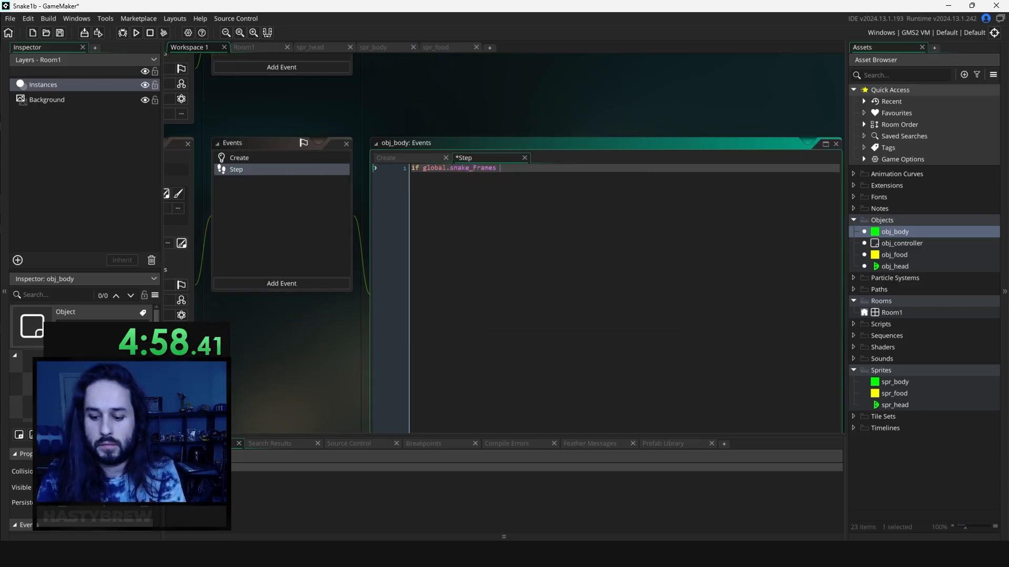
{"action": "type", "text": ">= max_frames {"}
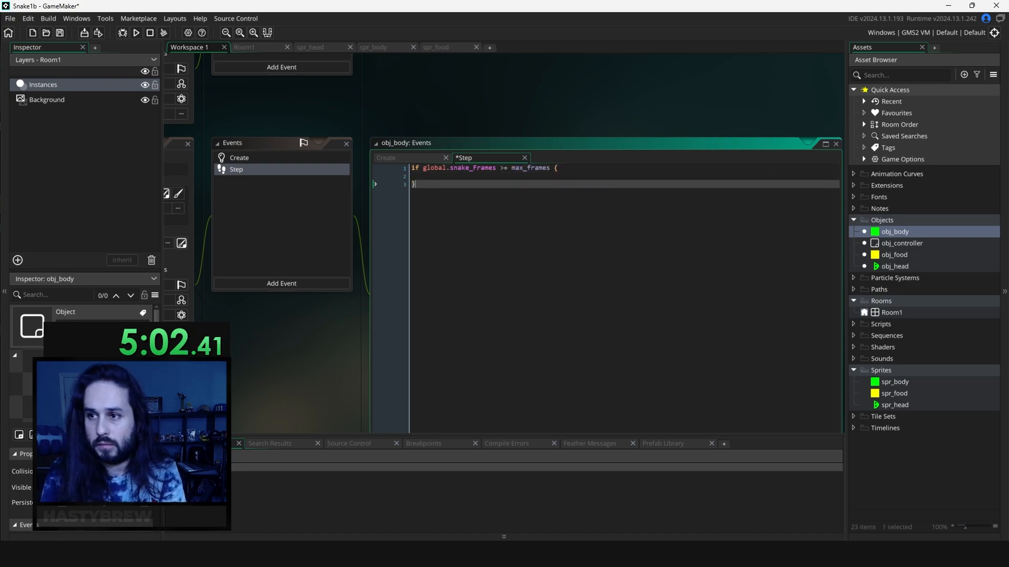
{"action": "type", "text": "instance_destroy"}
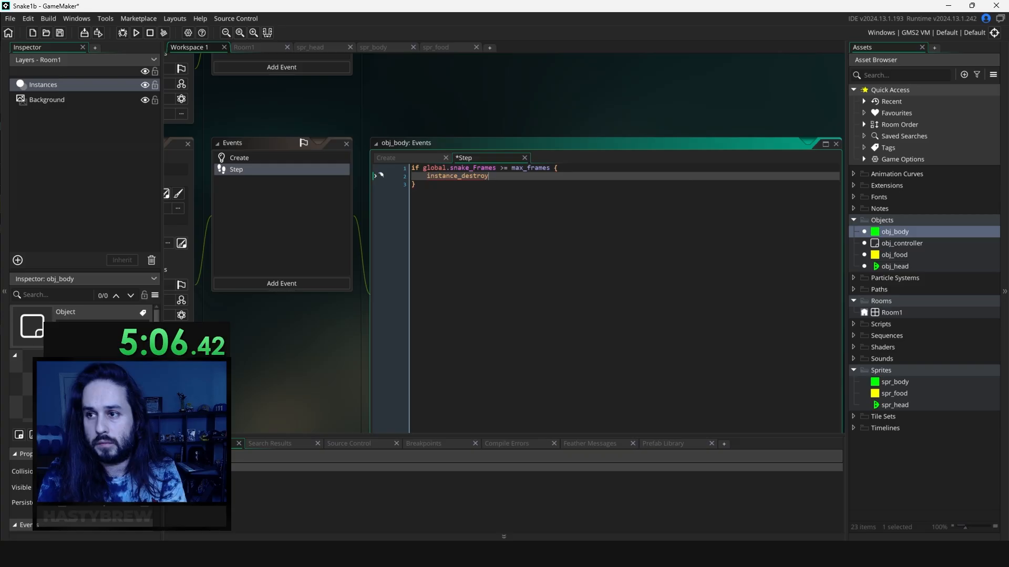
{"action": "type", "text": "()"}
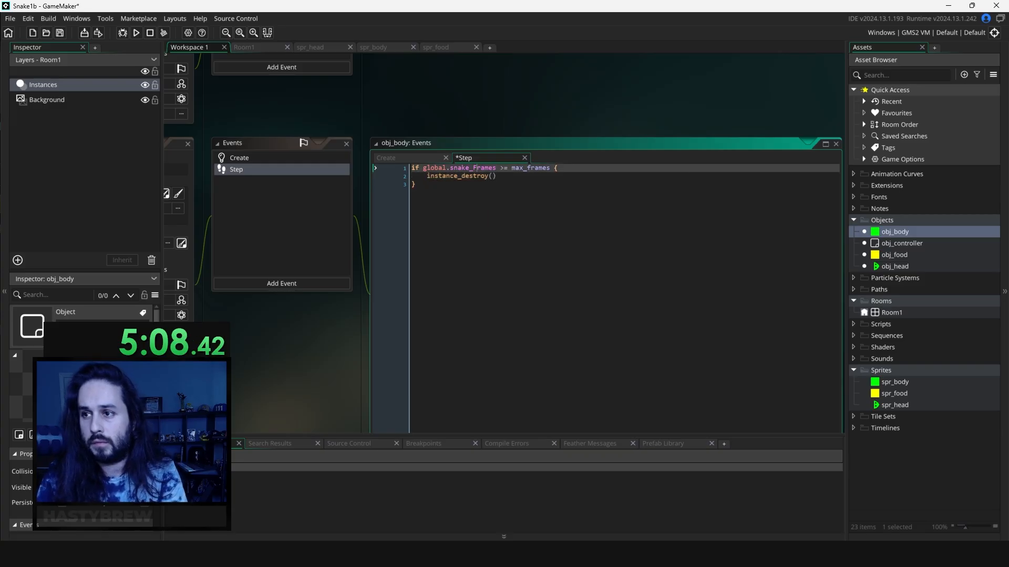
{"action": "key", "text": "ctrl+s"}
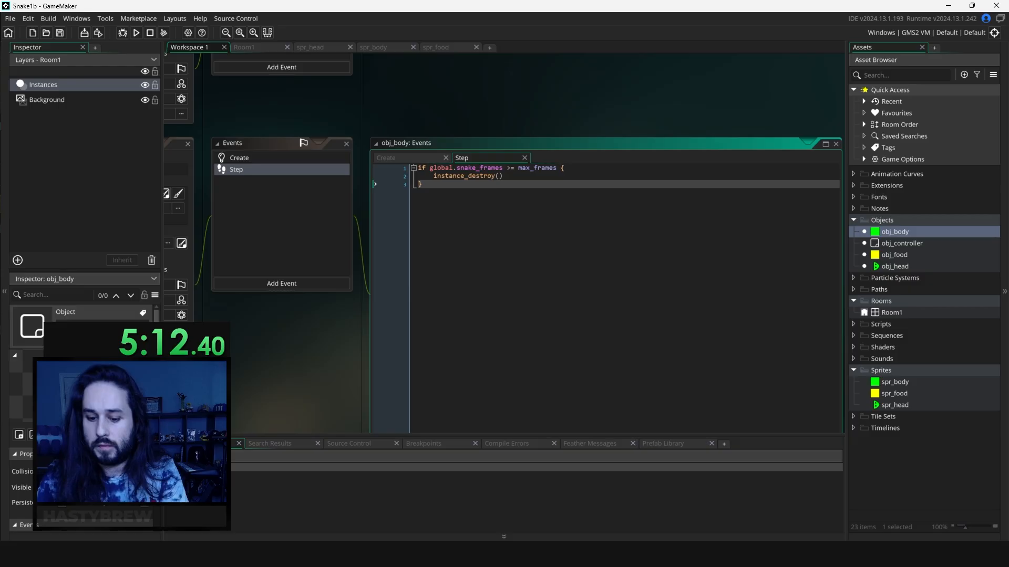
- Decrement grace_period in the Step event while it is above zero
{"action": "type", "text": "if grace_period > 0 {"}
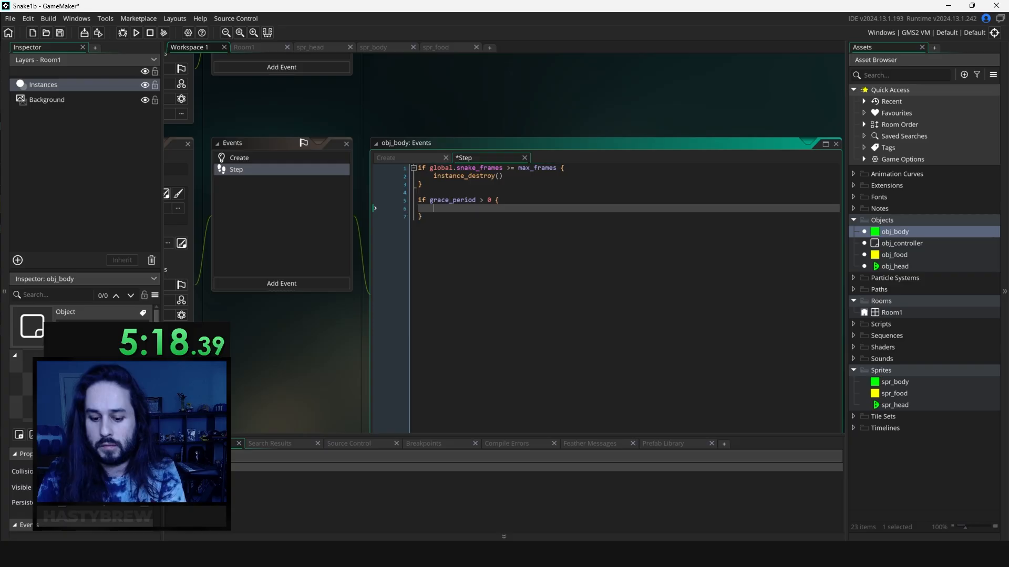
{"action": "type", "text": "grace_period00"}
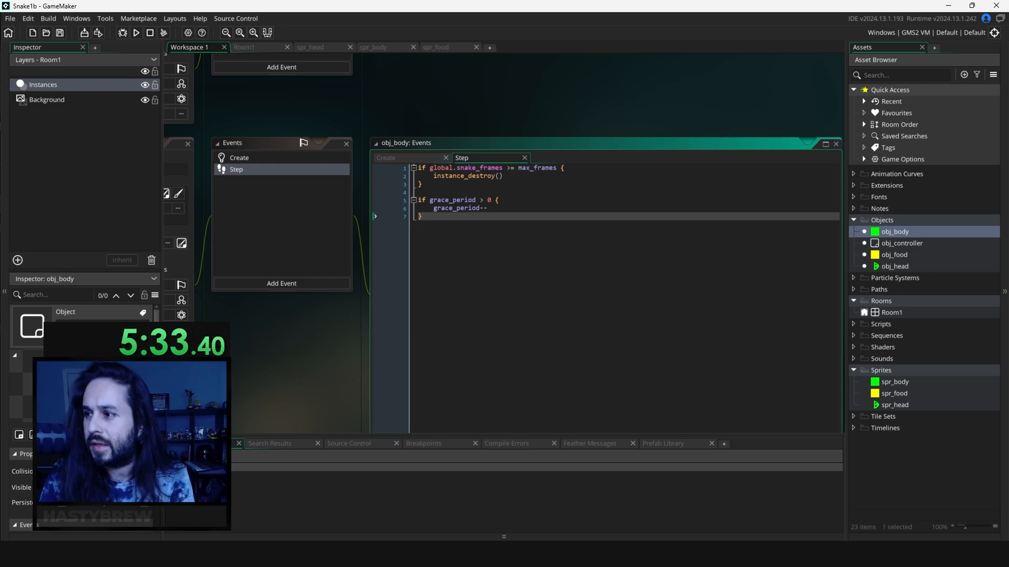
- In obj_head's Create event set is_horiz = true and is_vert = false
{"action": "double_click", "coordinate": [894, 265]}
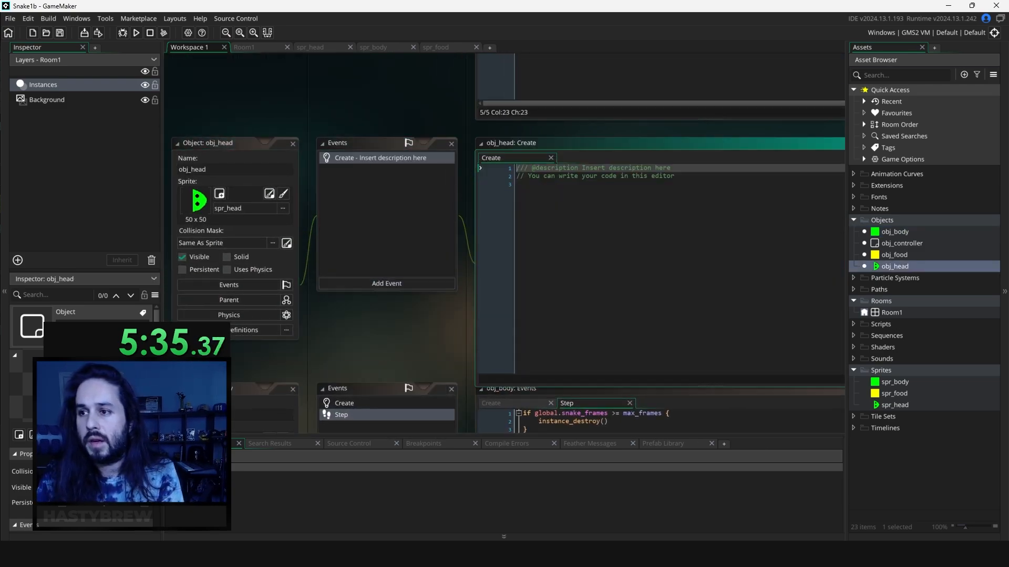
{"action": "type", "text": "is_horiz ="}
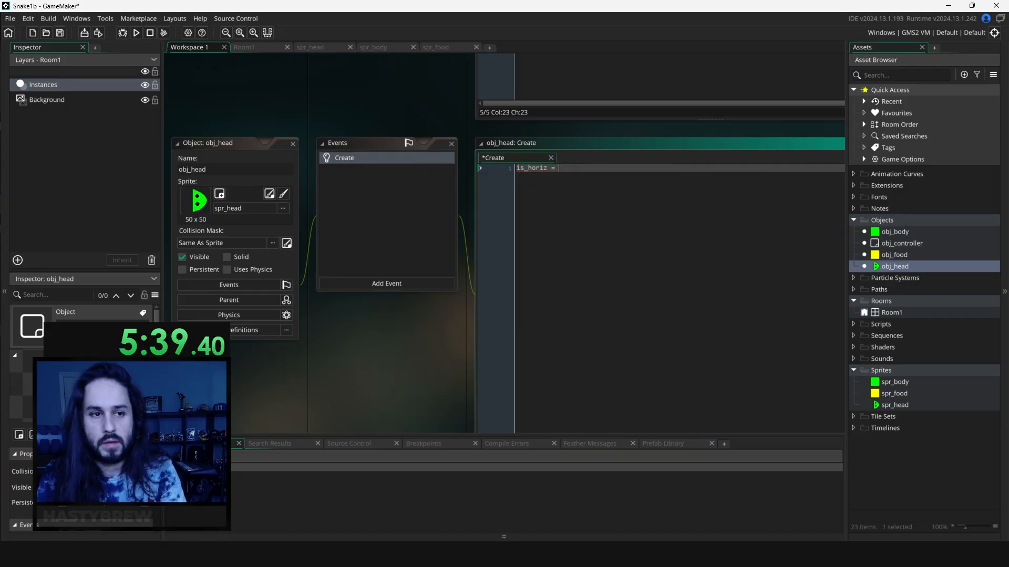
{"action": "type", "text": "true"}
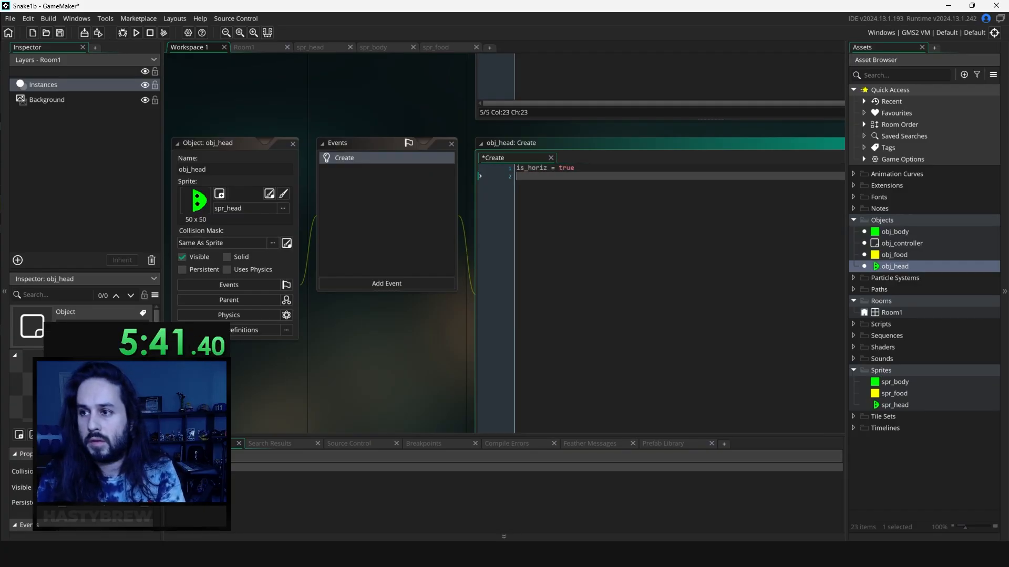
{"action": "type", "text": "is_vert ="}
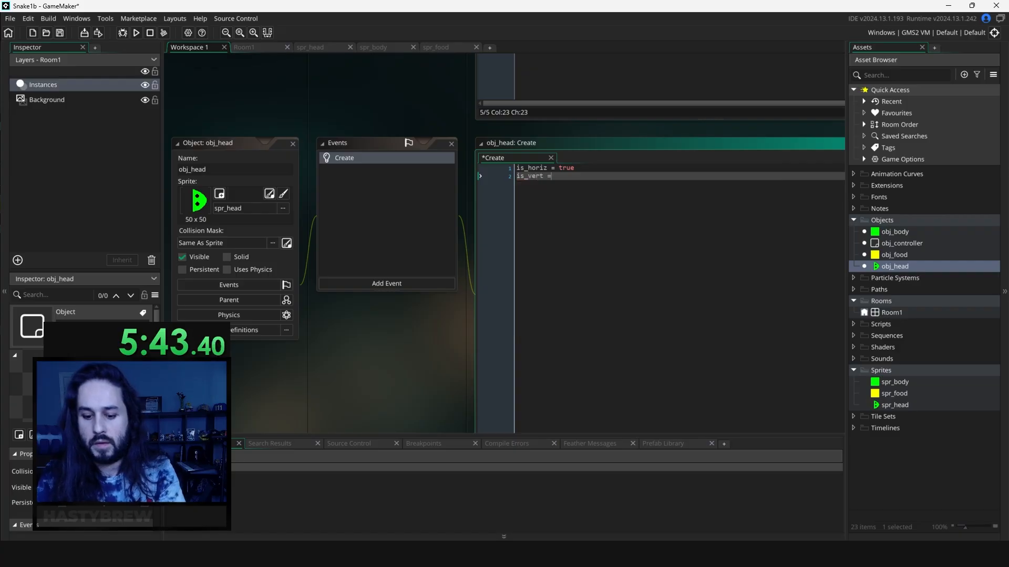
{"action": "type", "text": "false"}
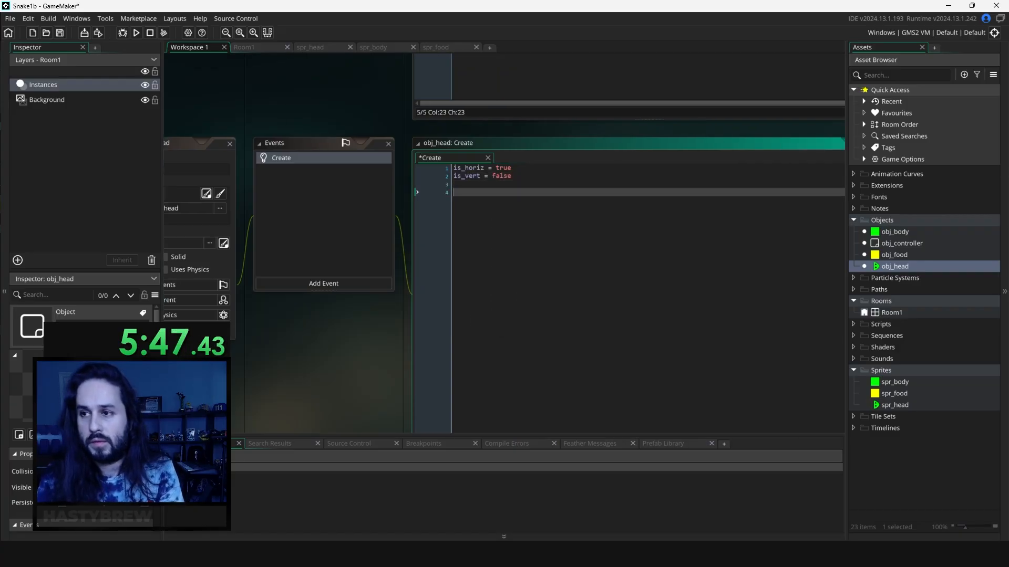
- Add spawn_delay = 2 and spawn_timer = 0 to obj_head's Create event
{"action": "type", "text": "spawn_delat"}
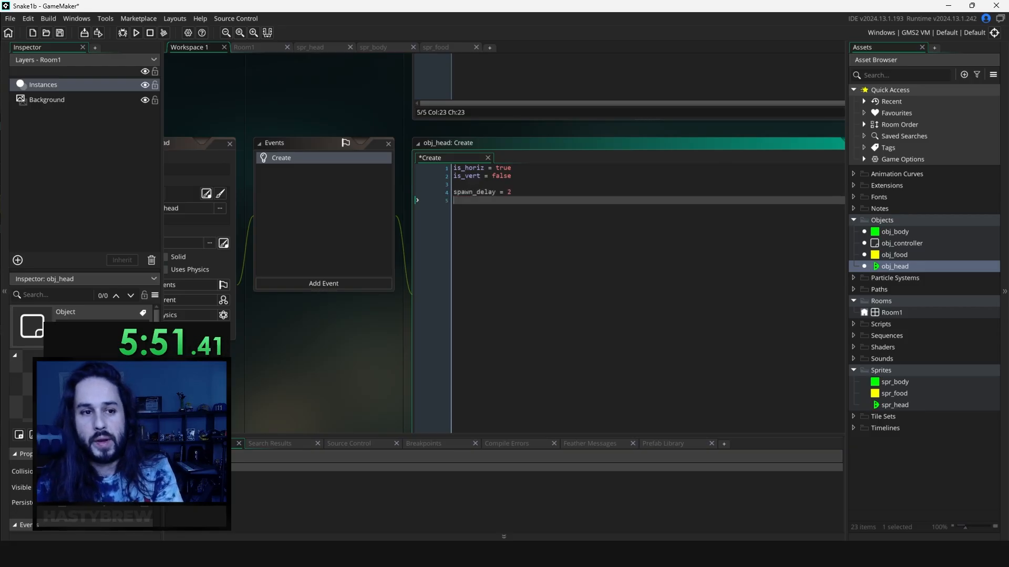
{"action": "type", "text": "spawn_timer = 0"}
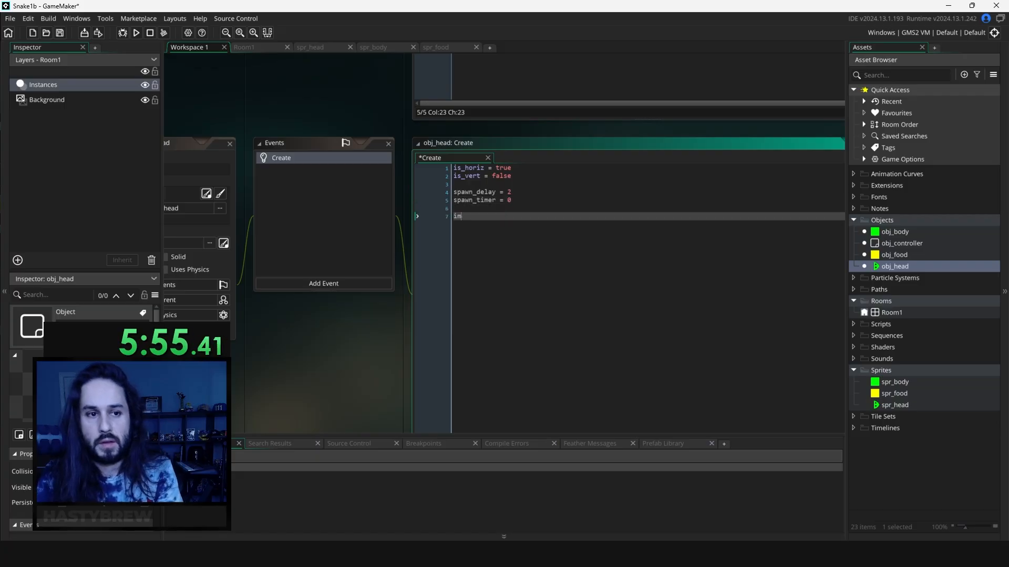
{"action": "type", "text": "im"}
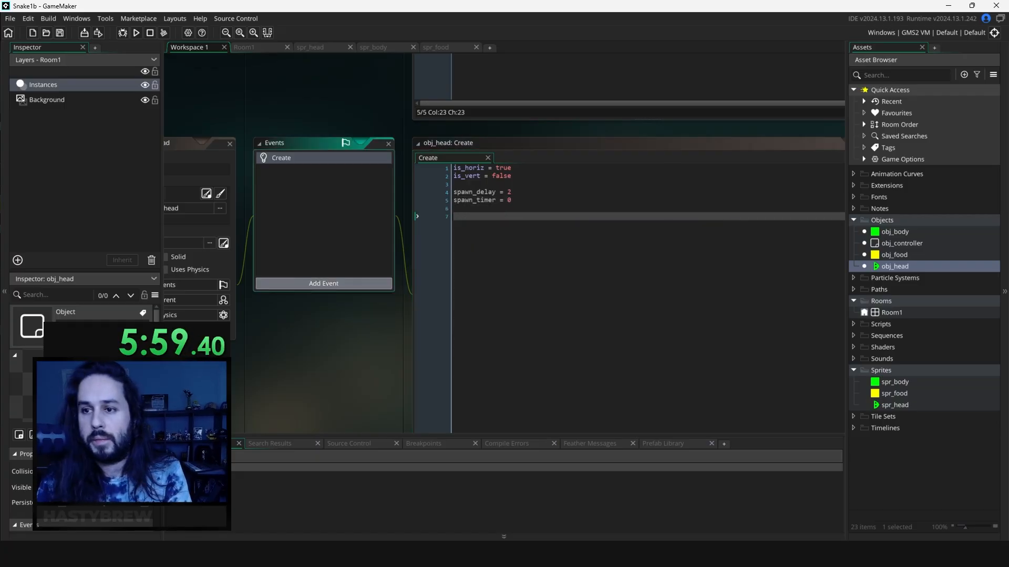
- Add a Step event to obj_head that sets speed = global.snake_speed
{"action": "left_click", "coordinate": [323, 283]}
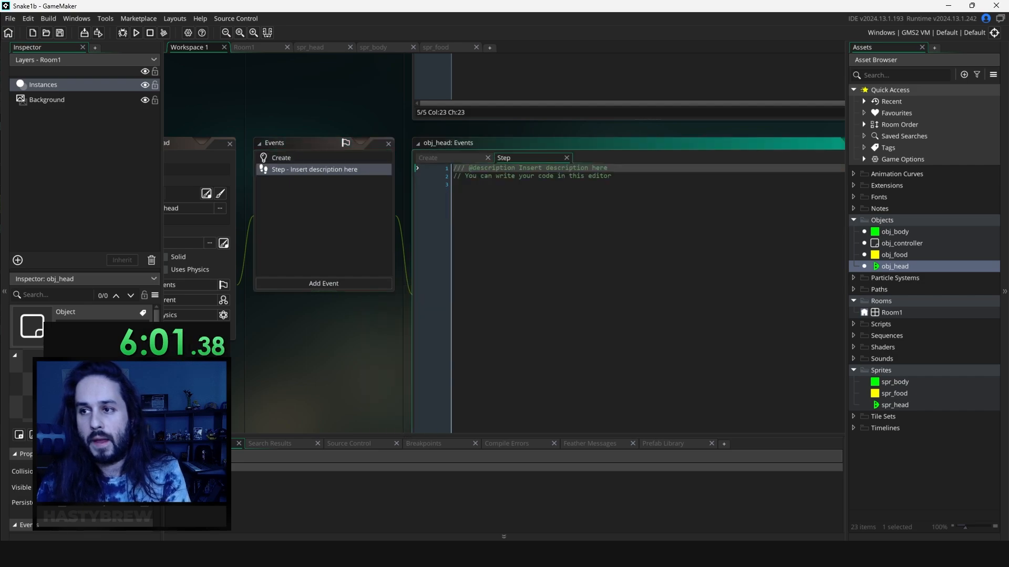
{"action": "type", "text": "speed"}
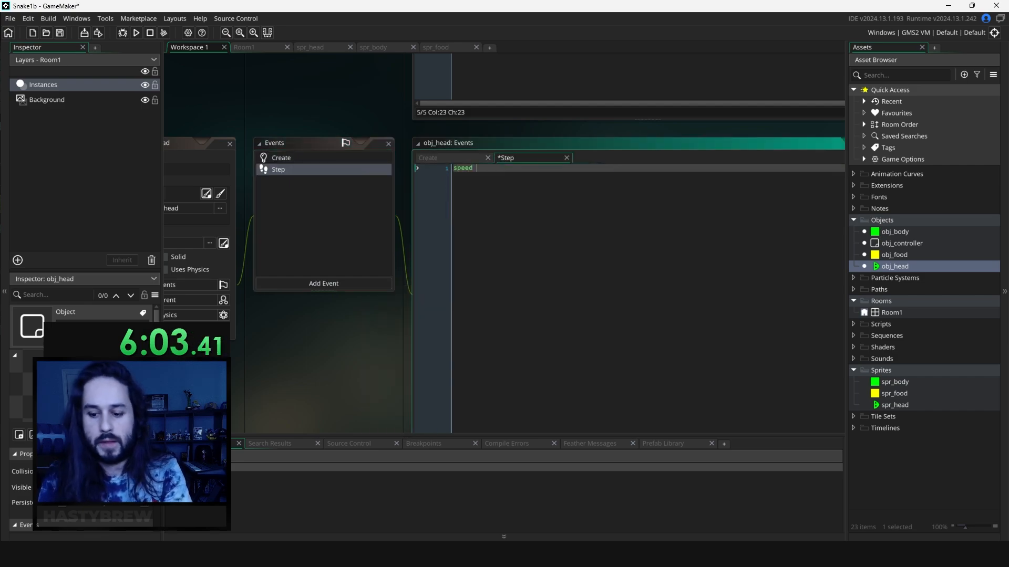
{"action": "type", "text": "= global"}
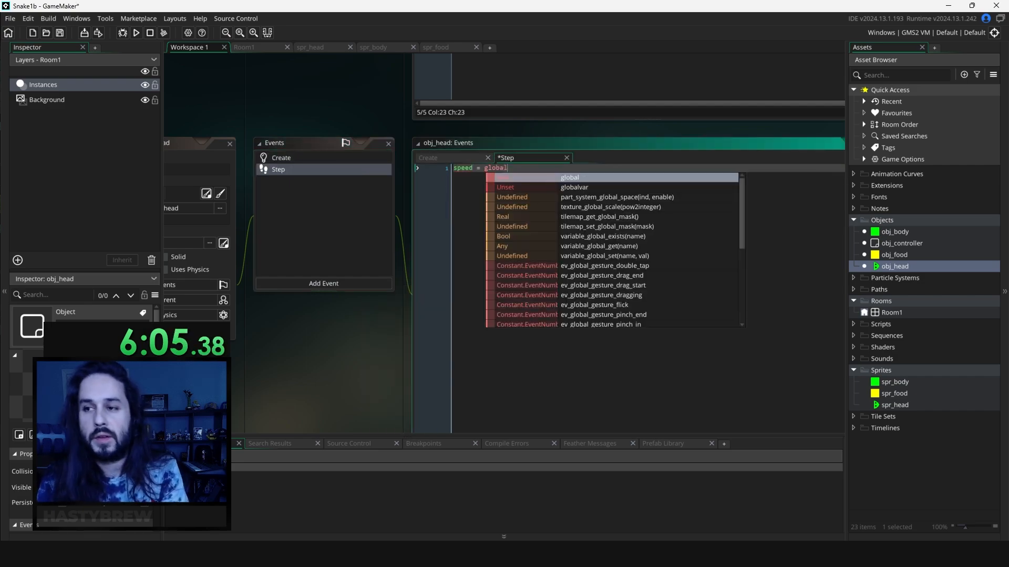
{"action": "type", "text": ".snake_speed"}
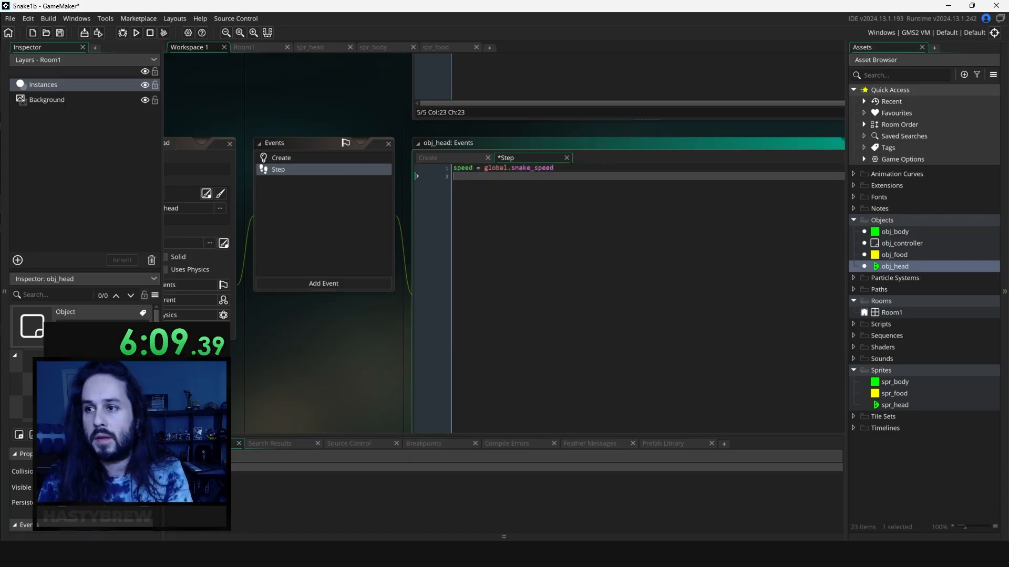
- Inside an if is_horiz block, turn the head up on vk_up: set direction, image_angle and toggle is_horiz/is_vert
{"action": "type", "text": "if is_horiz"}
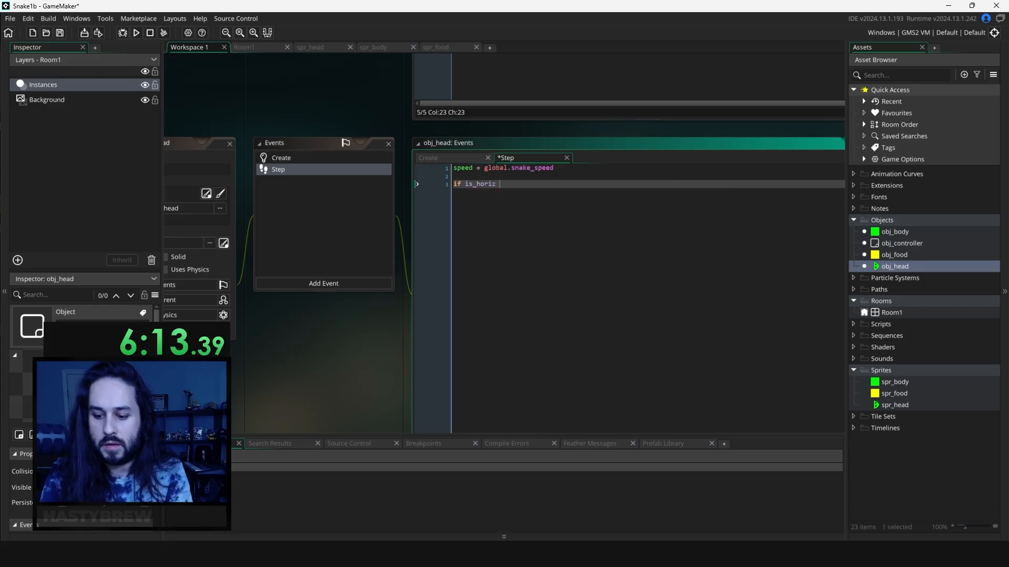
{"action": "type", "text": "{"}
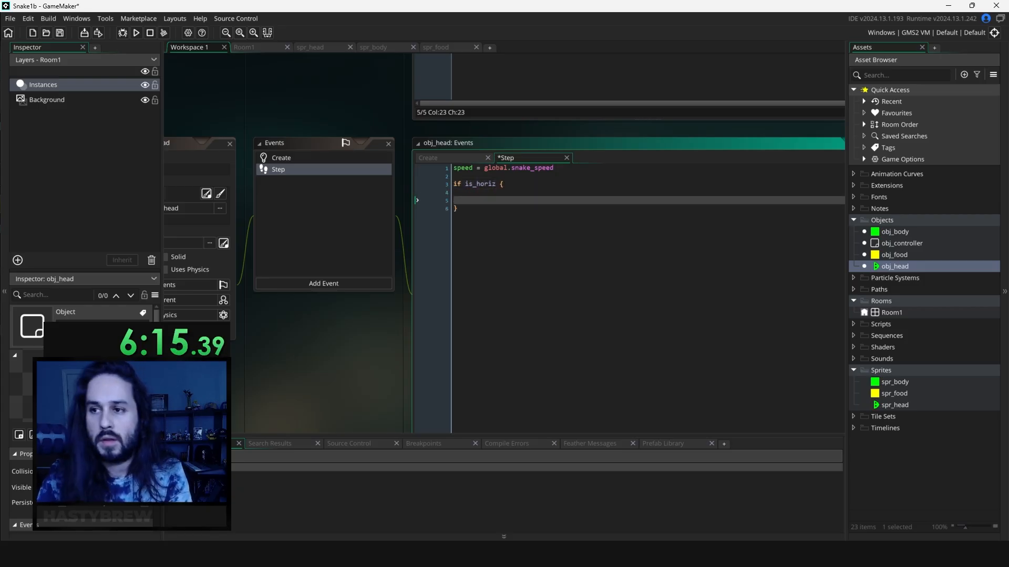
{"action": "type", "text": "if"}
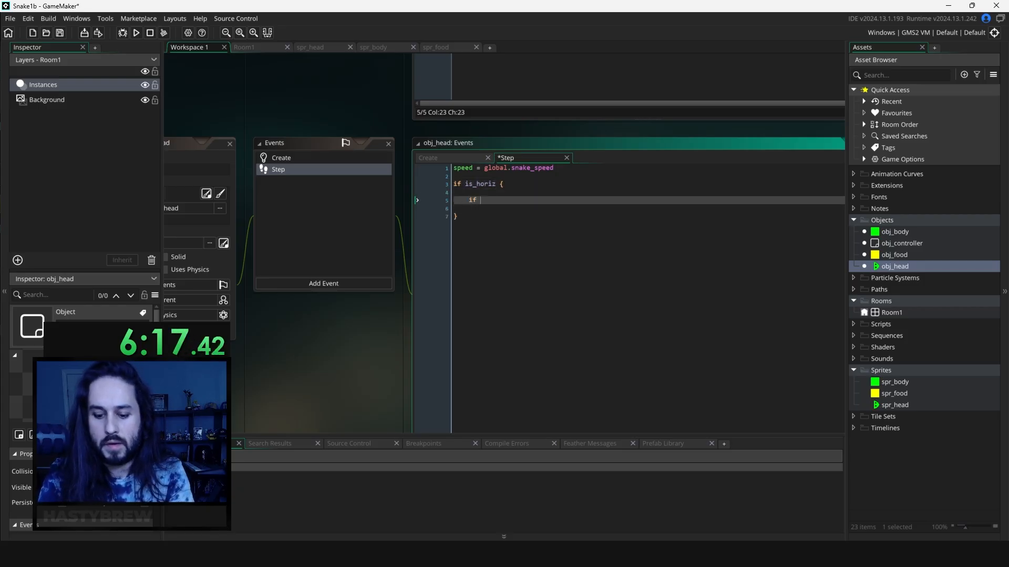
{"action": "type", "text": "keyboard_check_pressed("}
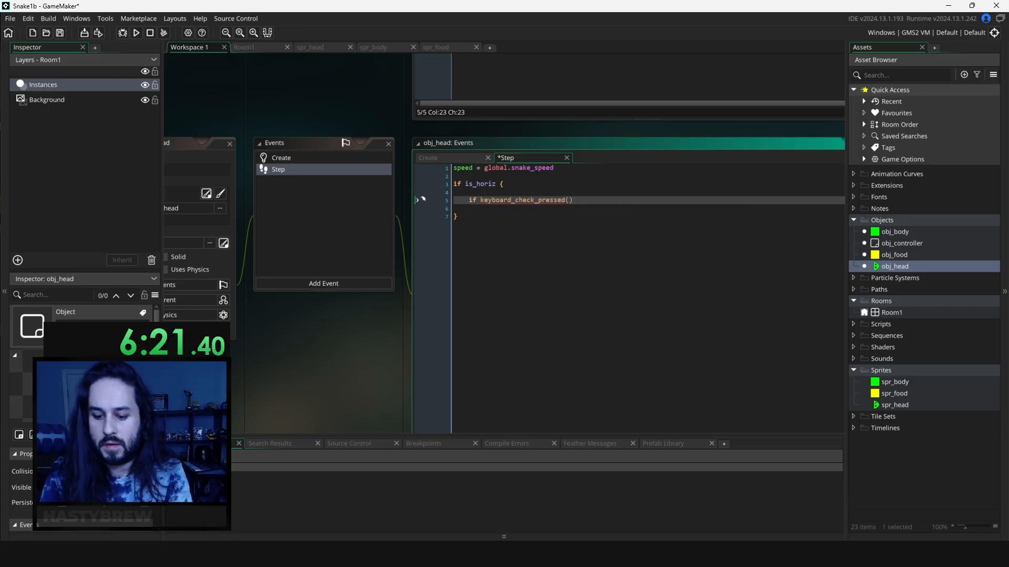
{"action": "type", "text": "vk_up"}
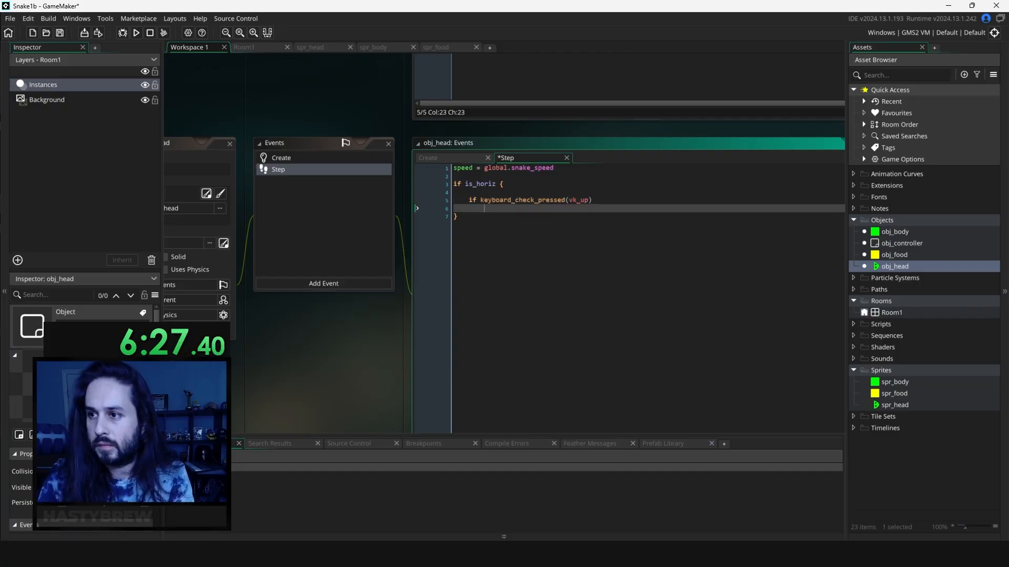
{"action": "type", "text": "{"}
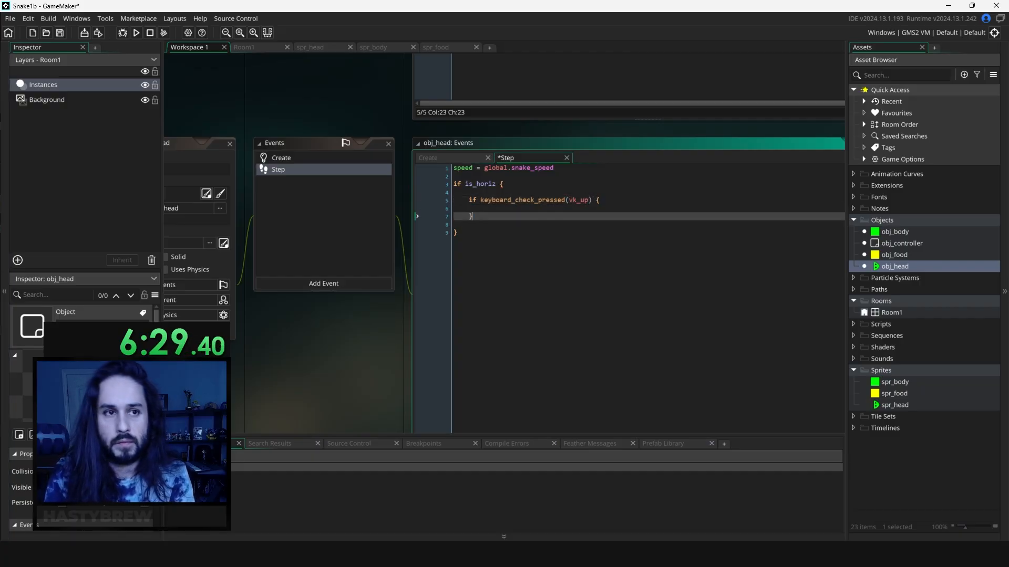
{"action": "type", "text": "direction = 90"}
{"action": "type", "text": "image_angle = -90"}
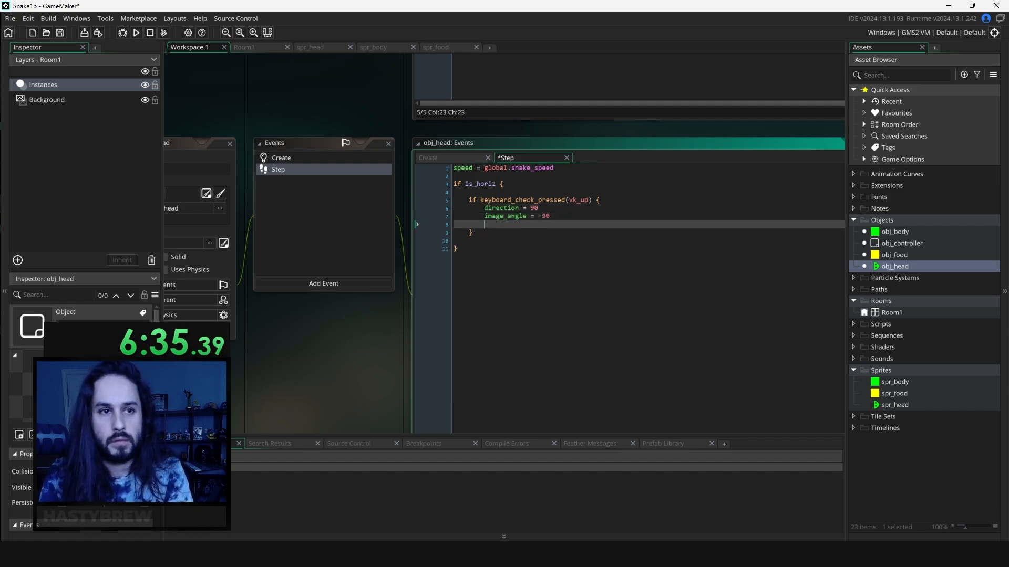
{"action": "type", "text": "is_horiz ="}
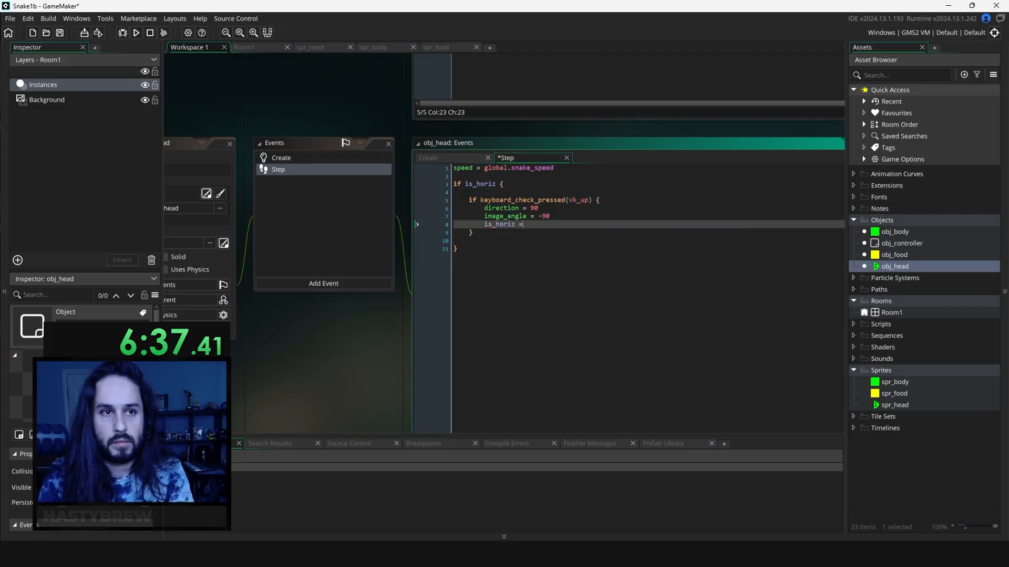
{"action": "type", "text": "!is_horiz;"}
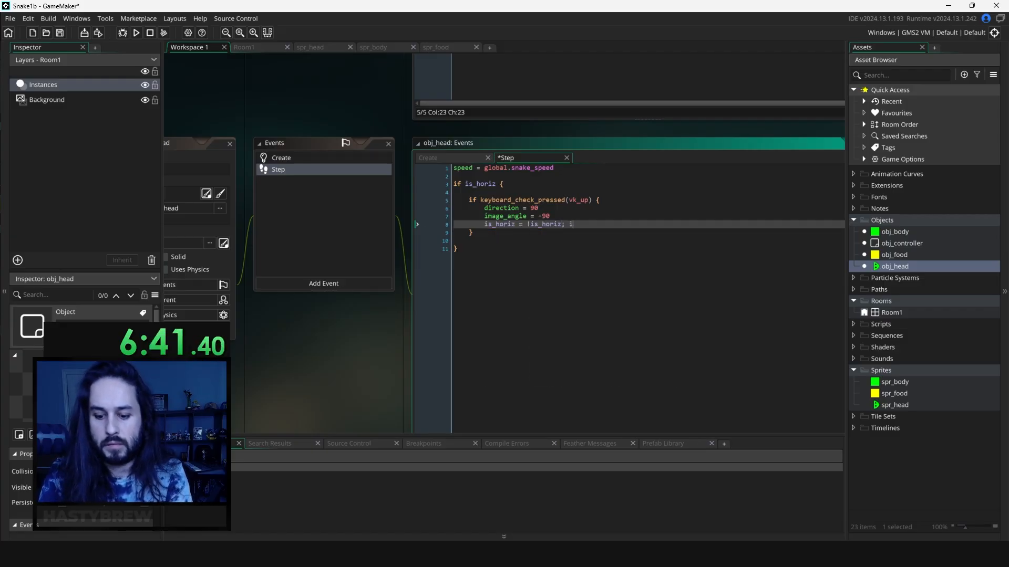
{"action": "type", "text": "is_vert = !is_vert"}
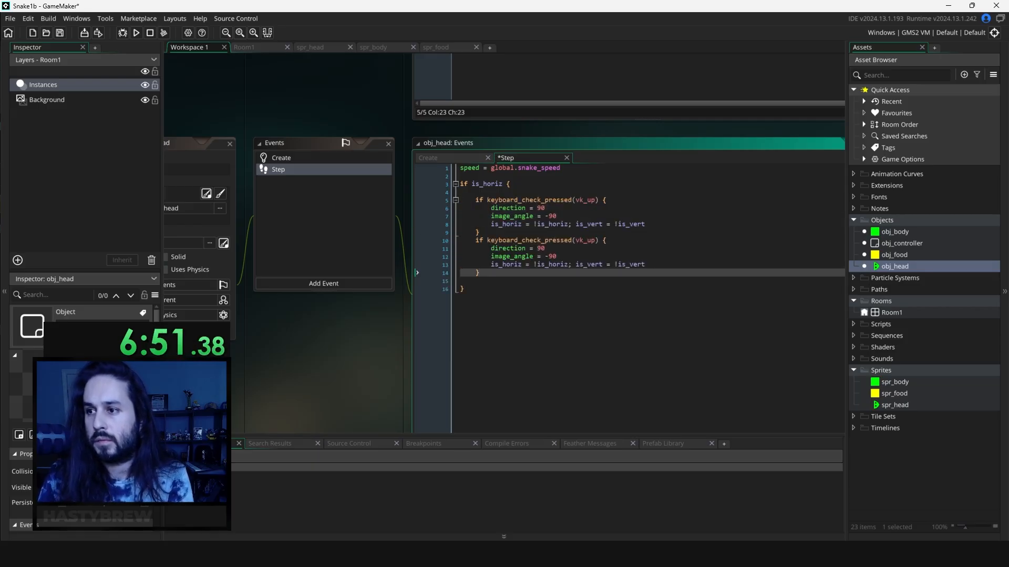
- Add vk_down handling, an is_vert block with vk_left/vk_right turns, and spawn_timer++ each step
{"action": "type", "text": "vk_down"}
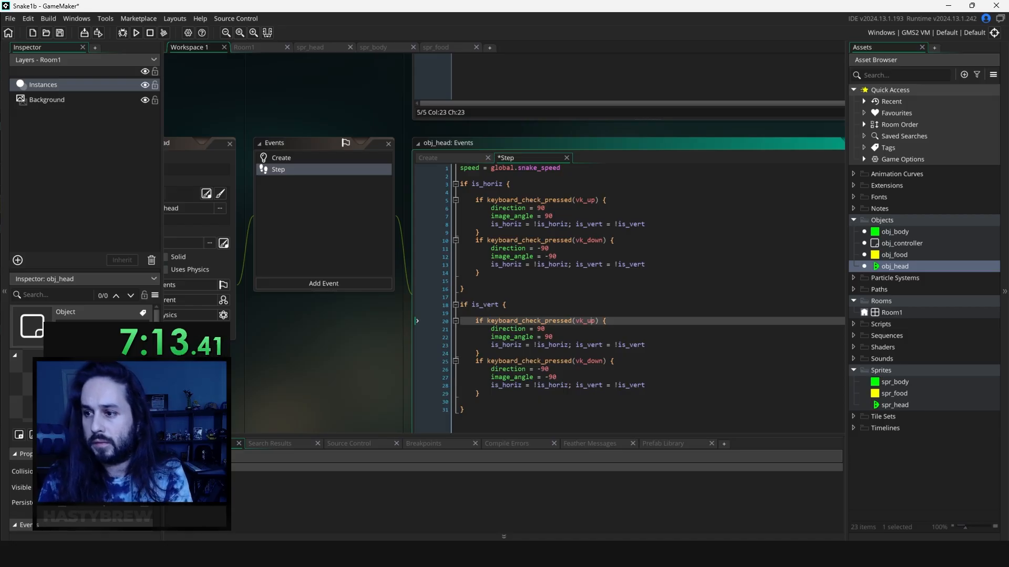
{"action": "type", "text": "vk_left"}
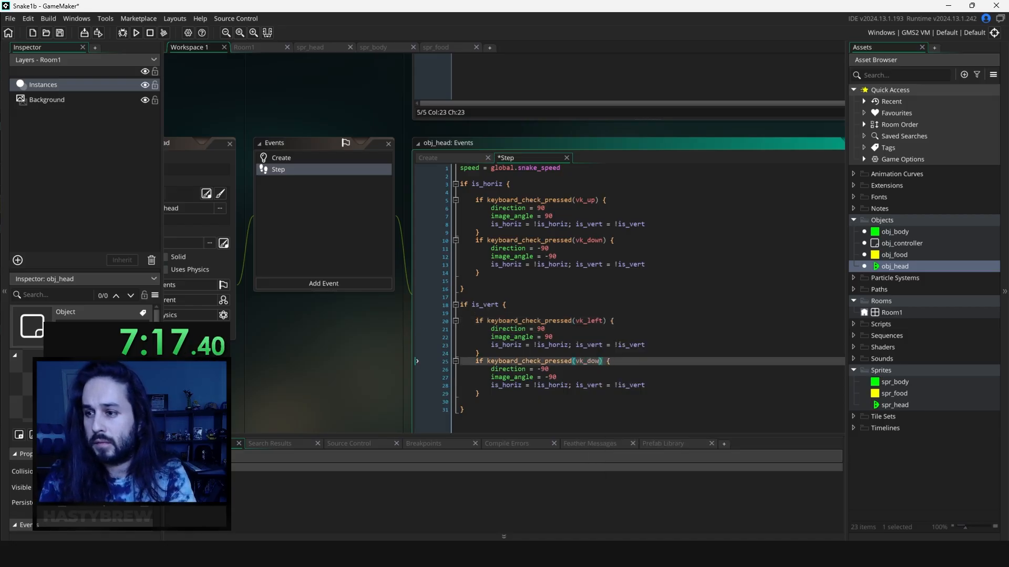
{"action": "type", "text": "vk_right"}
{"action": "left_click", "coordinate": [650, 327]}
{"action": "type", "text": "18"}
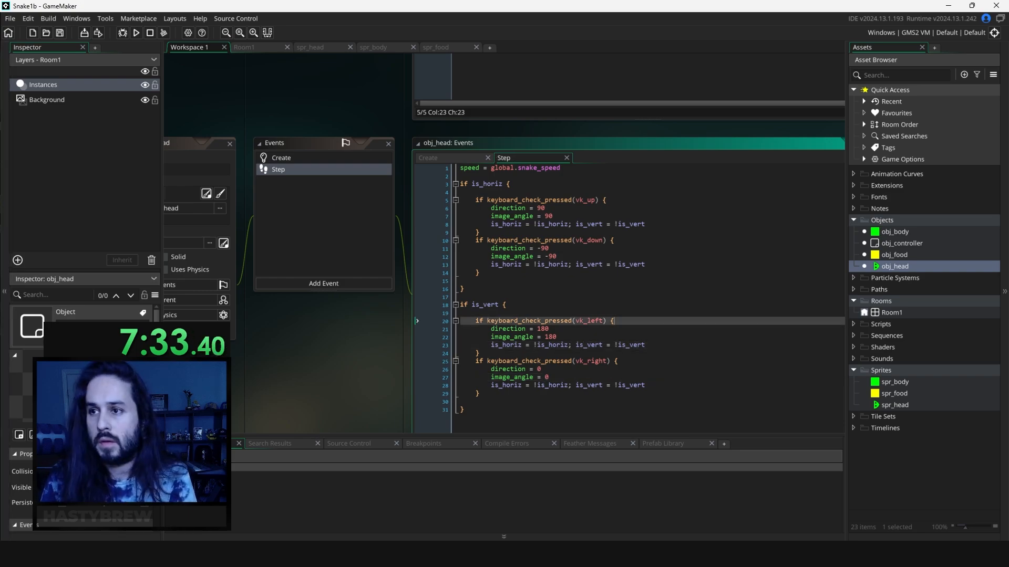
{"action": "type", "text": "spawn_timer"}
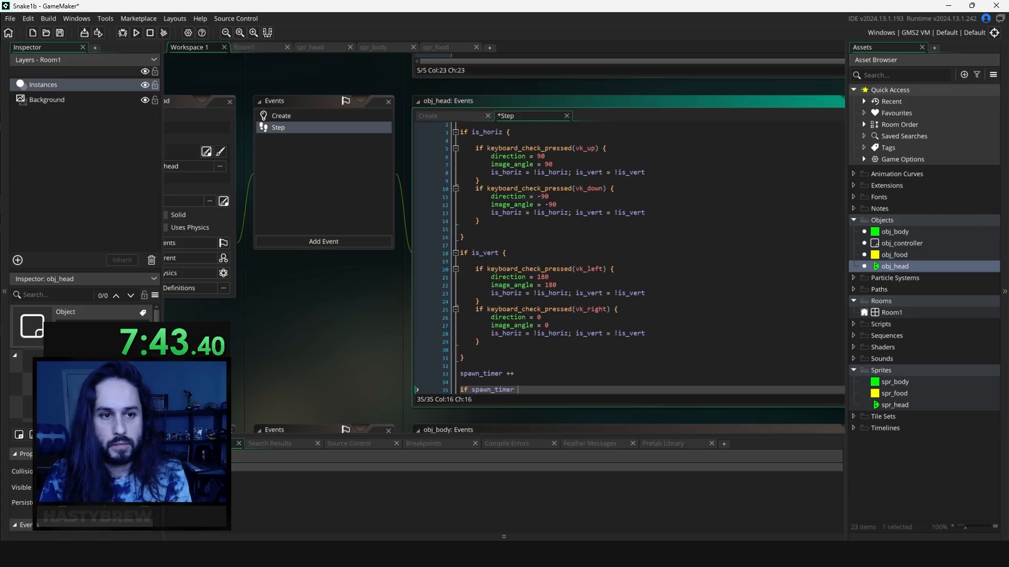
- When spawn_timer >= spawn_delay, reset it and create var body as obj_body on the "Instances" layer
{"action": "type", "text": ">= spawn_Delay {"}
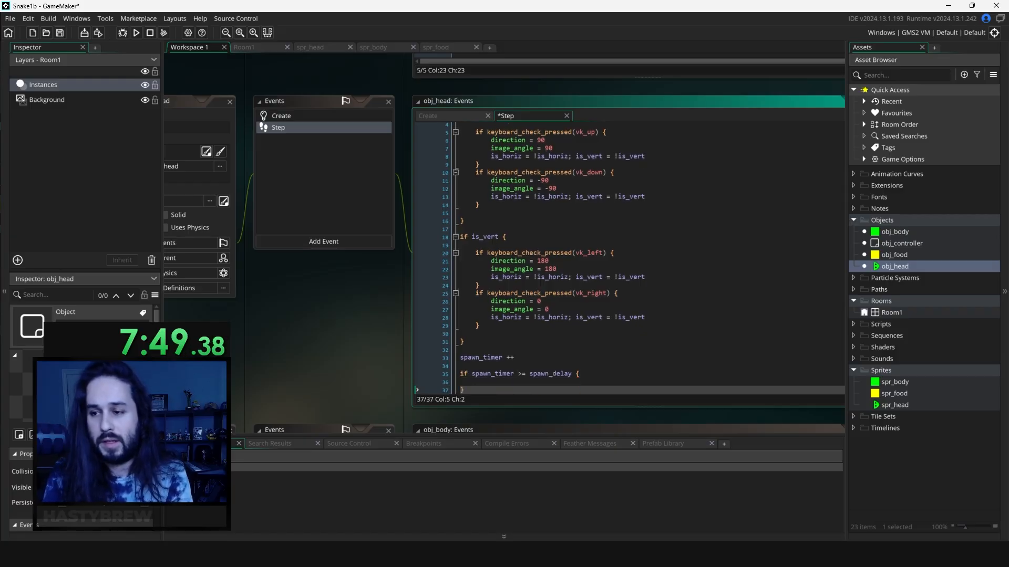
{"action": "type", "text": "spawn_timer = 0"}
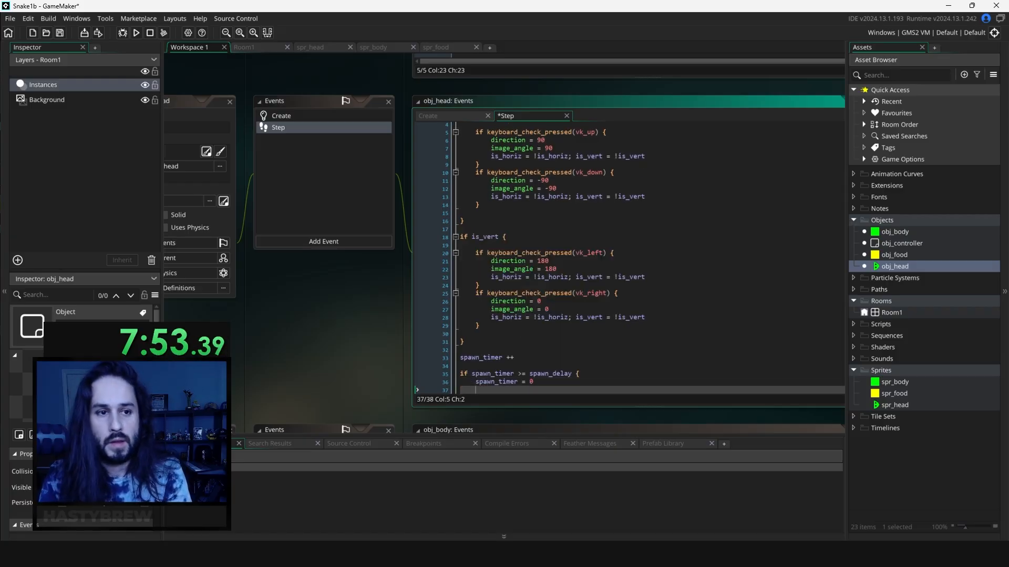
{"action": "type", "text": "var body ="}
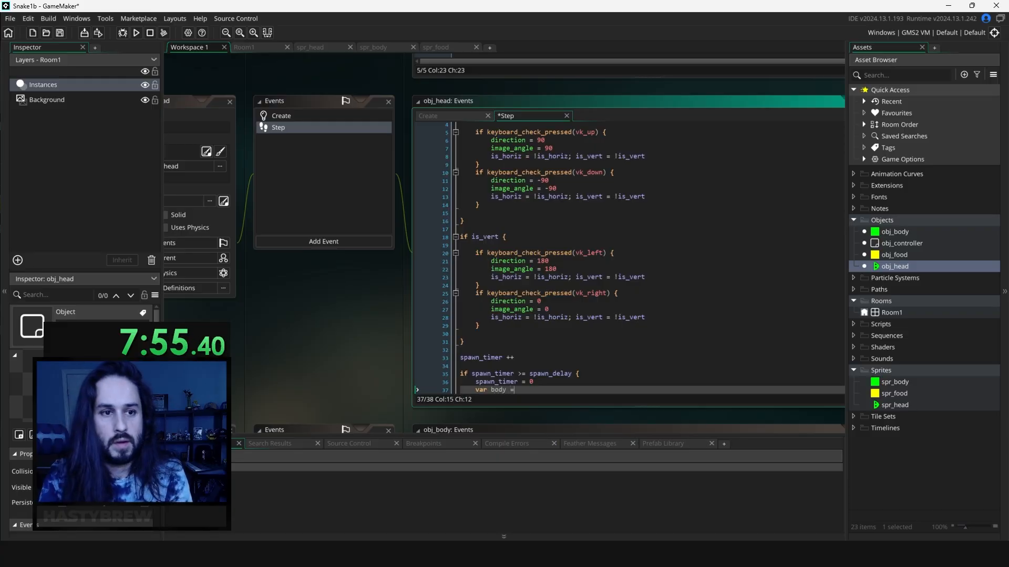
{"action": "type", "text": "instance_create_layer(x,"}
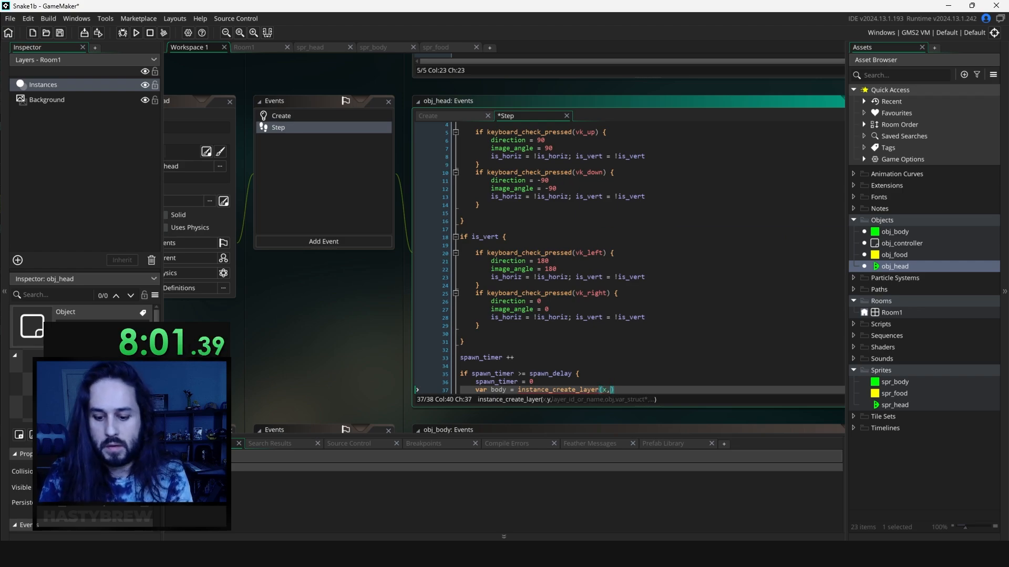
{"action": "type", "text": ",\"\""}
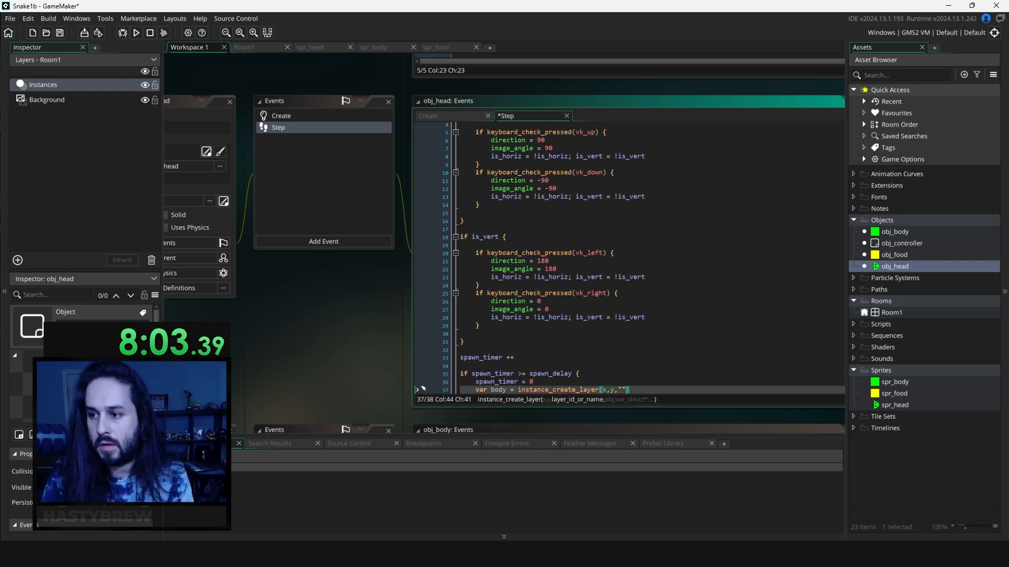
{"action": "type", "text": "Instances"}
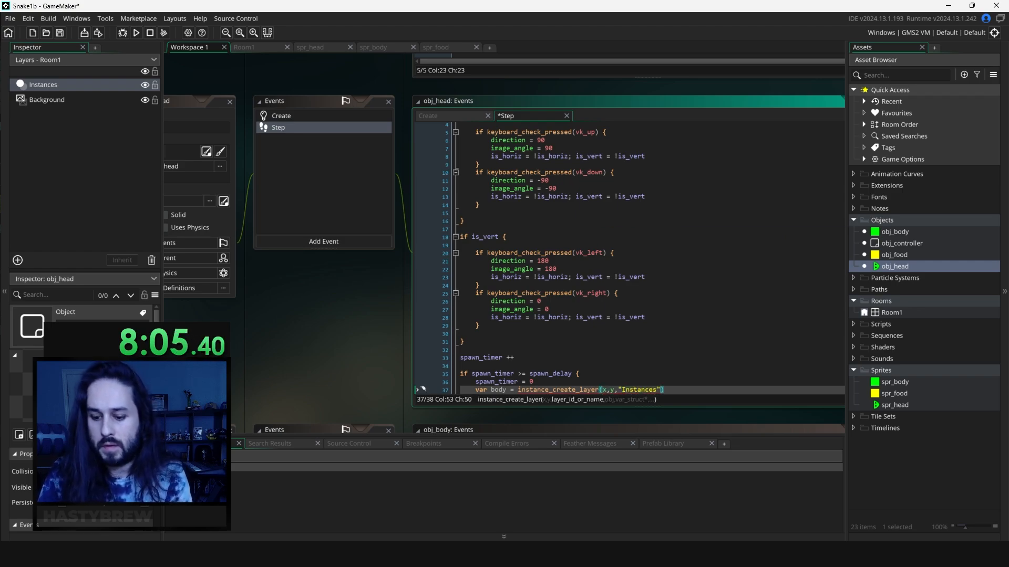
{"action": "type", "text": ",obj_body"}
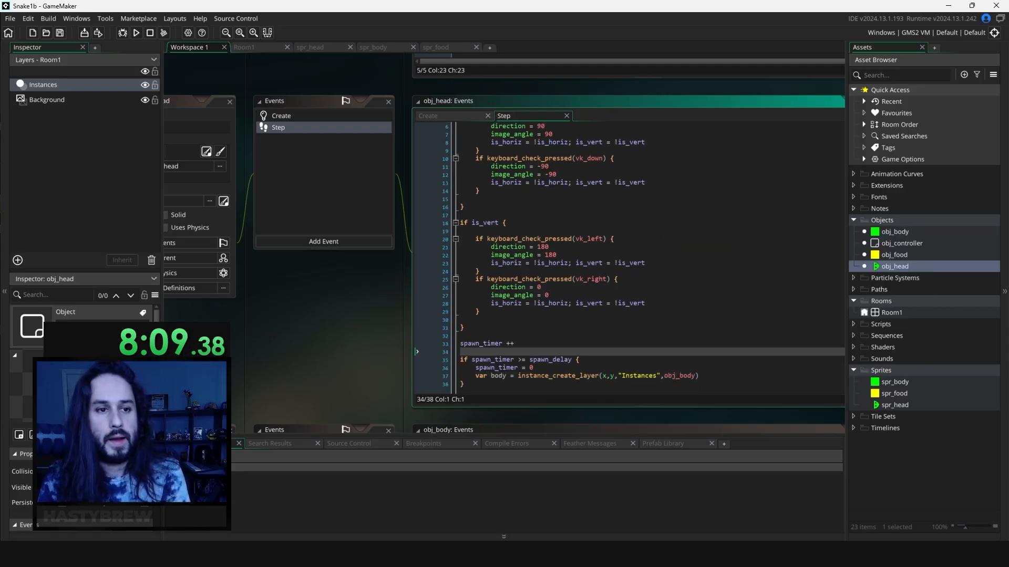
- Set body.max_frames = global.snake_frames + global.body_up
{"action": "type", "text": "body.max_frames"}
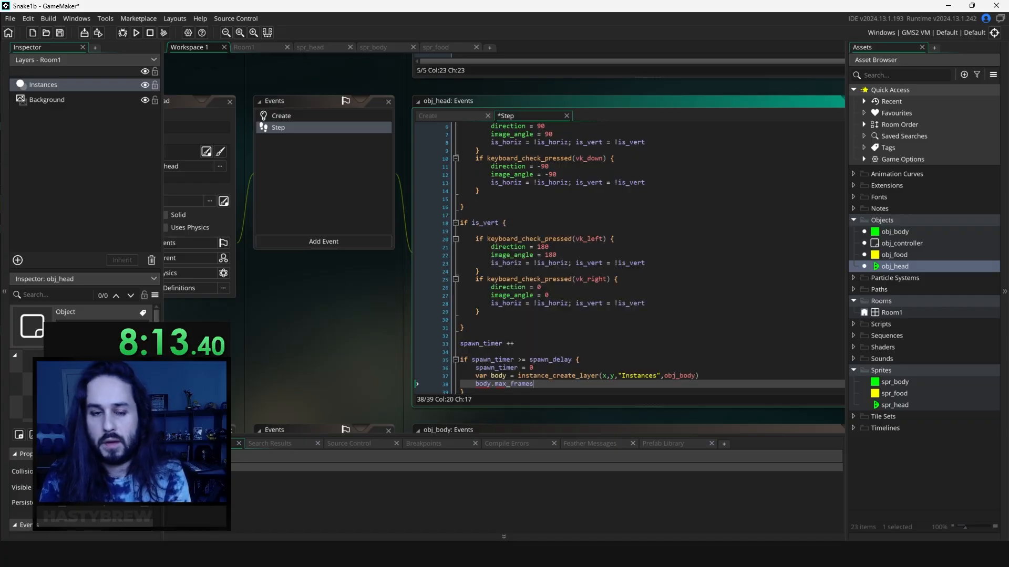
{"action": "type", "text": "= global.snake_frame"}
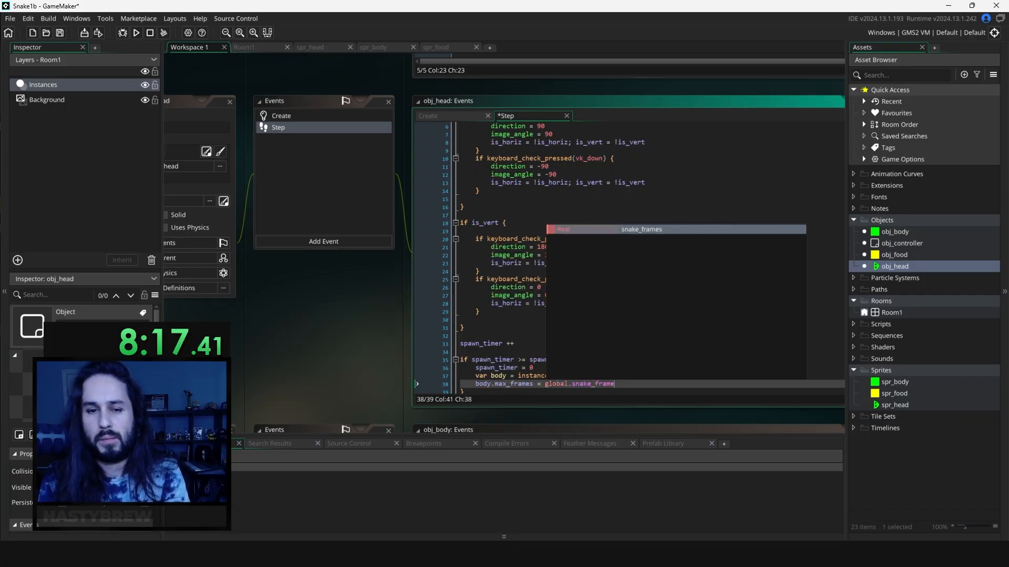
{"action": "type", "text": "+ global.body_up"}
{"action": "type", "text": "if x < 0 or x"}
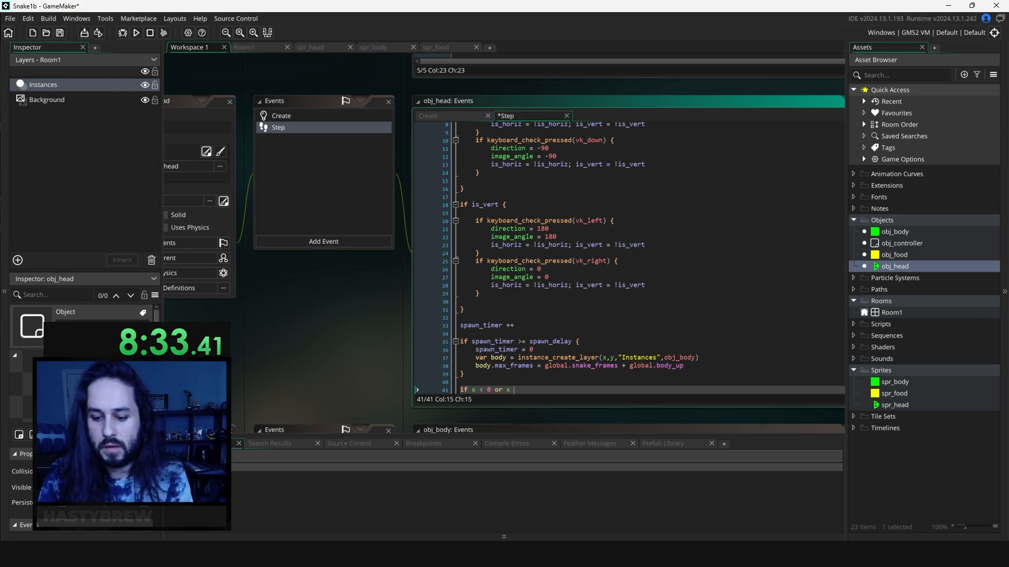
- Restart the room when x or y leaves 0..room_width/room_height, and save the Step code
{"action": "type", "text": "room_"}
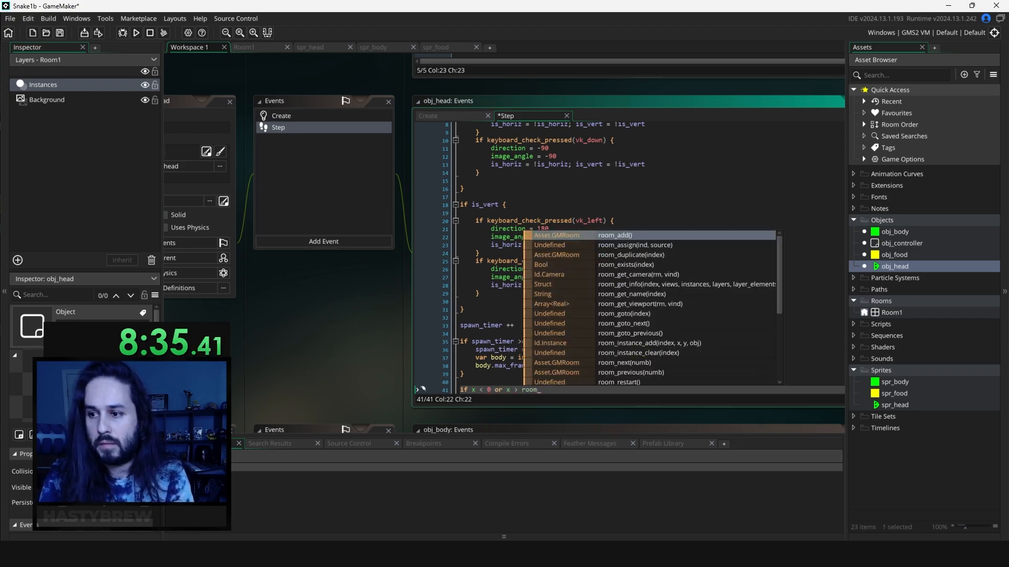
{"action": "type", "text": "room_width -"}
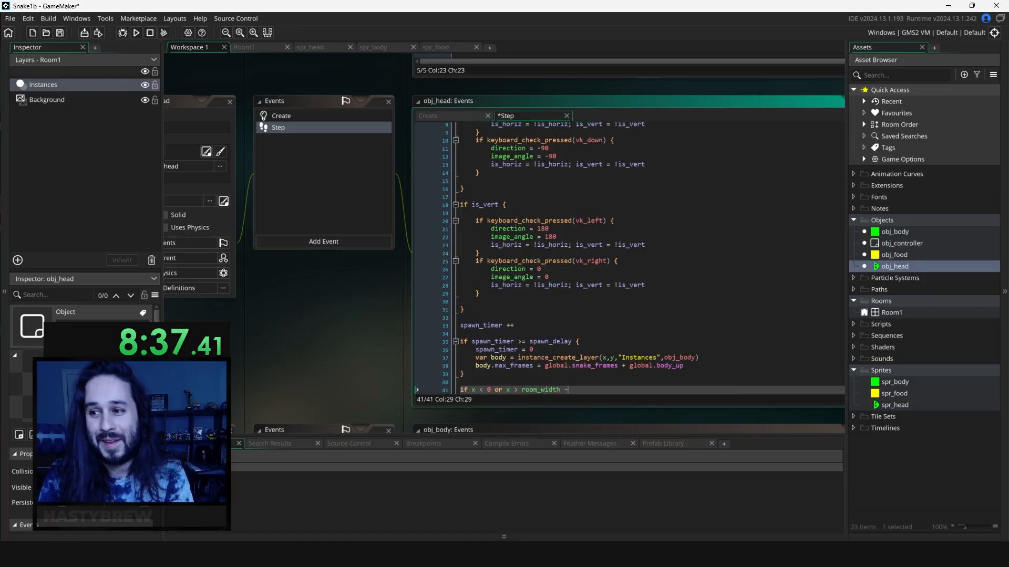
{"action": "type", "text": "or y <"}
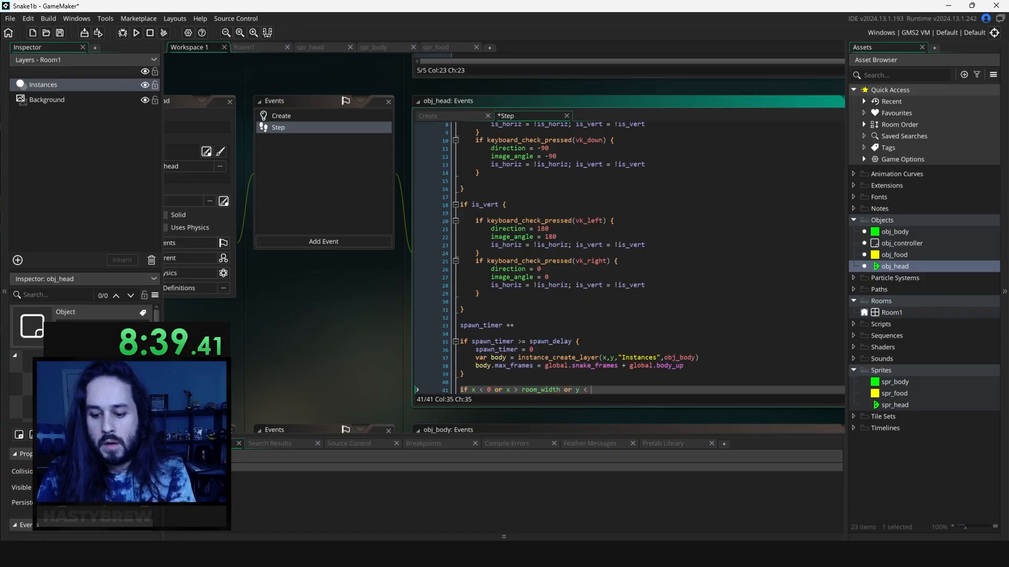
{"action": "type", "text": "room_height"}
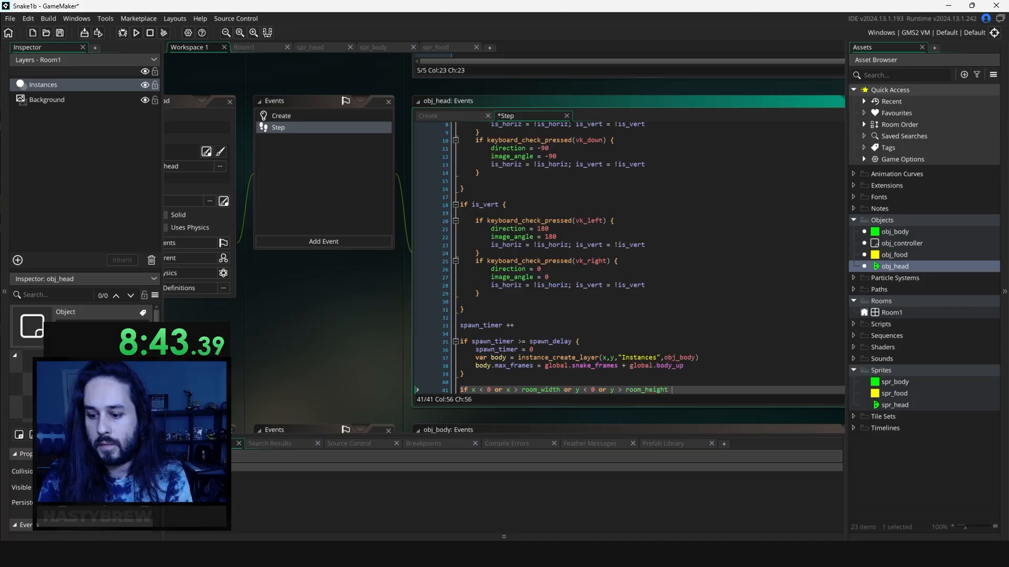
{"action": "type", "text": "room_restart("}
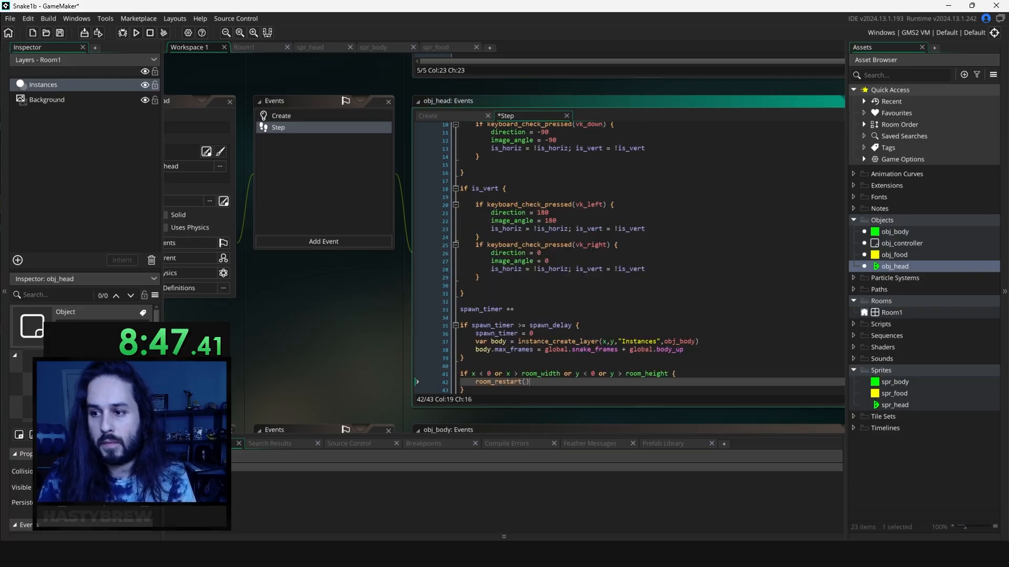
{"action": "left_click", "coordinate": [489, 309]}
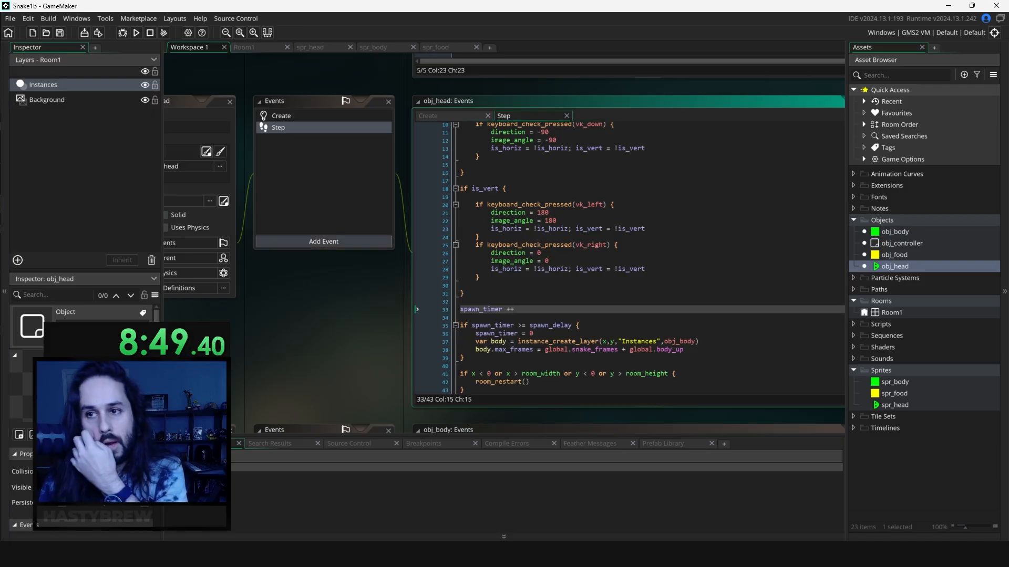
- Add a Collision event with obj_body to obj_head
{"action": "left_click", "coordinate": [323, 241]}
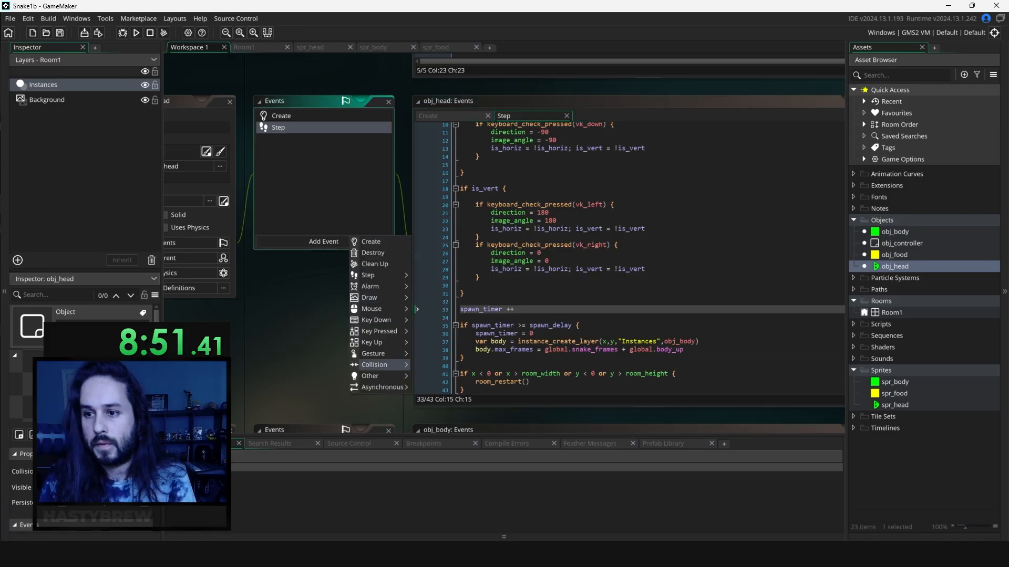
{"action": "left_click", "coordinate": [373, 365]}
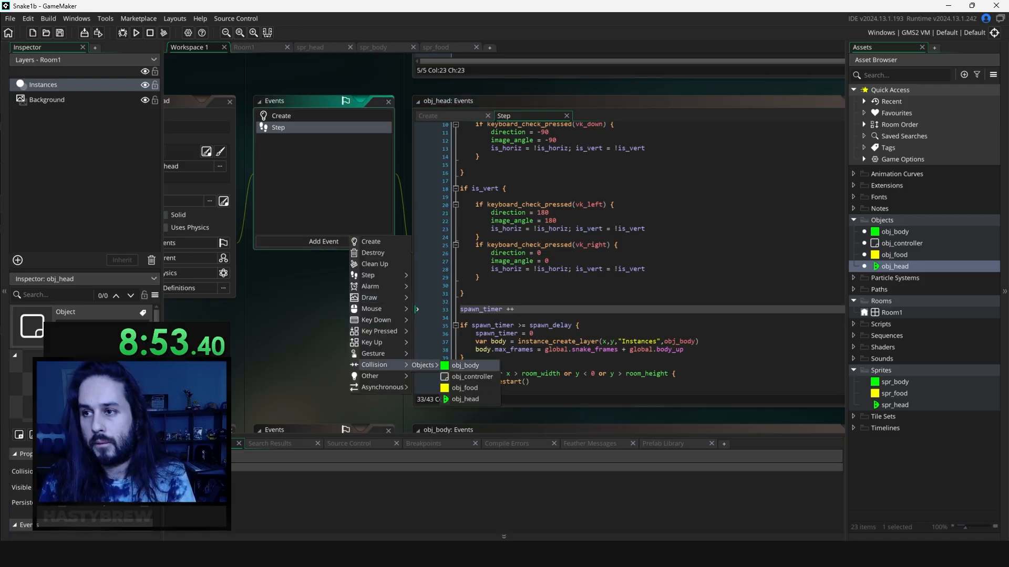
{"action": "left_click", "coordinate": [465, 365]}
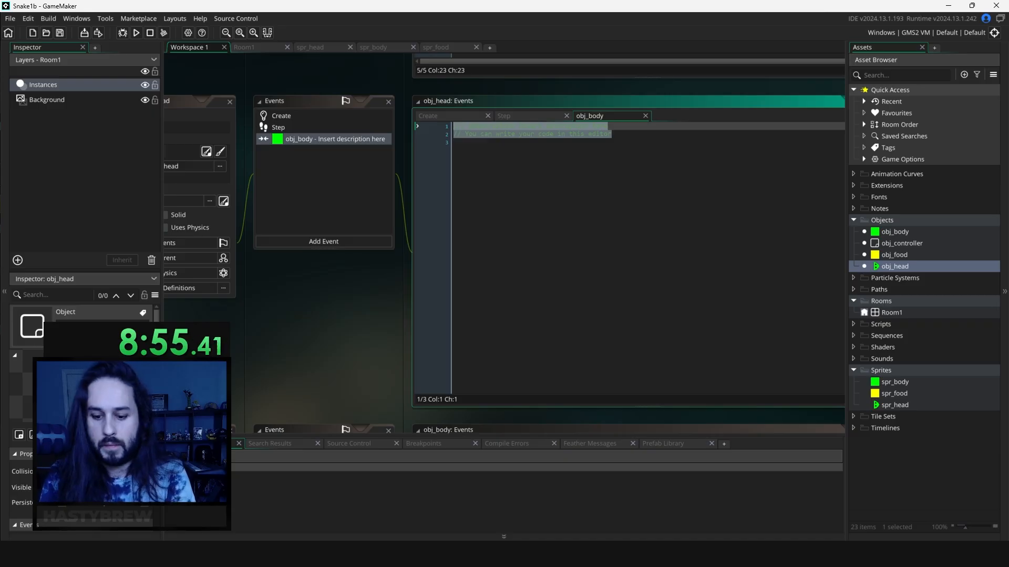
- Write if other.grace_period <= 0 { room_restart() } in the obj_body collision event
{"action": "type", "text": "if other."}
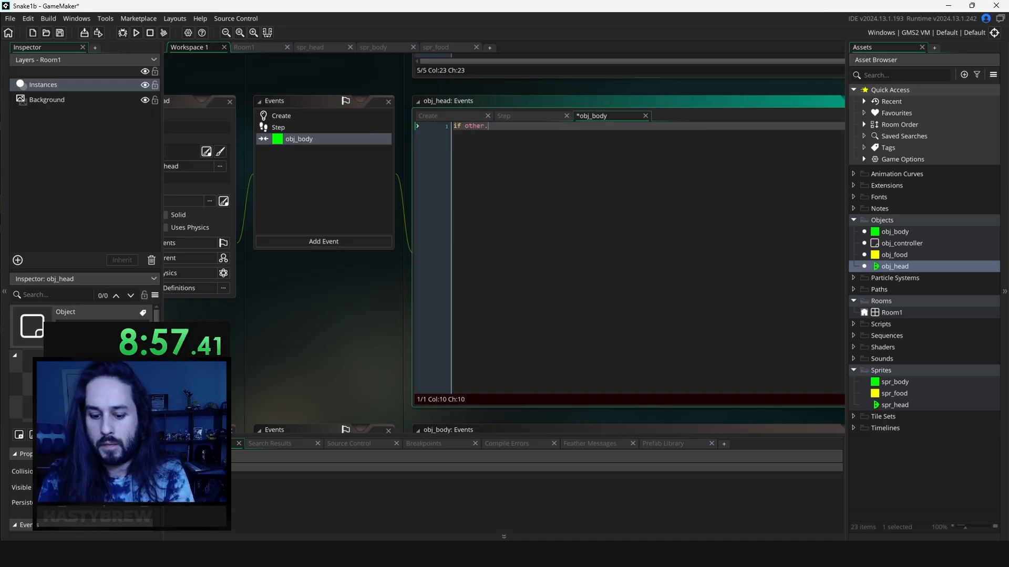
{"action": "type", "text": "grace_period >"}
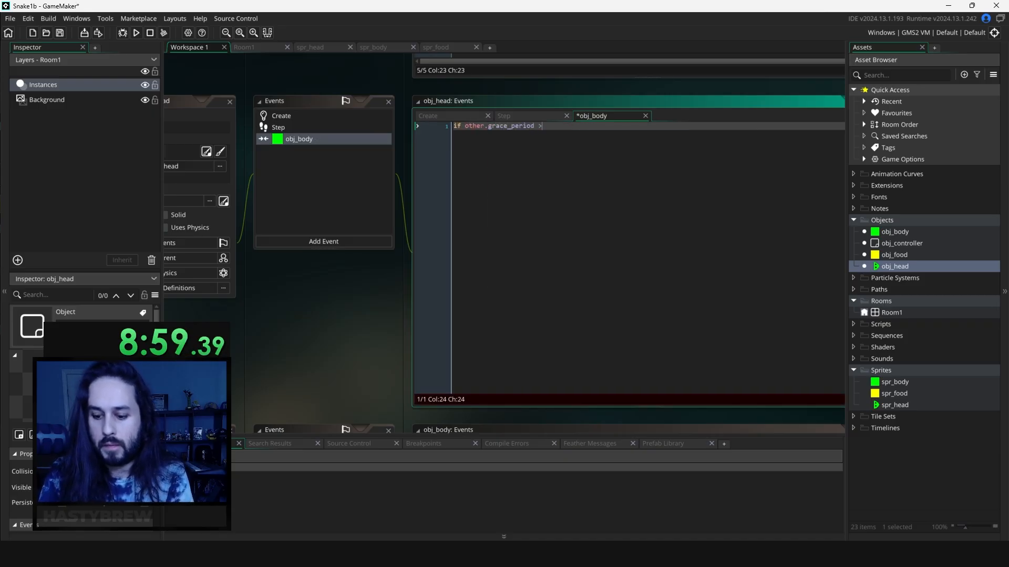
{"action": "type", "text": "<= 0 {"}
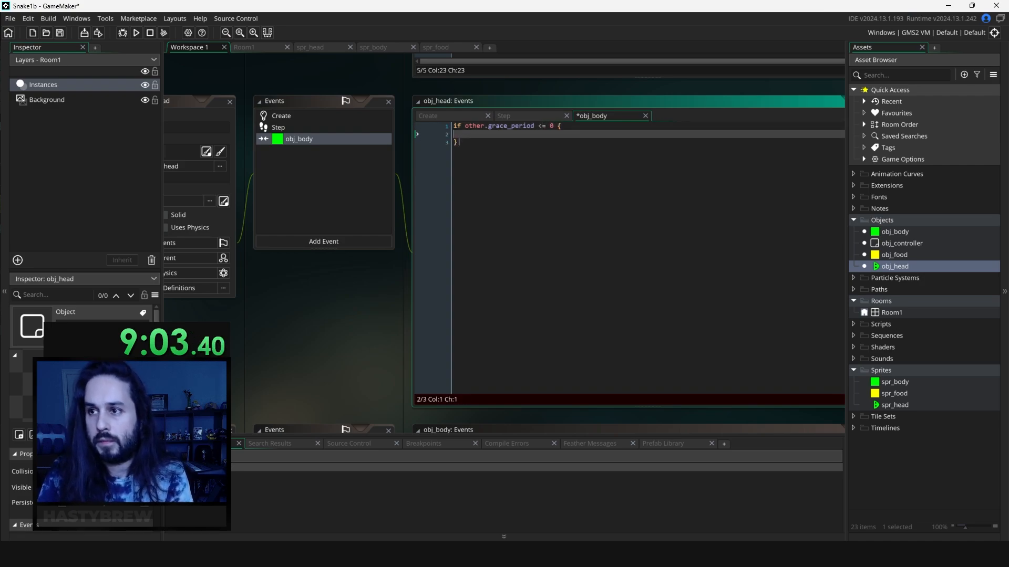
{"action": "type", "text": "room_restart("}
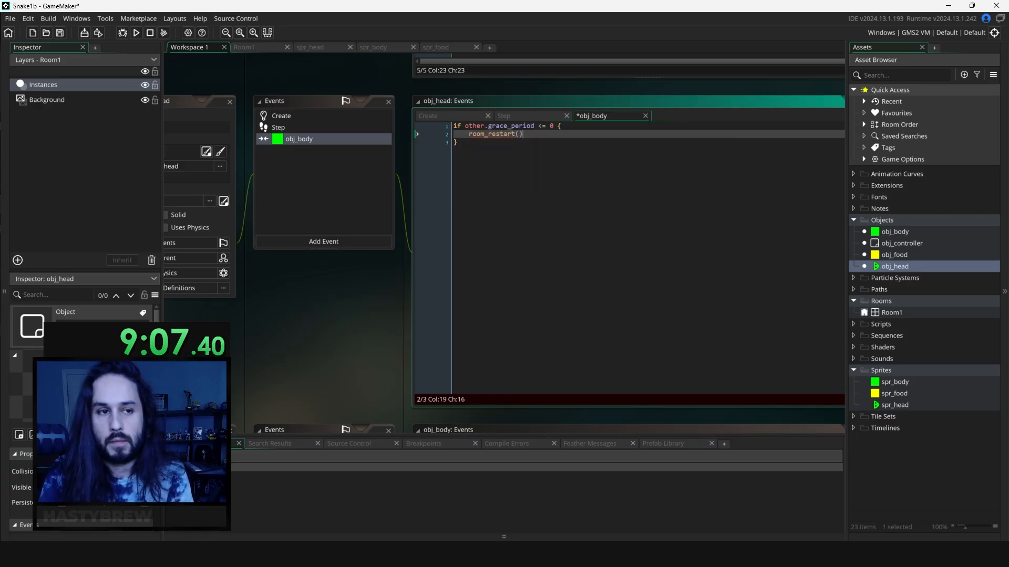
{"action": "left_click", "coordinate": [323, 242]}
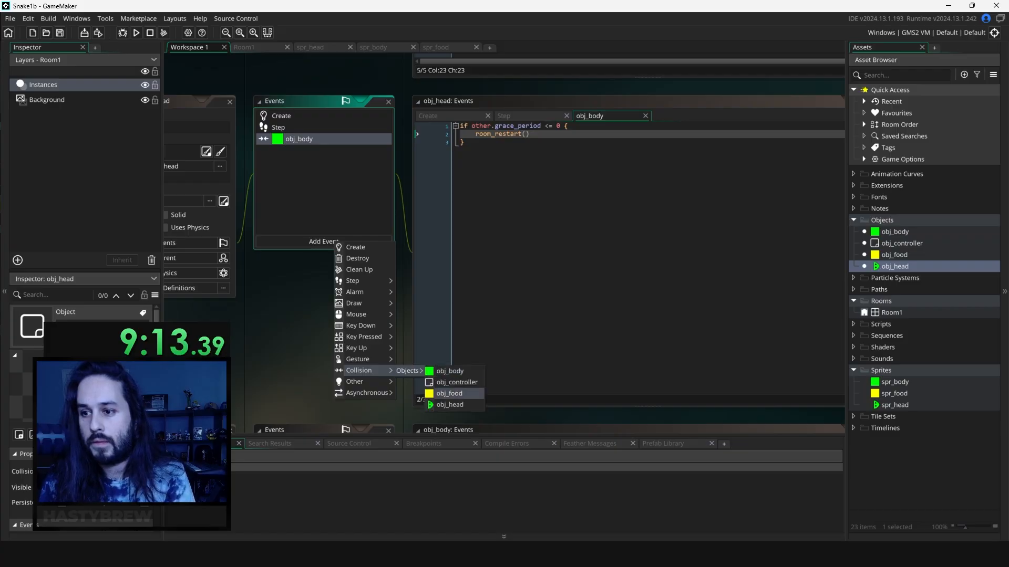
- Add an obj_food collision adding 15 to global.body_up, 0.2 to global.snake_speed, instance_destroy(other), then run the game
{"action": "left_click", "coordinate": [448, 393]}
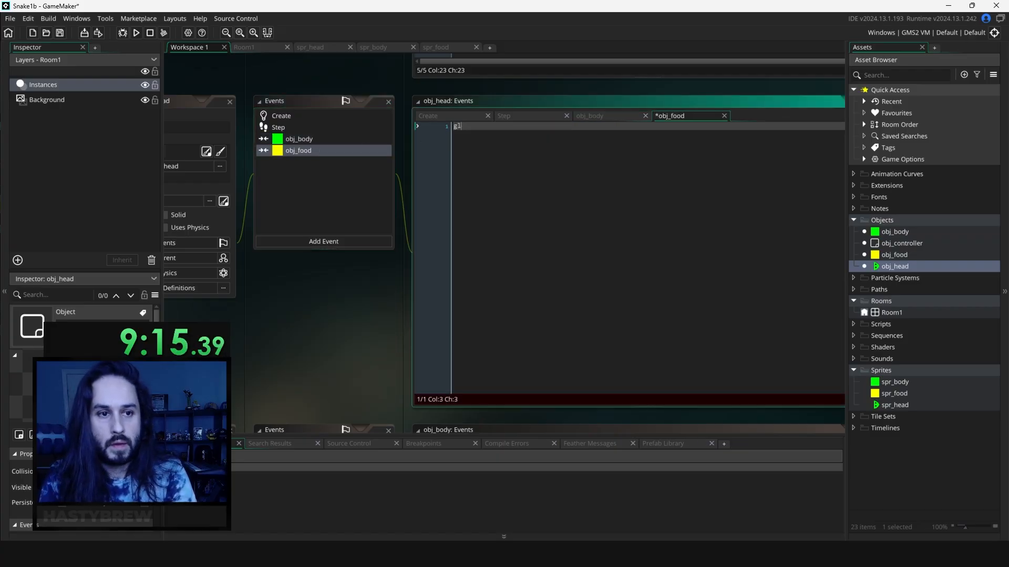
{"action": "type", "text": "lobal.body_up += 1"}
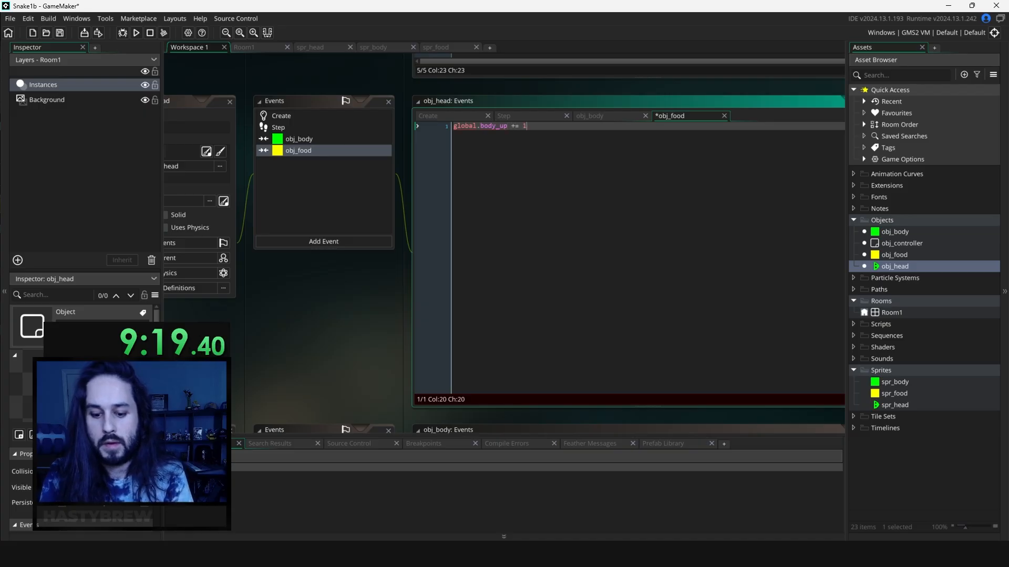
{"action": "type", "text": "global.snake_speed += 0.2"}
{"action": "type", "text": "instance_destroy"}
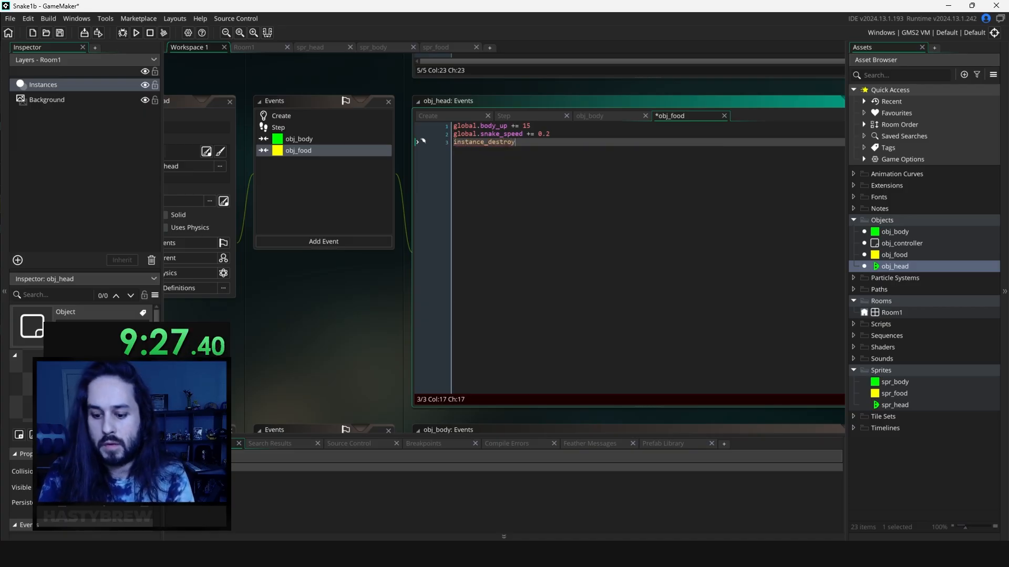
{"action": "type", "text": "(other"}
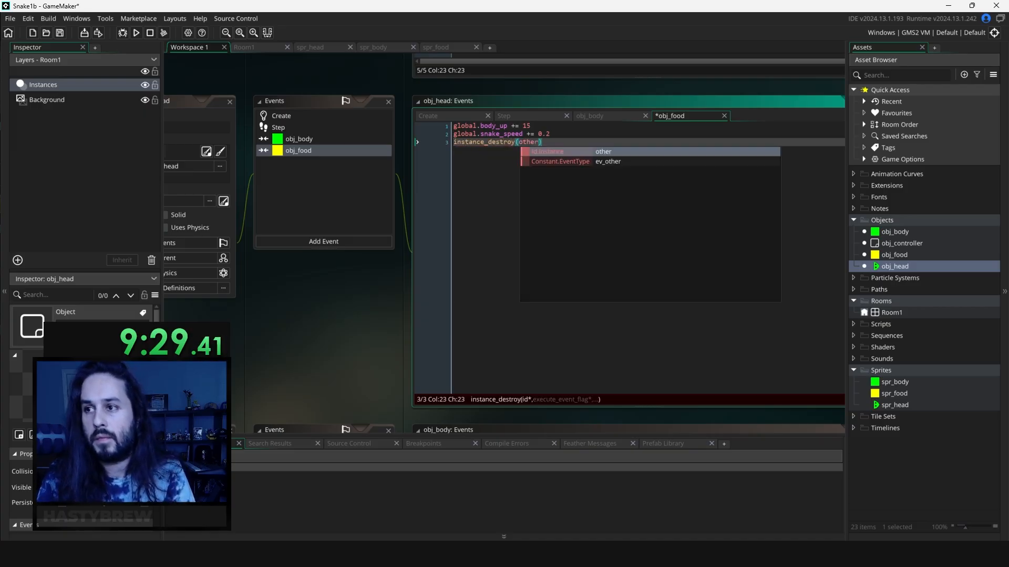
{"action": "left_click", "coordinate": [136, 33]}
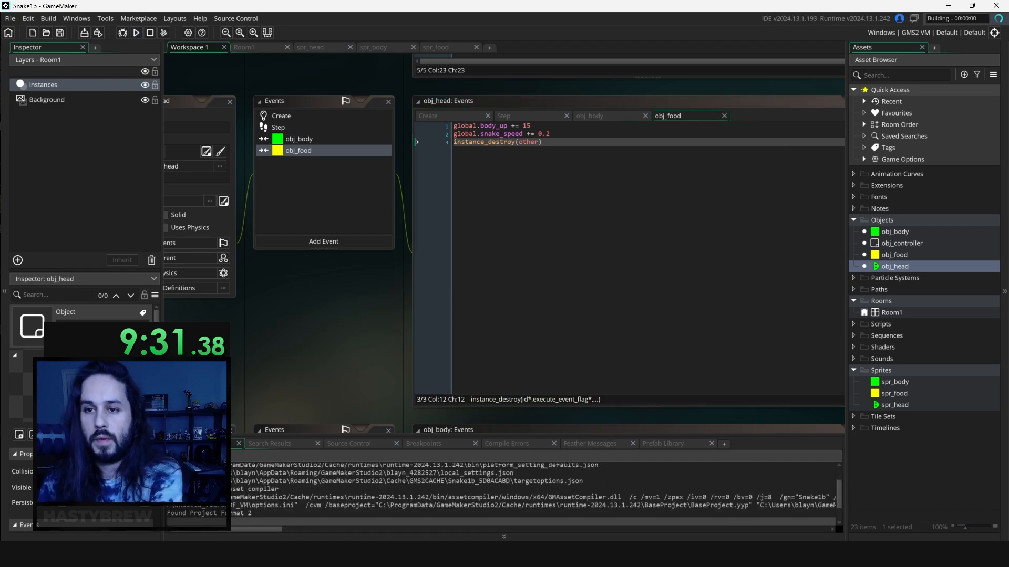